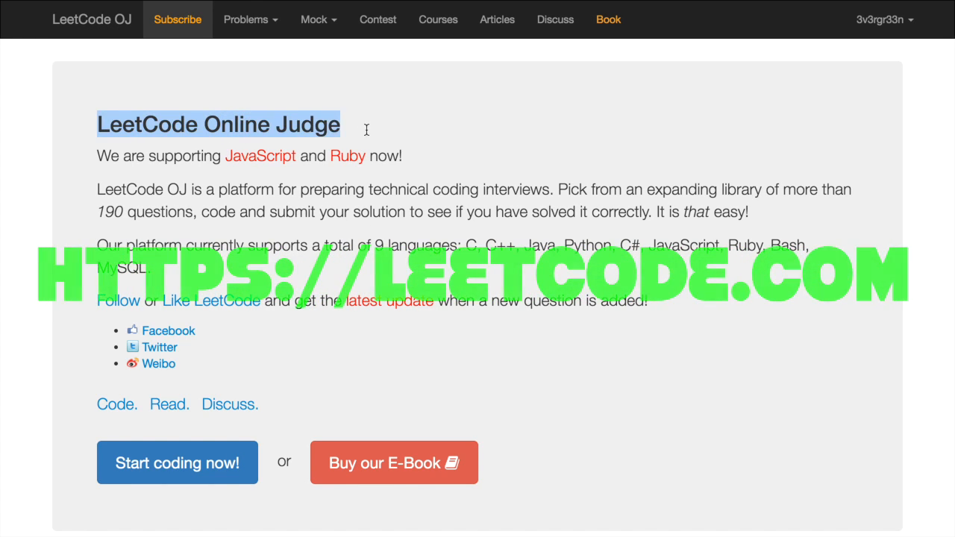
Open the Weekly Contest 4 page and scroll down to its problem list
click(378, 19)
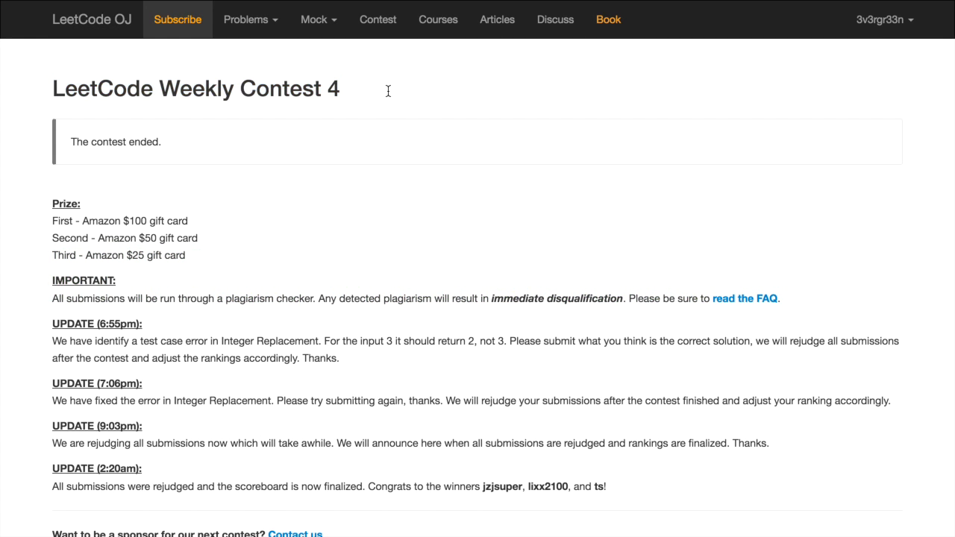
scroll(down, 3)
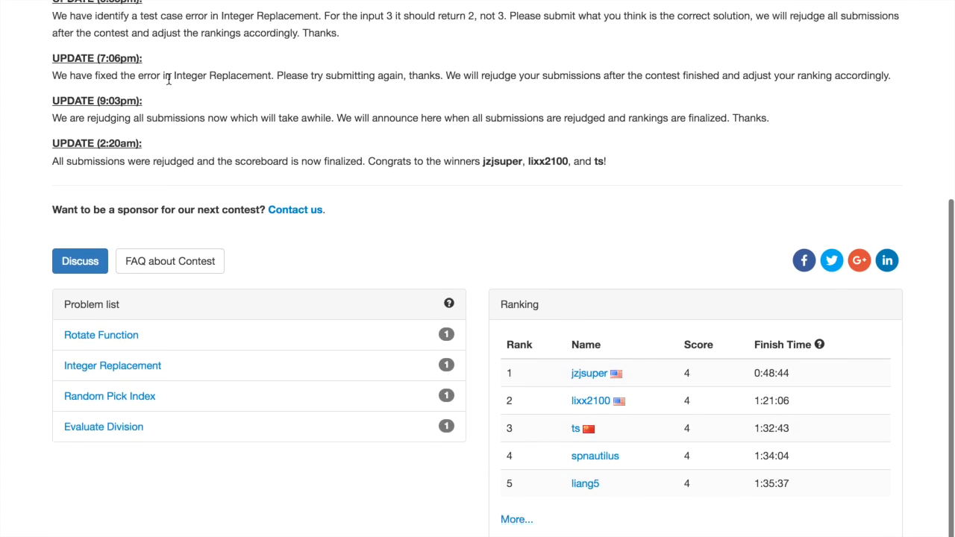
scroll(down, 3)
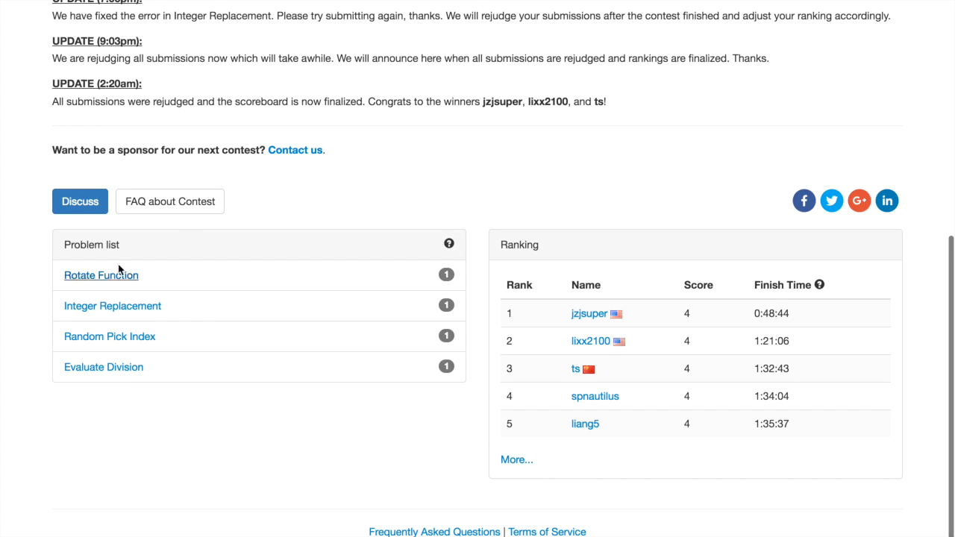
mouse_move(135, 355)
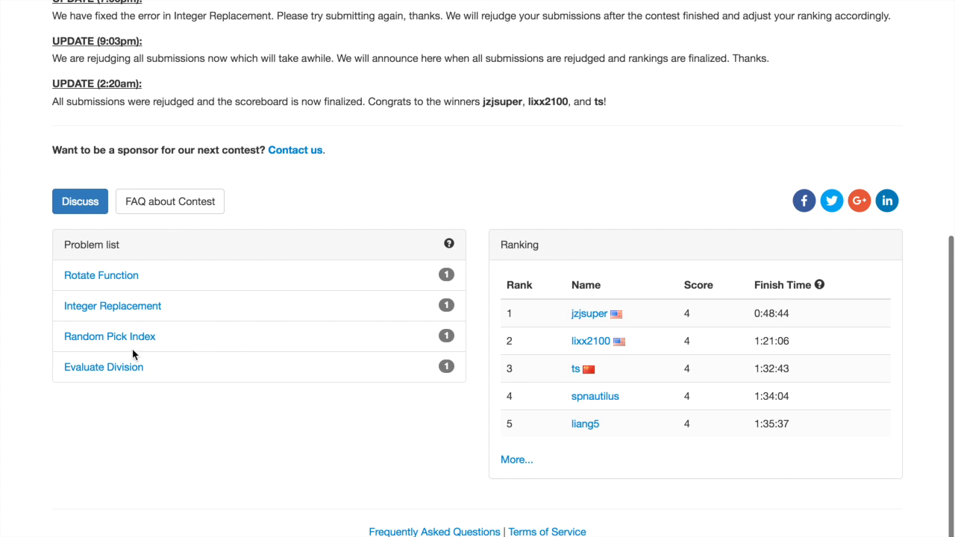
mouse_move(109, 337)
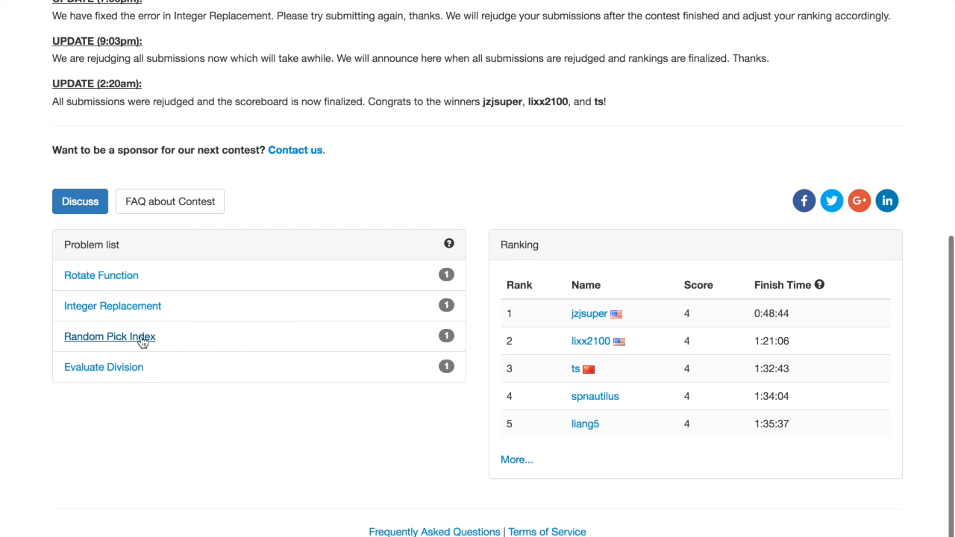
Open Random Pick Index and read through its problem statement
click(110, 336)
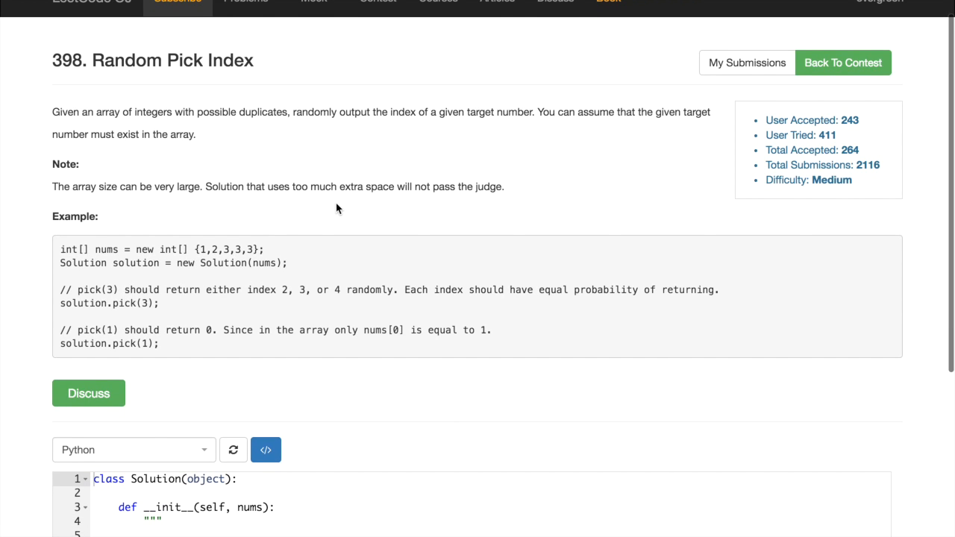
mouse_move(279, 219)
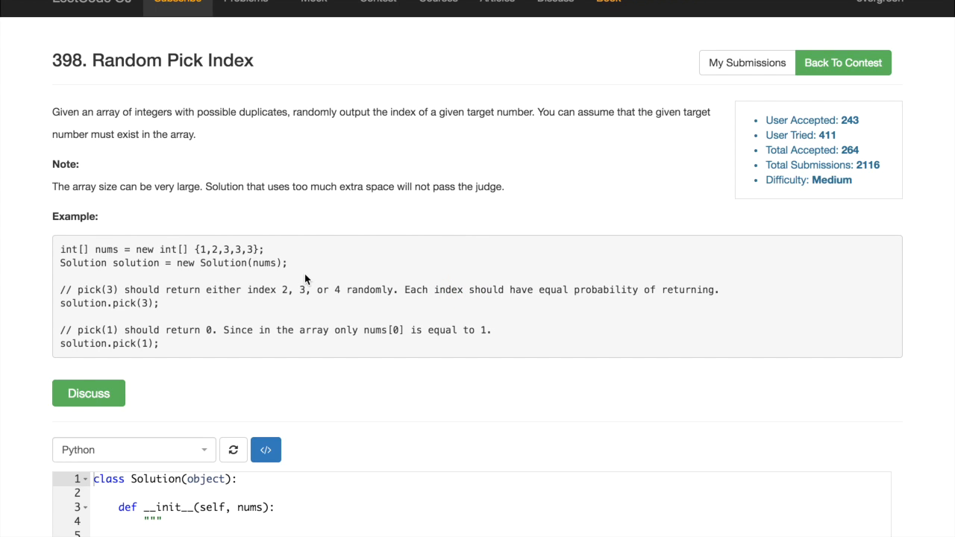
scroll(down, 3)
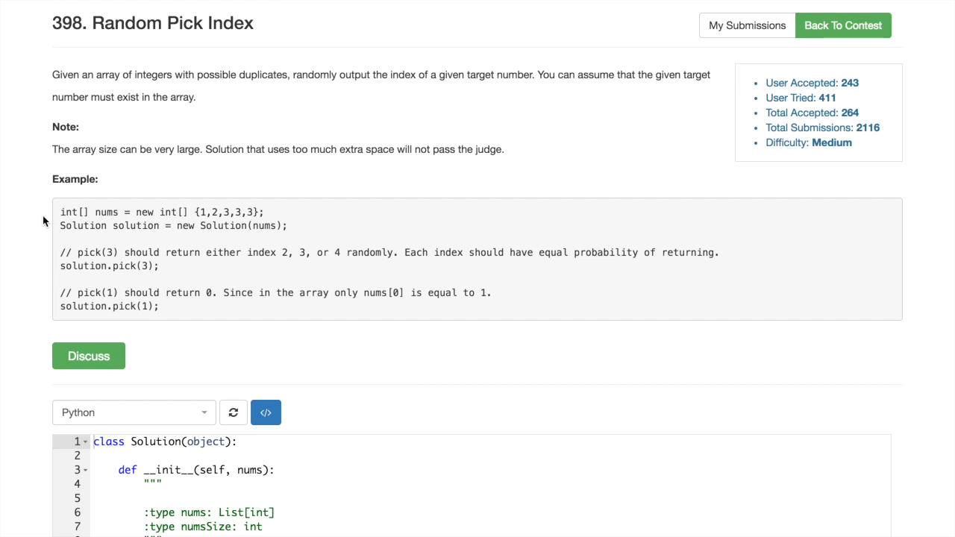
mouse_move(294, 228)
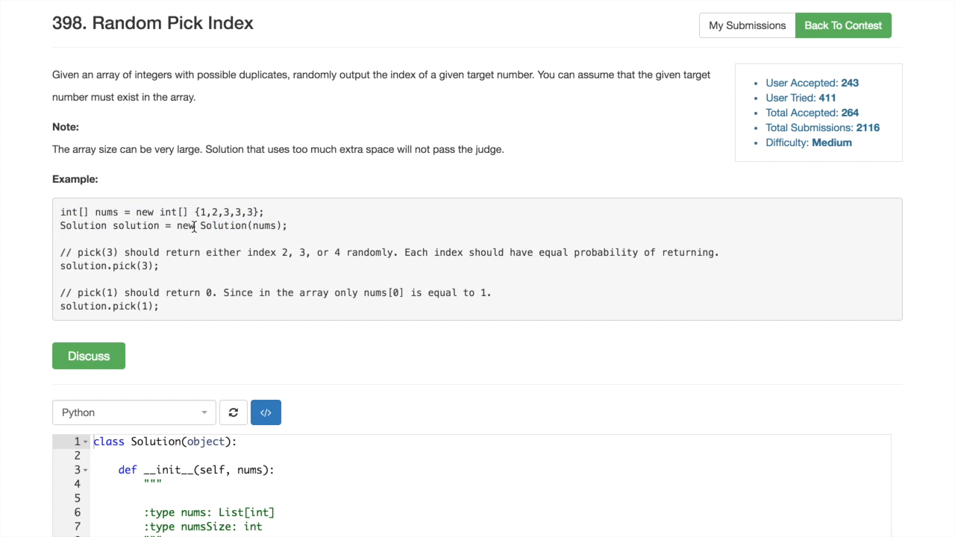
double_click(223, 226)
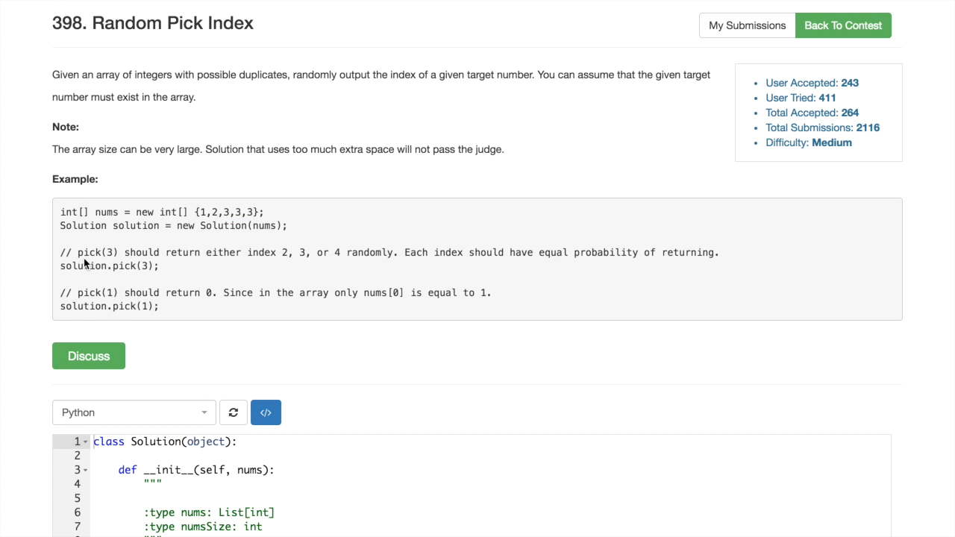
scroll(down, 3)
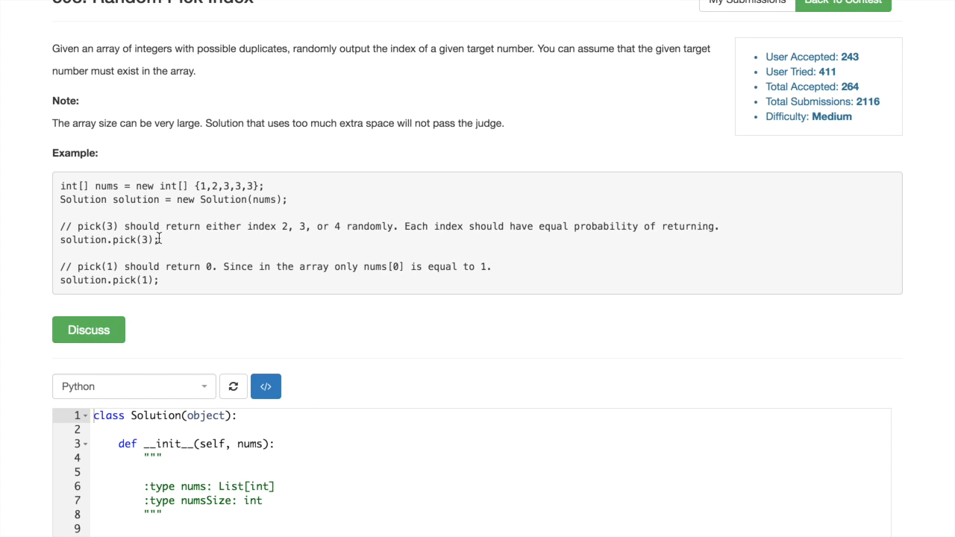
Highlight values in the example array and the Medium difficulty rating while reading
double_click(144, 240)
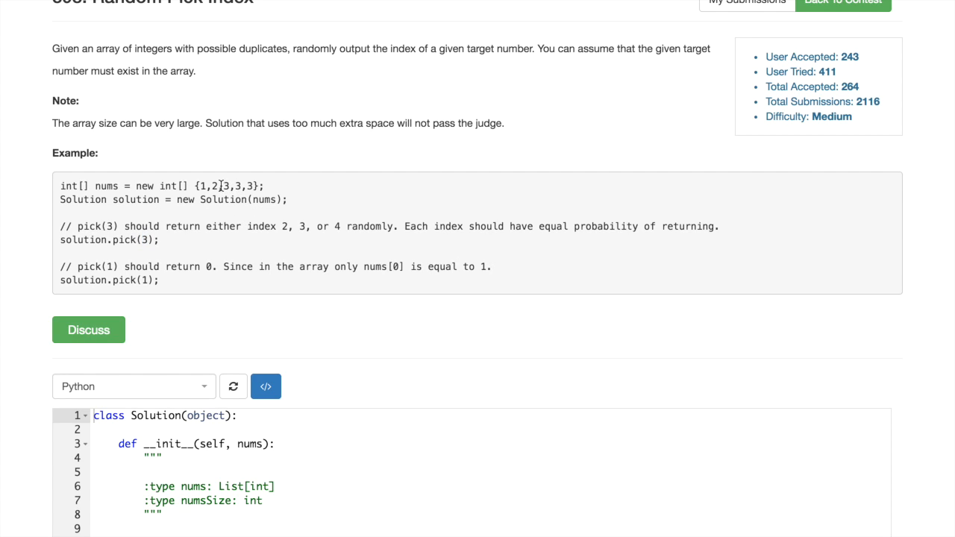
drag(223, 186, 253, 186)
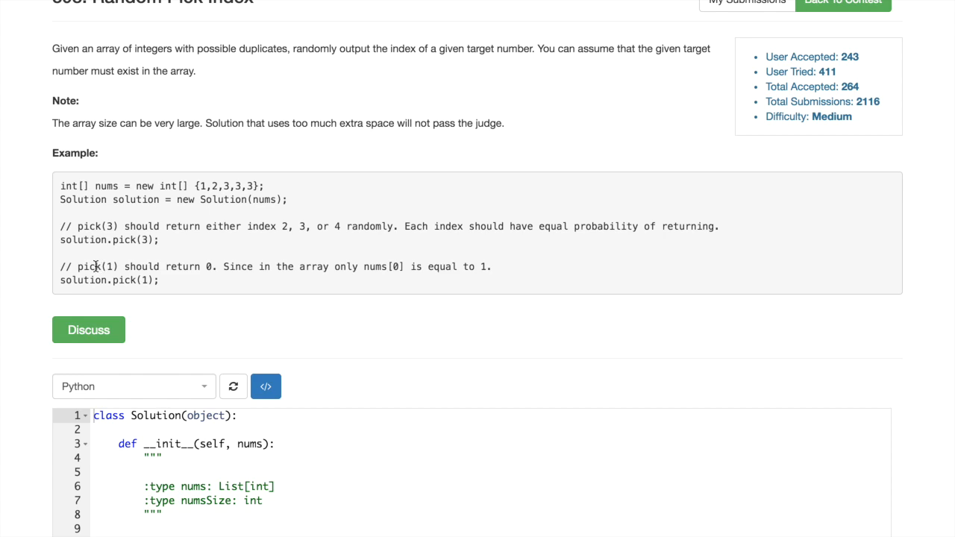
mouse_move(203, 186)
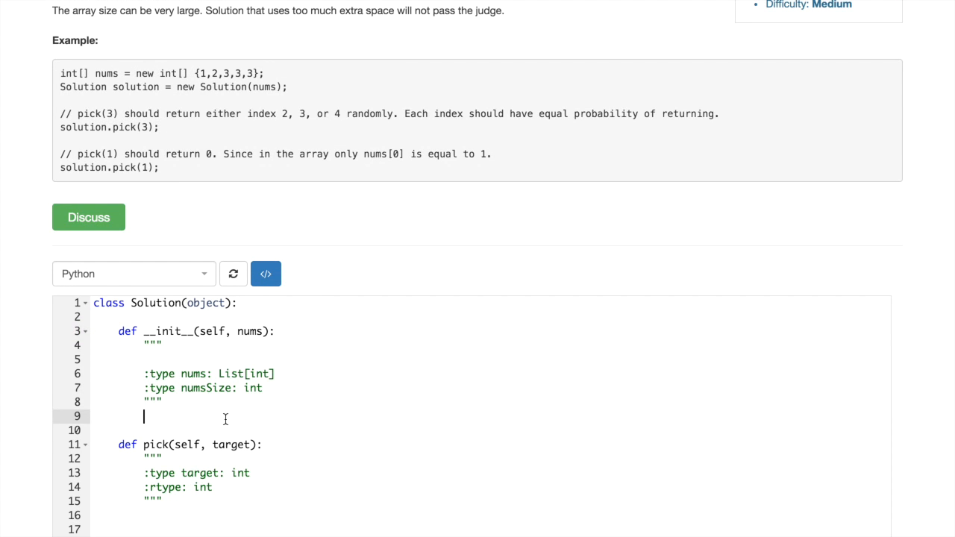
scroll(down, 3)
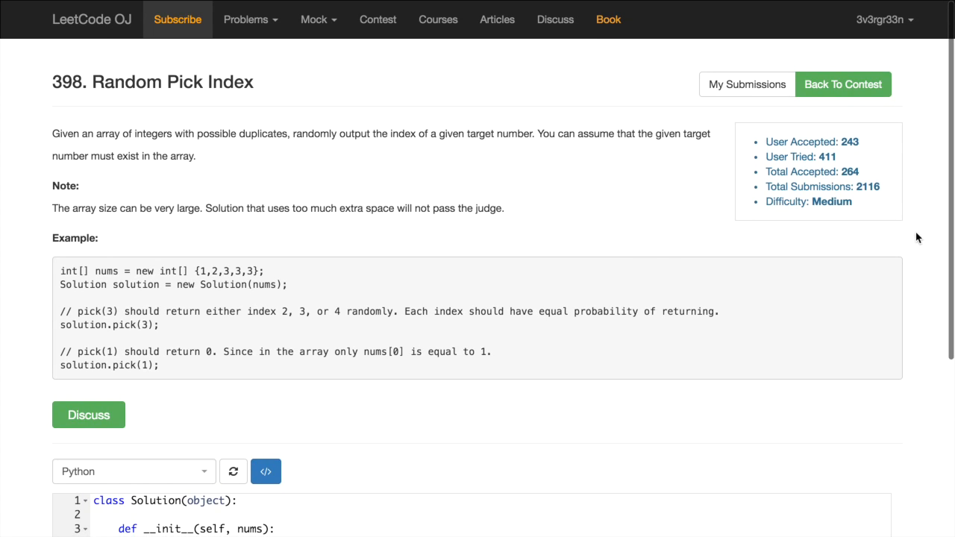
double_click(831, 201)
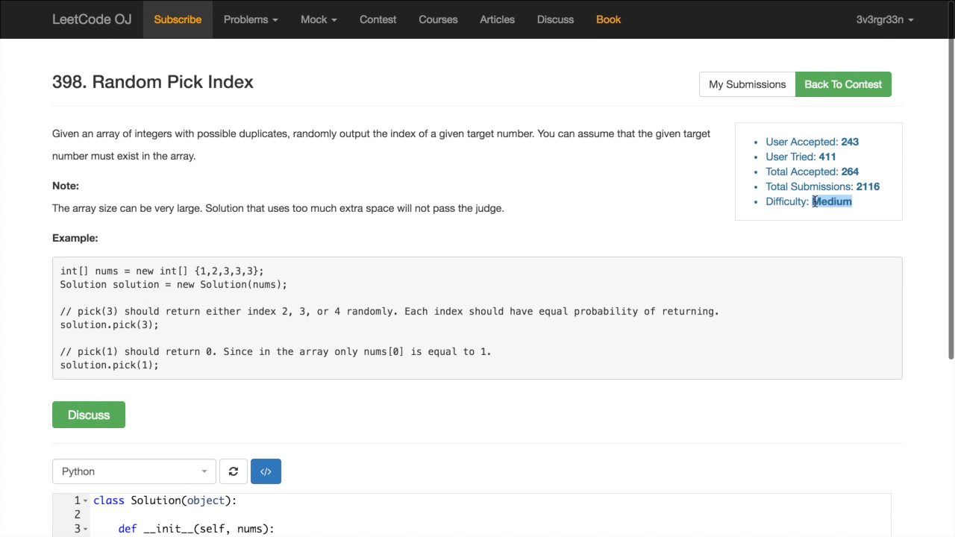
scroll(down, 3)
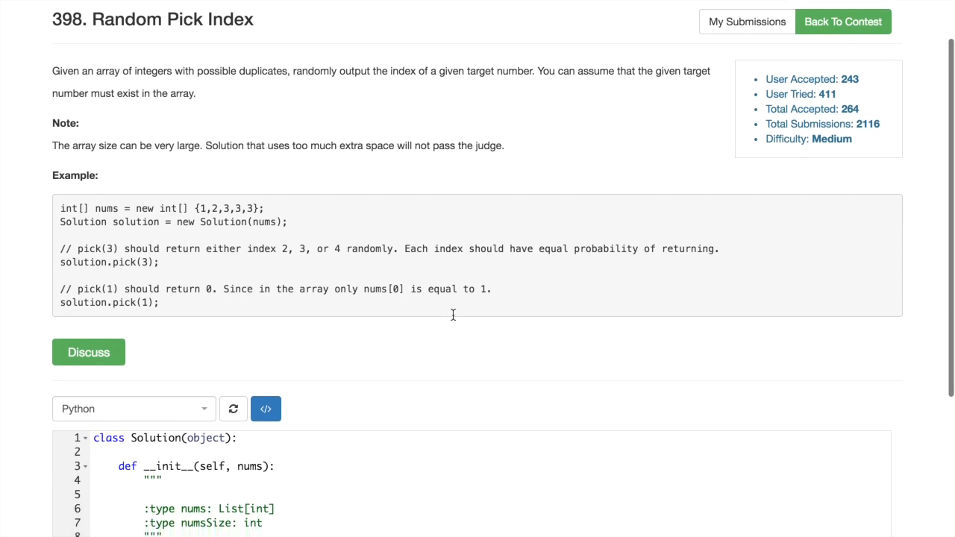
scroll(down, 3)
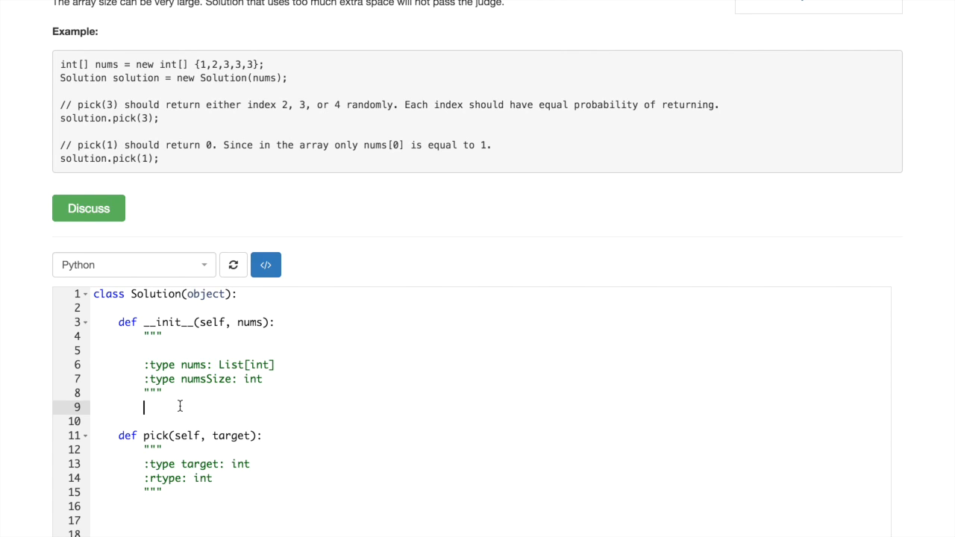
mouse_move(193, 388)
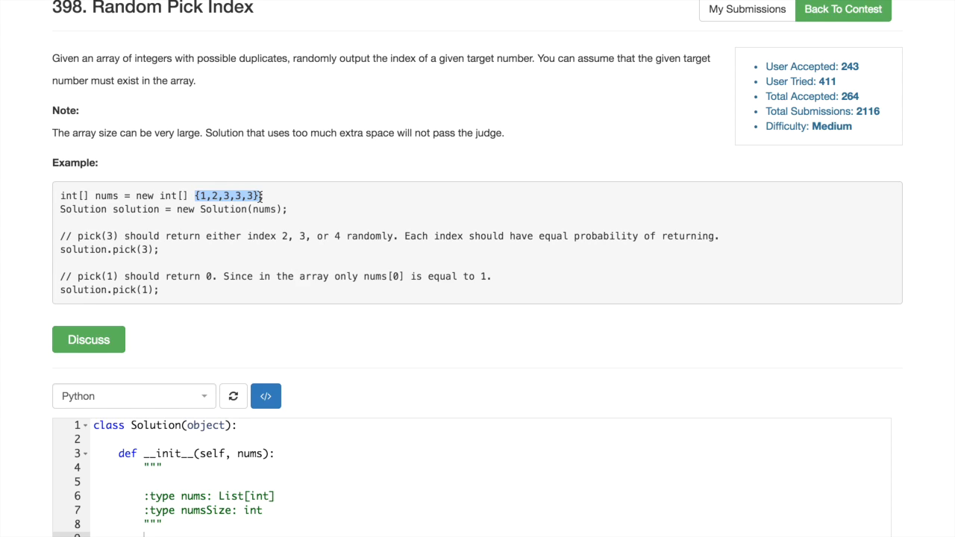
mouse_move(270, 207)
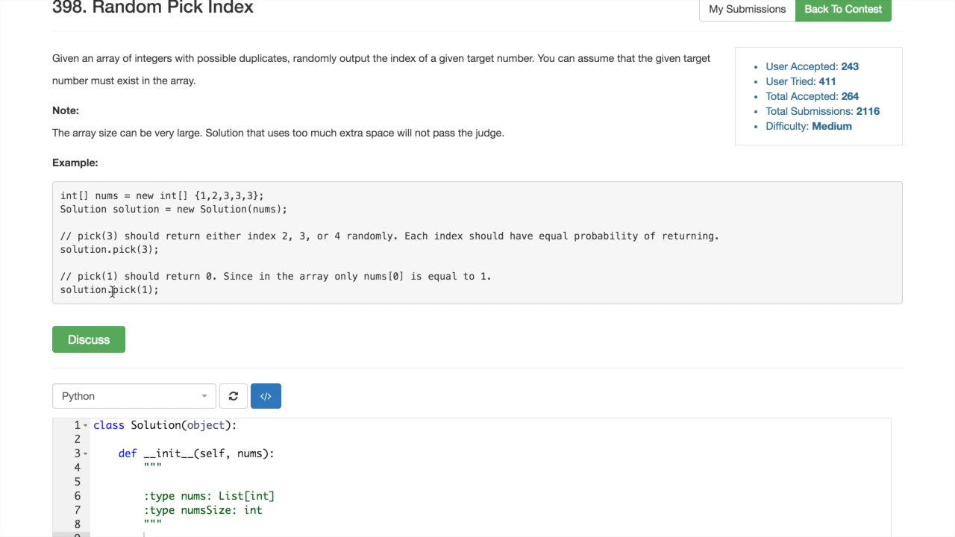
mouse_move(220, 195)
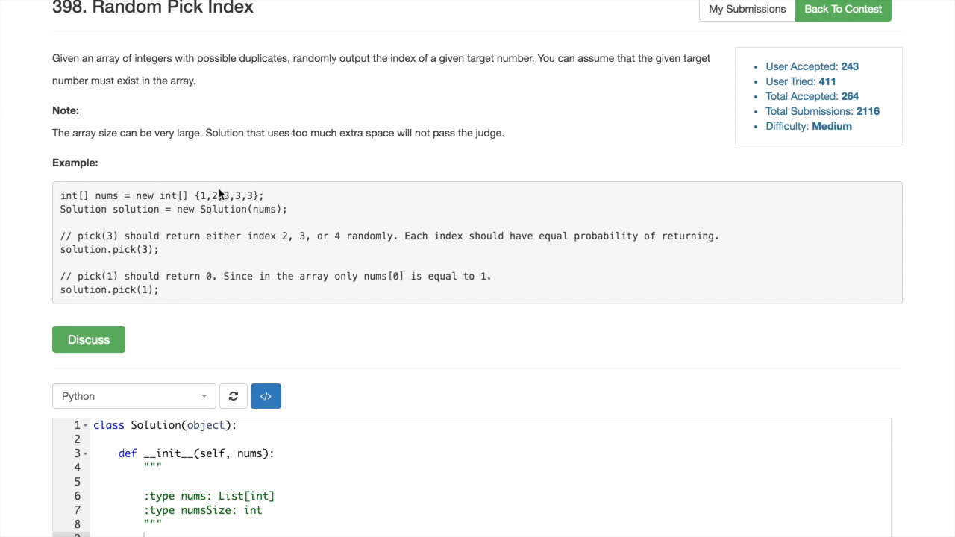
double_click(228, 196)
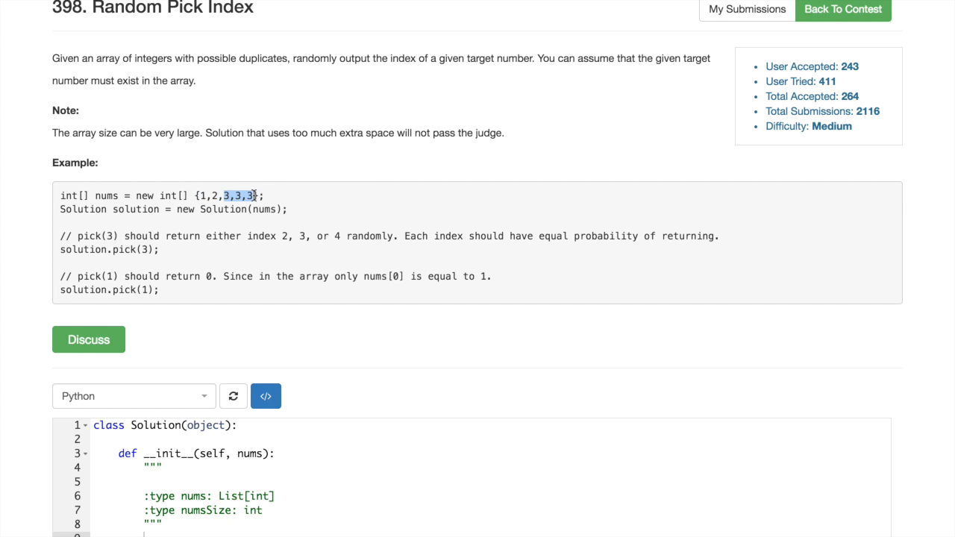
mouse_move(224, 205)
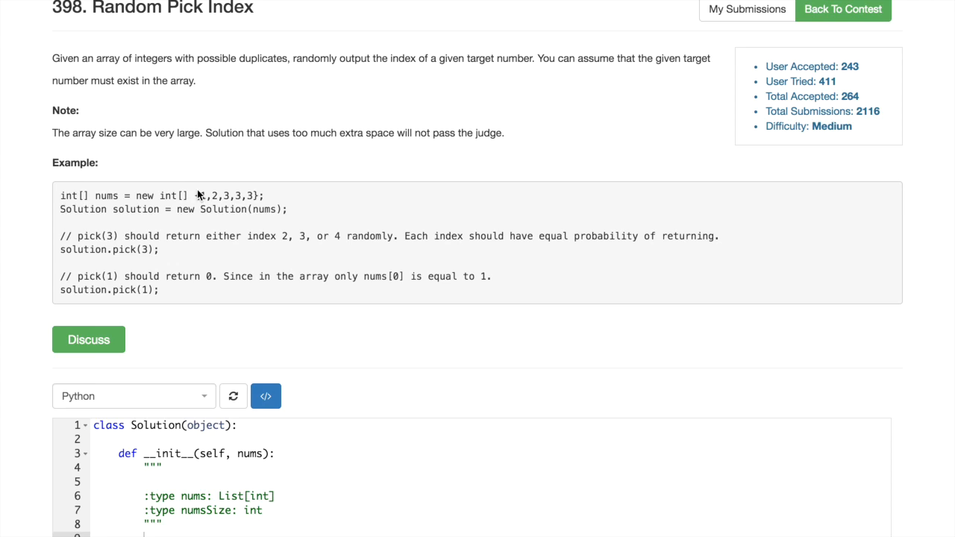
mouse_move(187, 261)
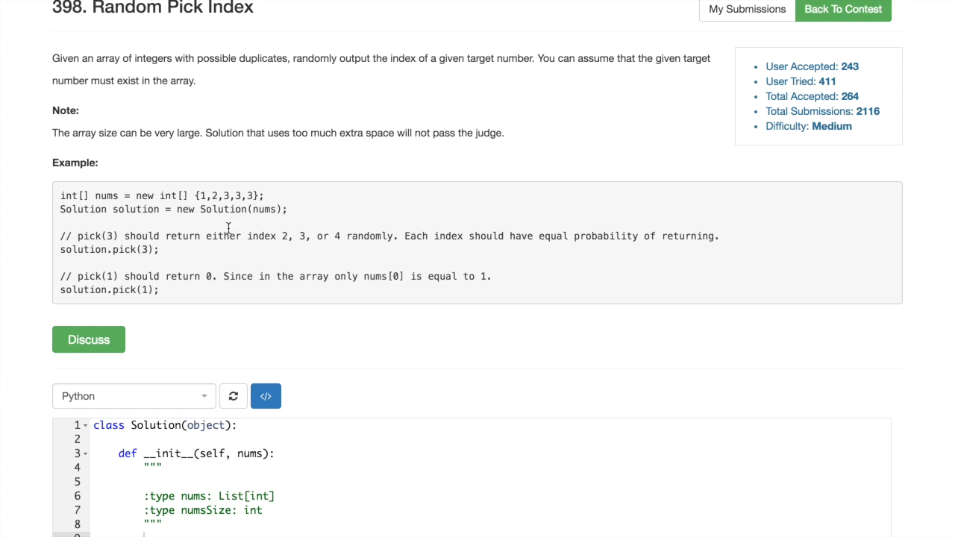
Store nums as self.nums in the constructor
scroll(down, 3)
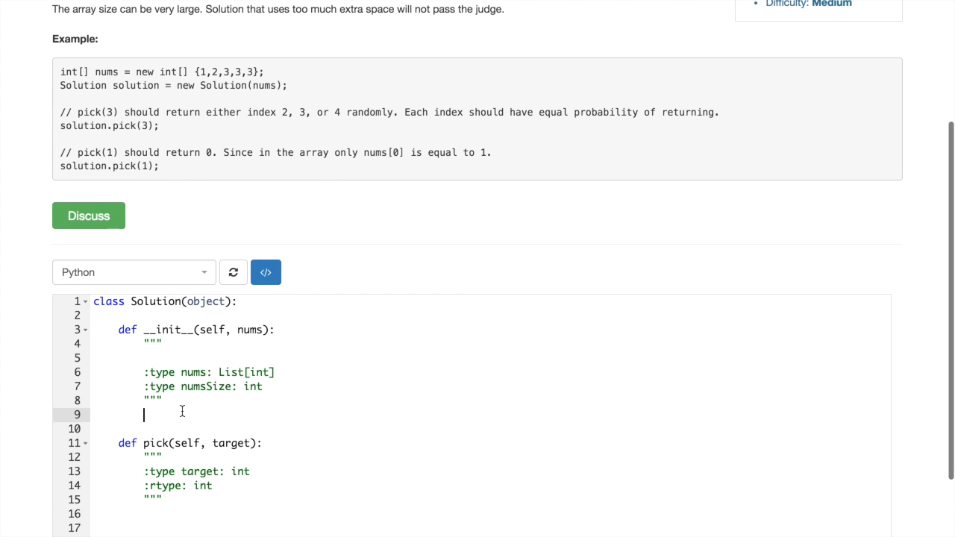
text(self)
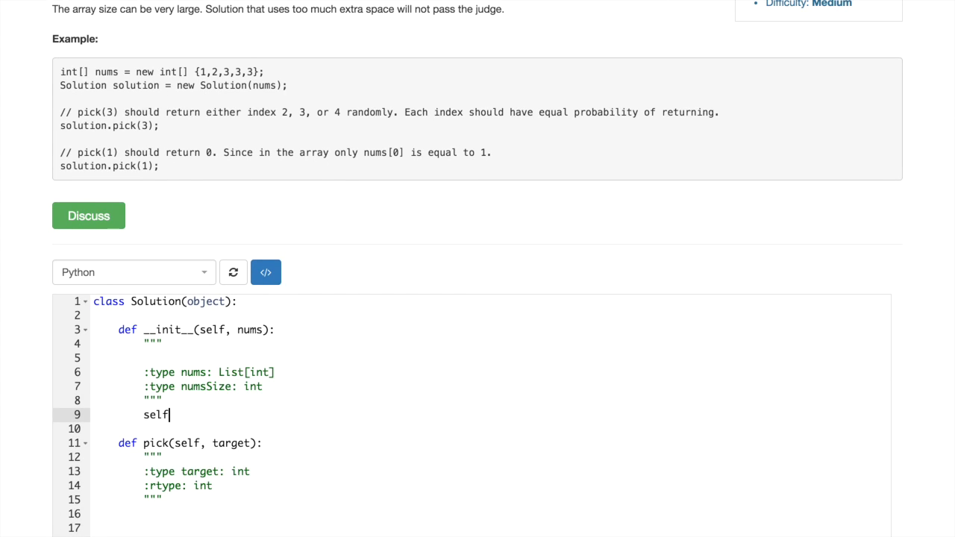
text(.nums =)
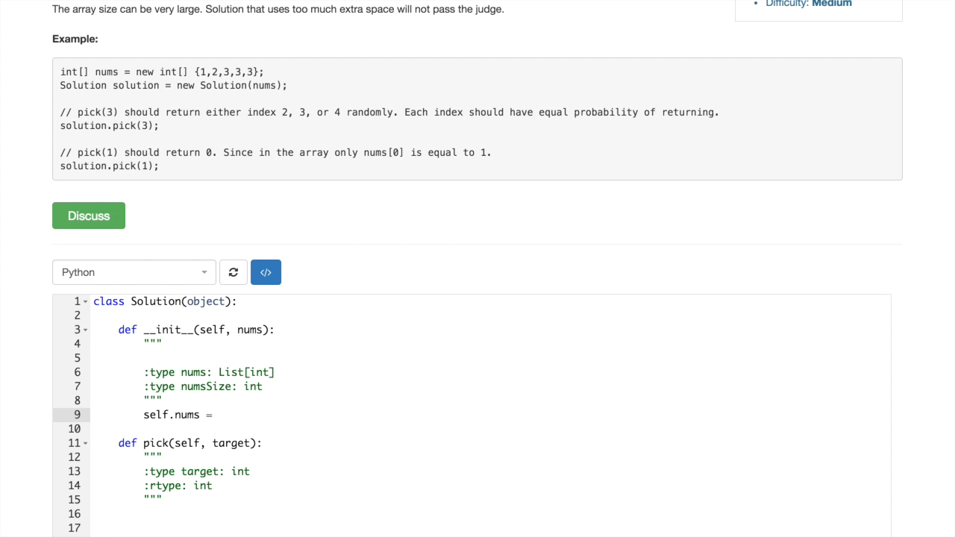
text(nums)
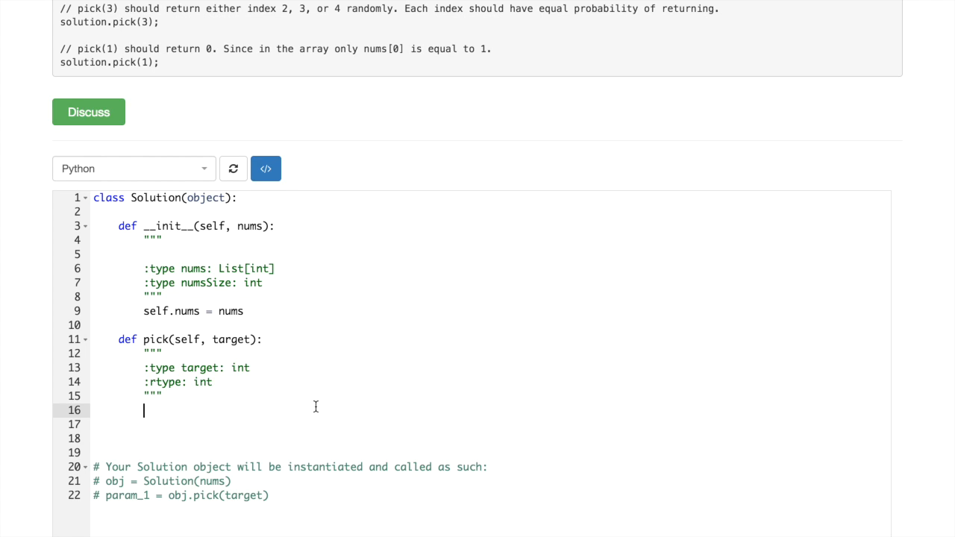
Call self.getCount(target) and add a getCount(self, target) stub returning 0
text(self.getCount)
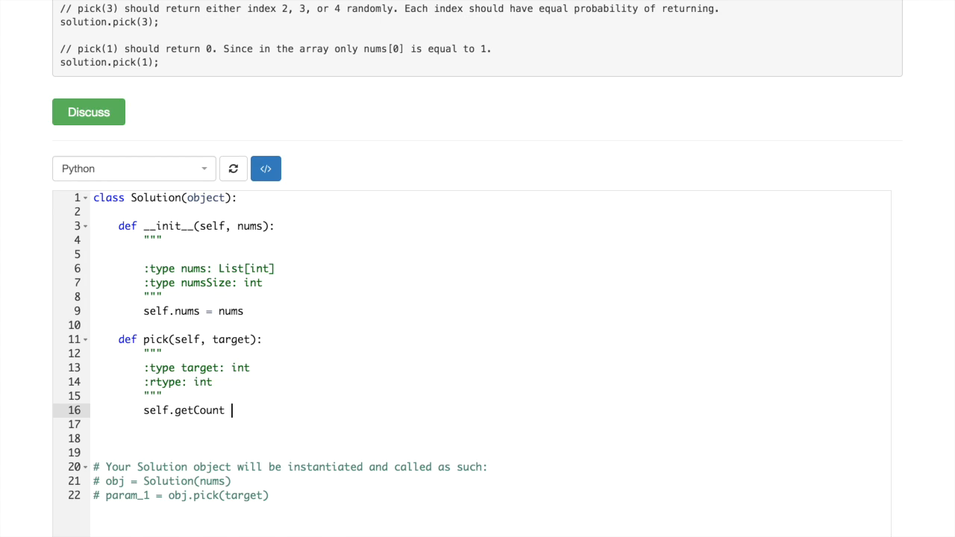
text((target)
text(def)
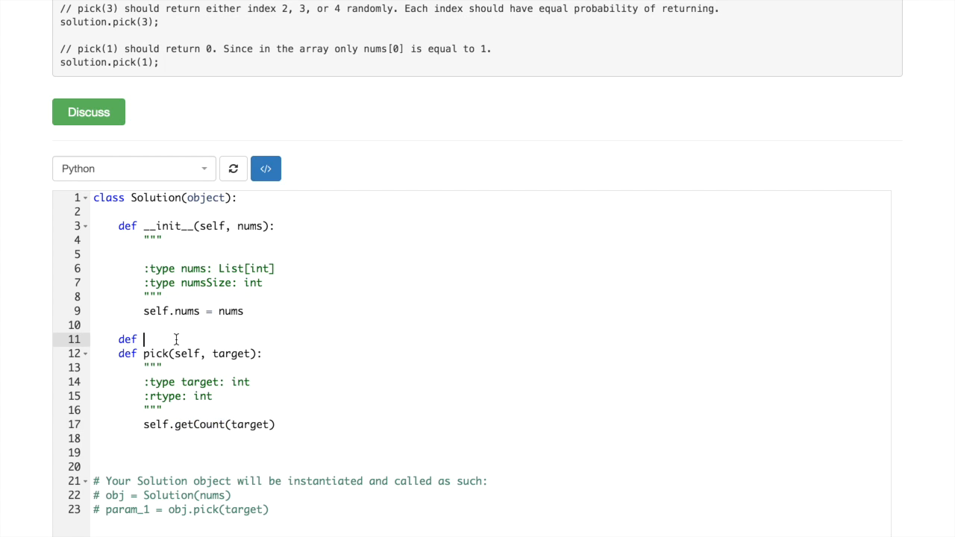
text(getCount(self,)
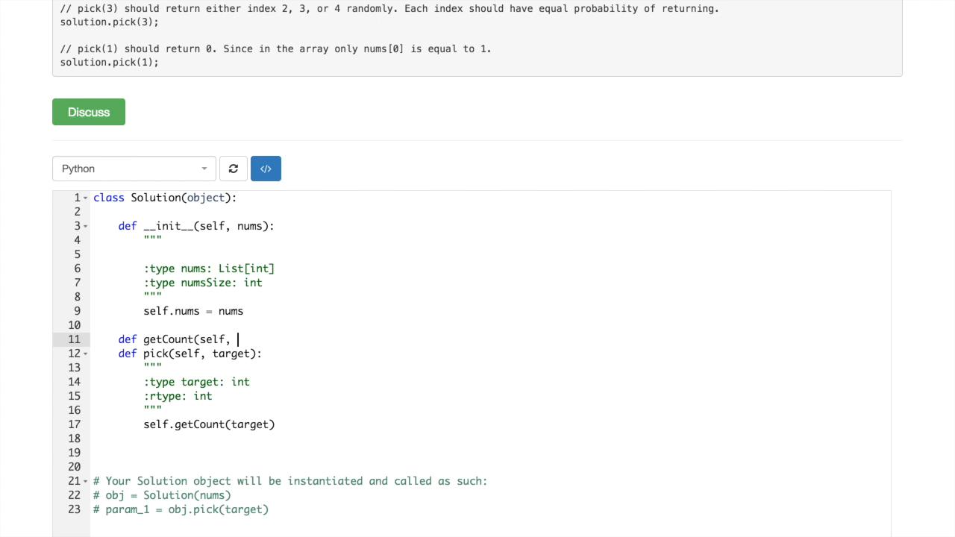
text(target):)
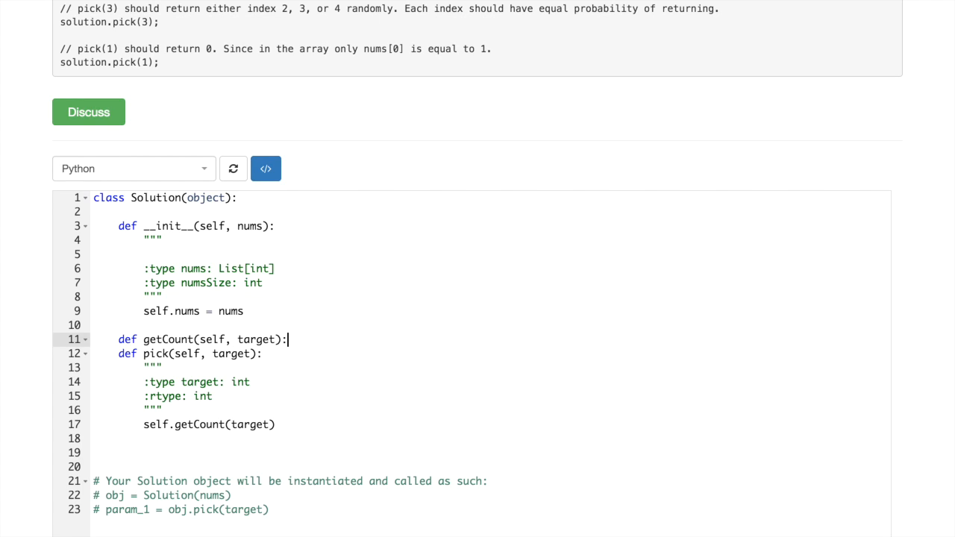
text(return)
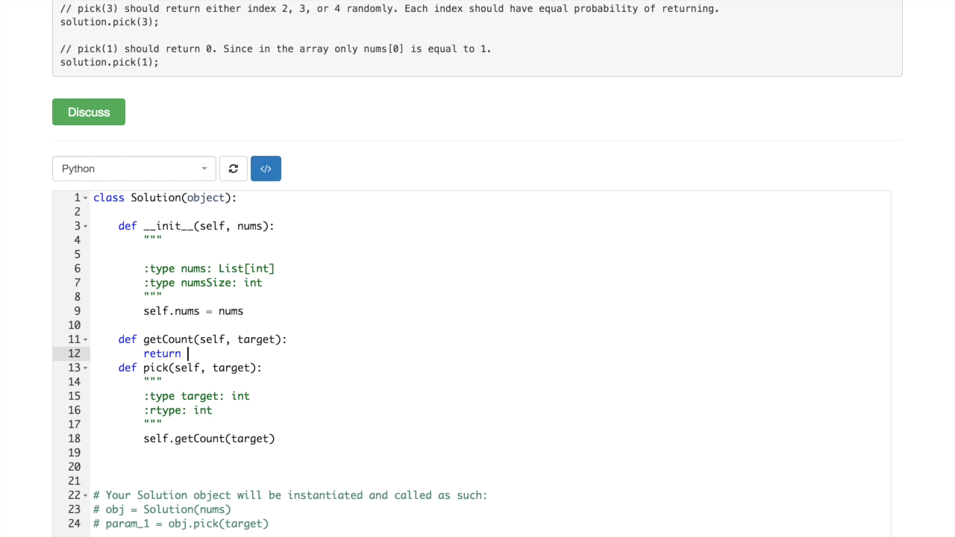
text(0)
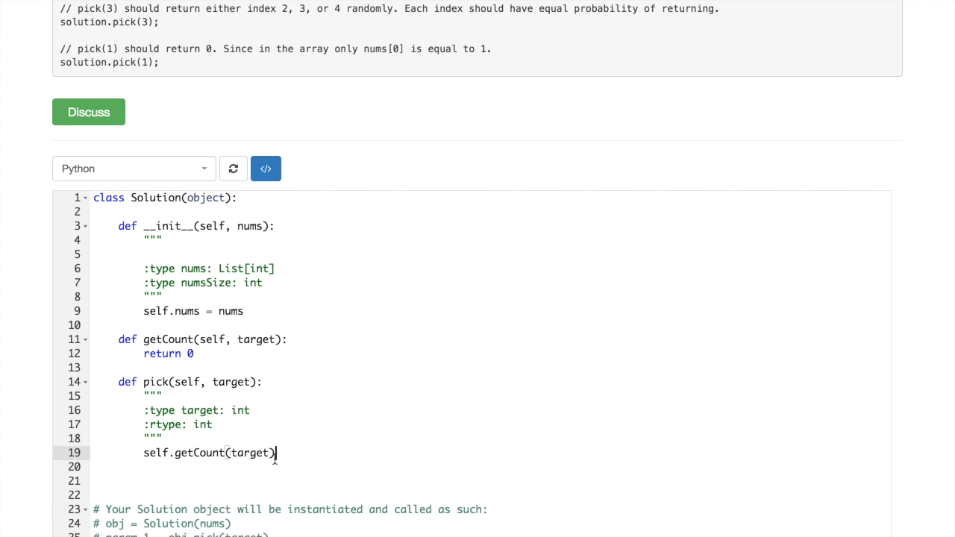
key(enter)
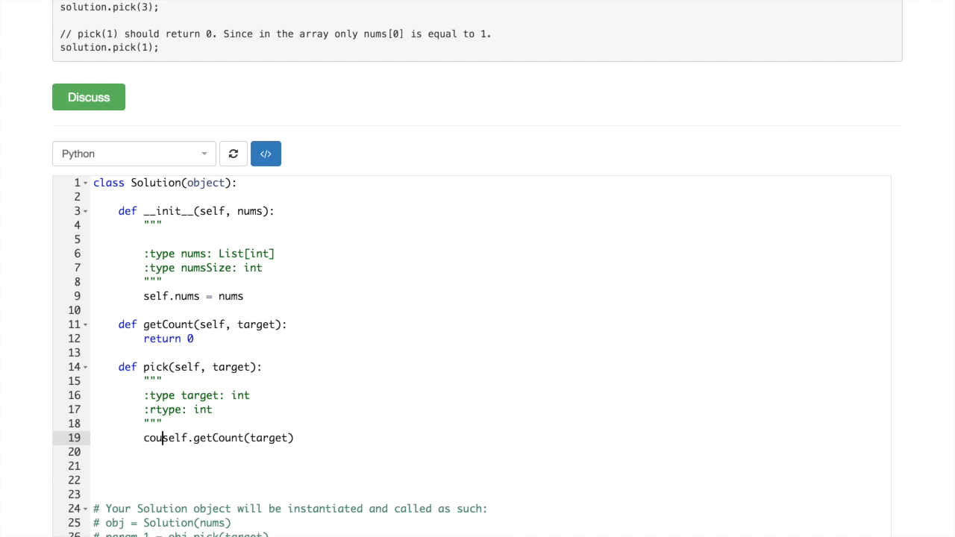
Assign count in pick and import randrange from random
text(count =)
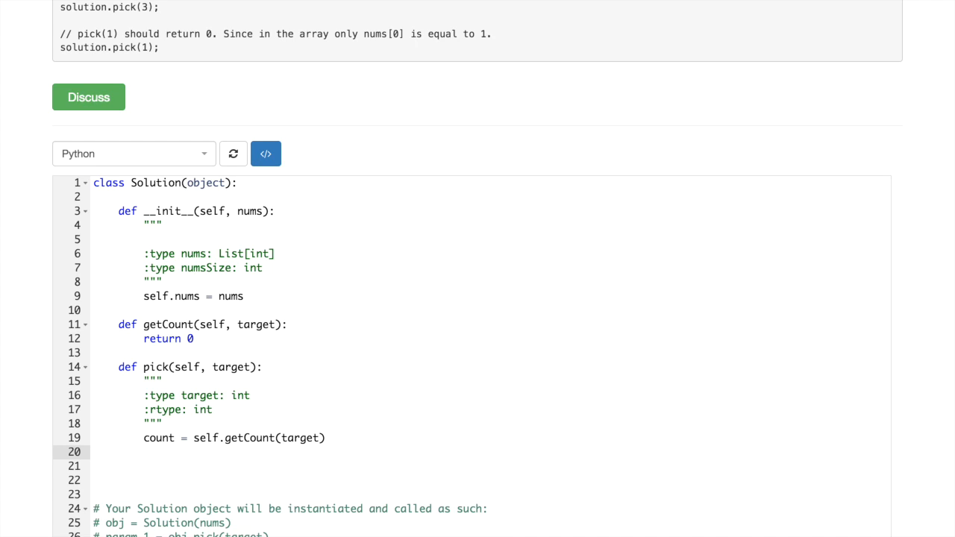
text(im)
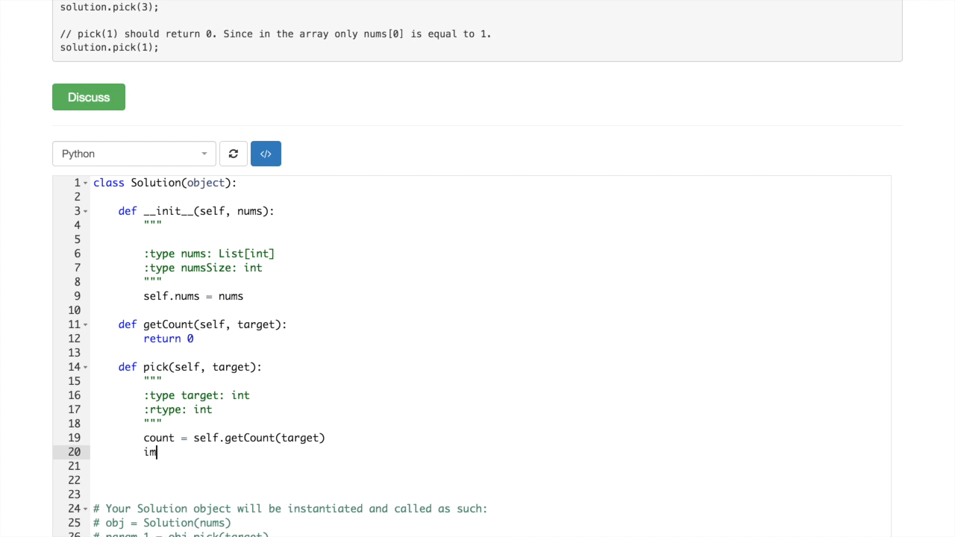
text(port)
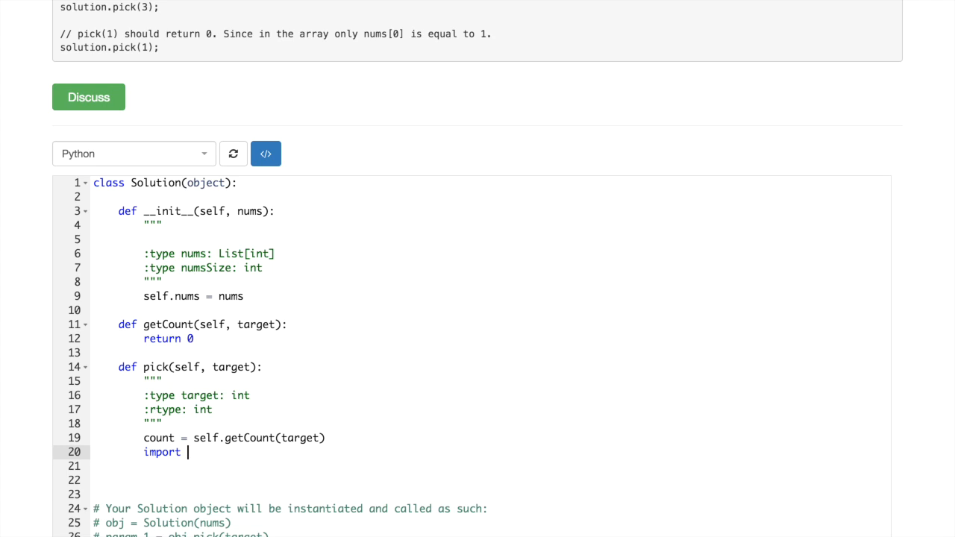
text(ra)
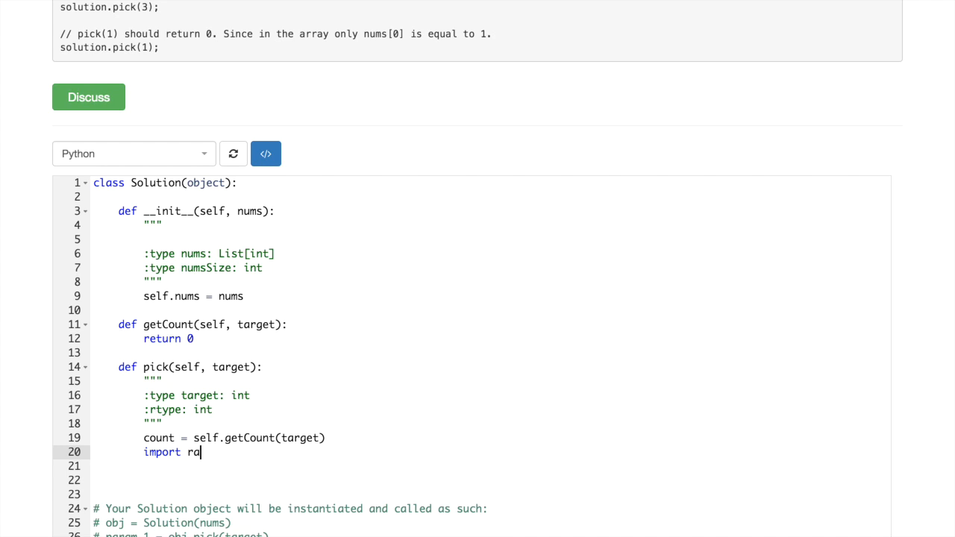
text(ndrange from)
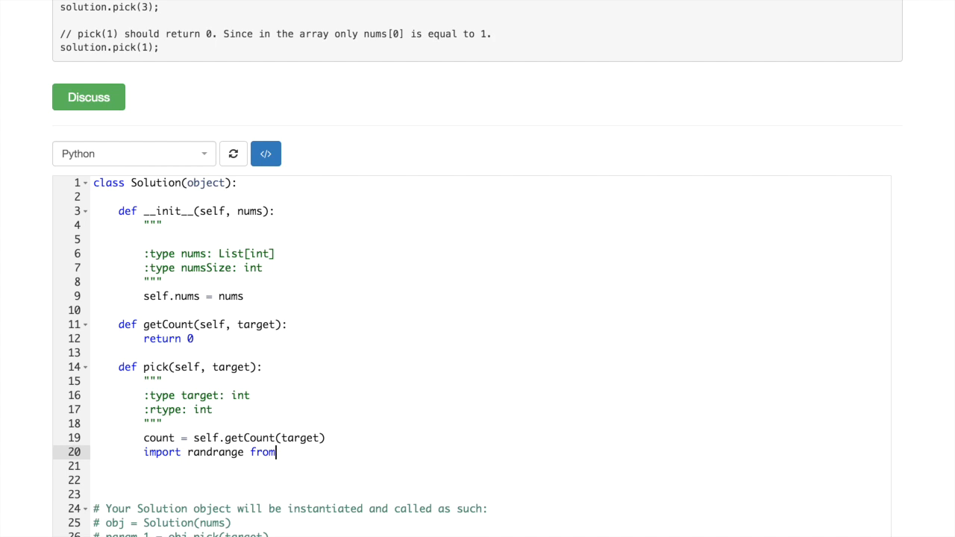
text(random)
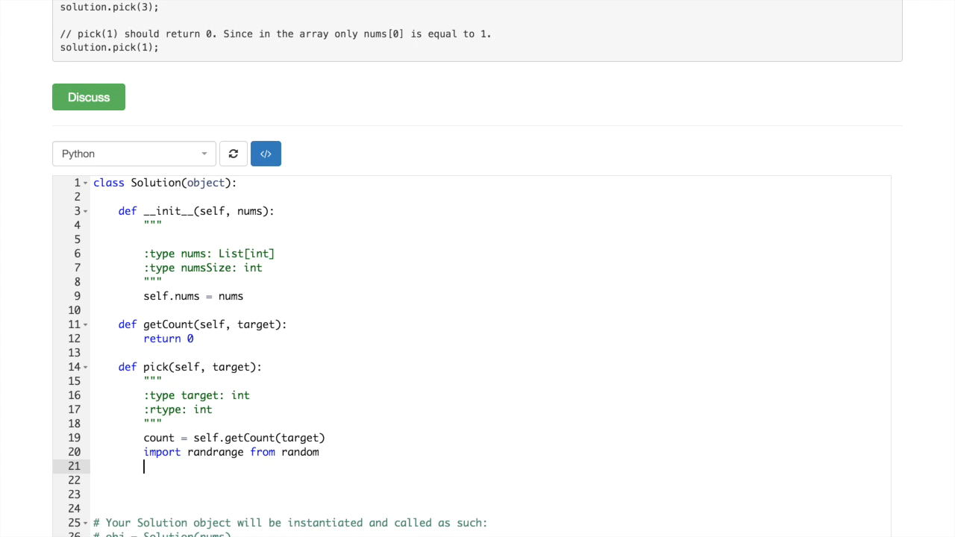
text(randIndex =)
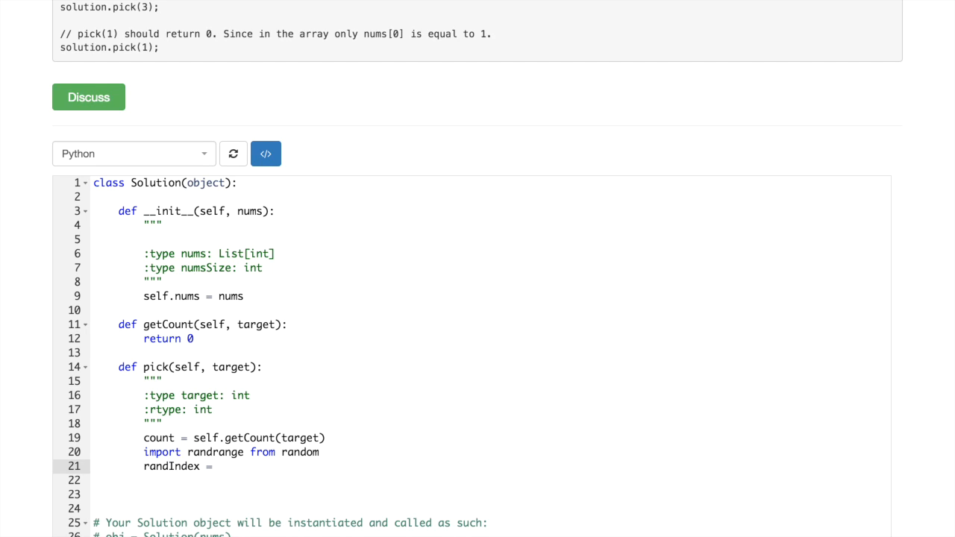
Draw randrange(count) as the random index, commented '# [0...count)'
double_click(216, 452)
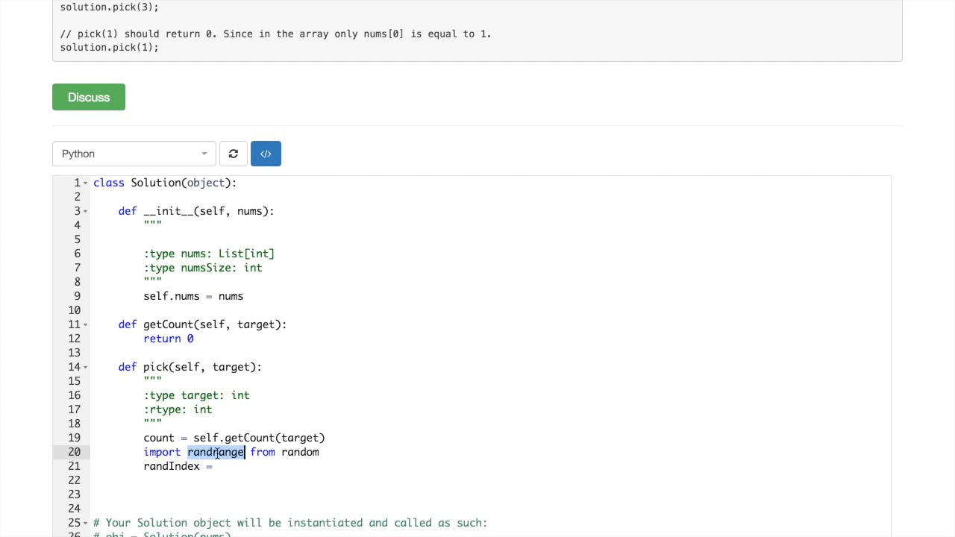
text(randrange)
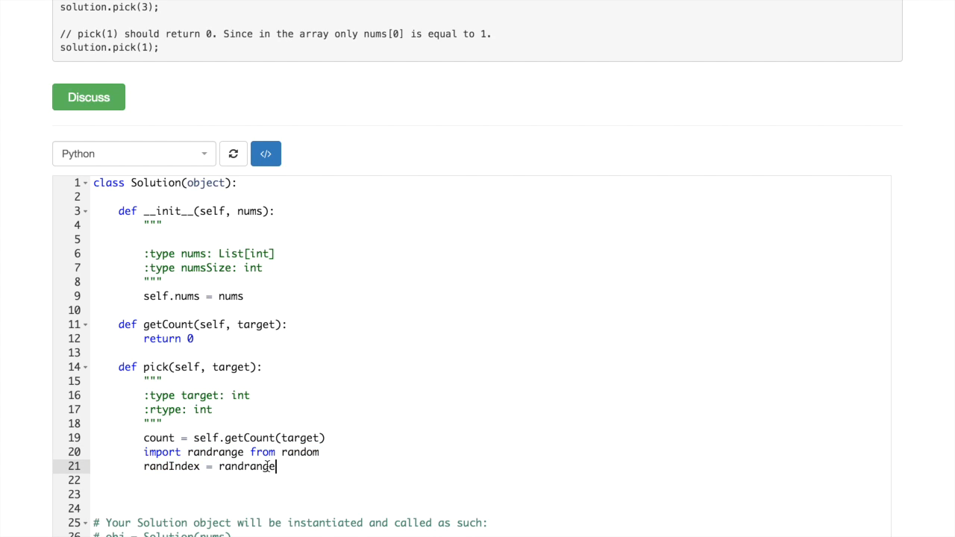
text(()
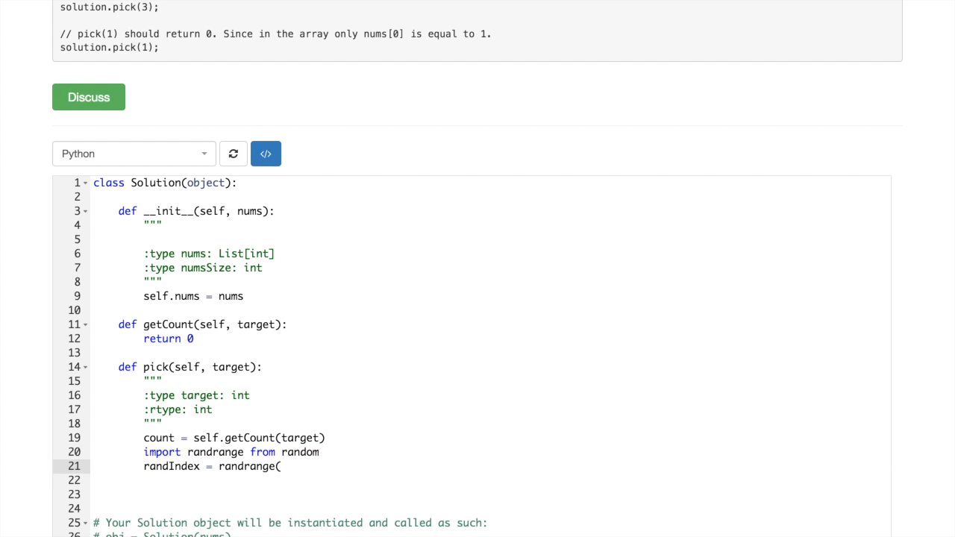
text(count) # [)
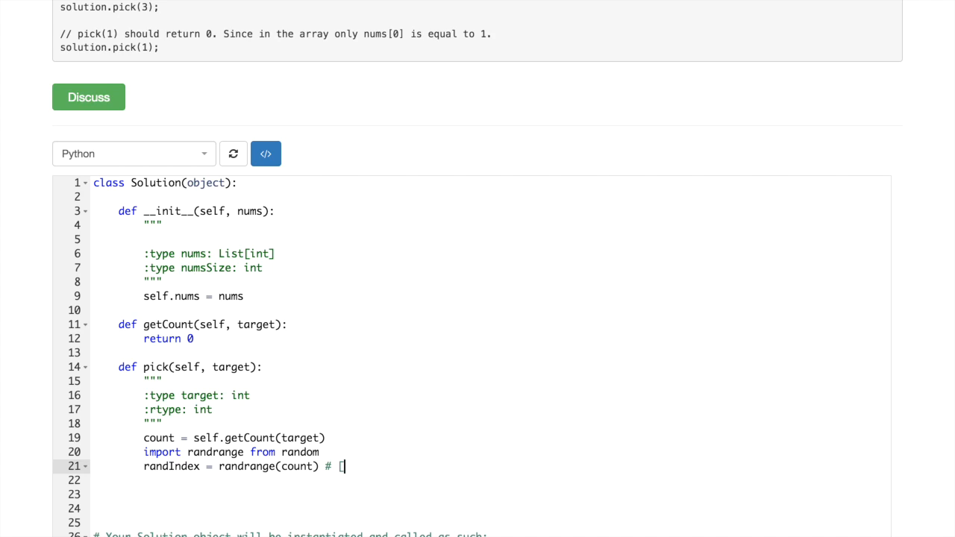
text(0...)
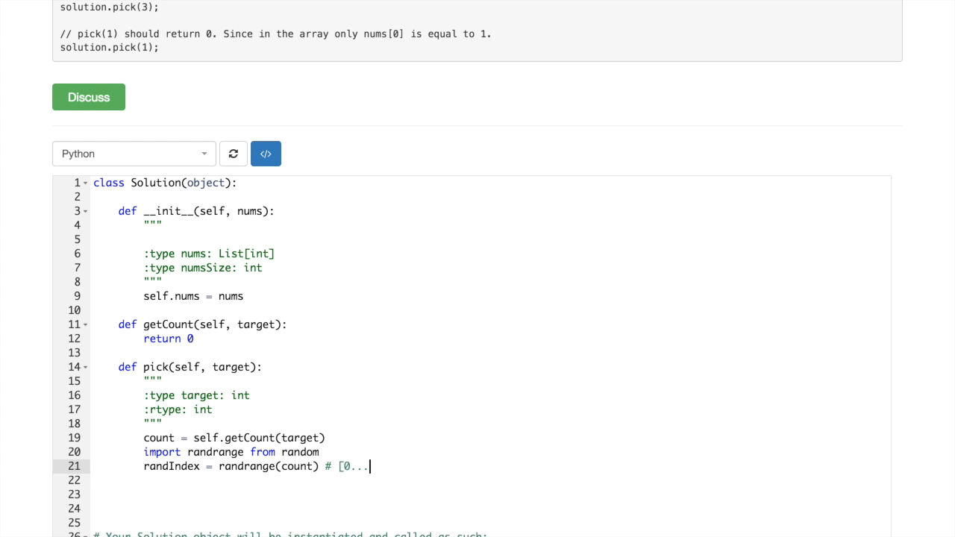
text(count))
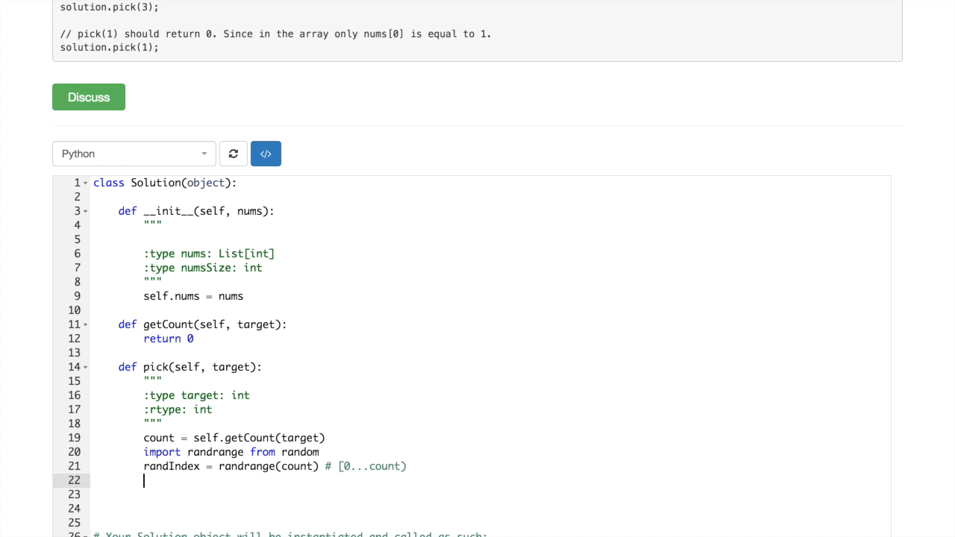
Write pick's for loop over xrange(len(self.nums))
text(for)
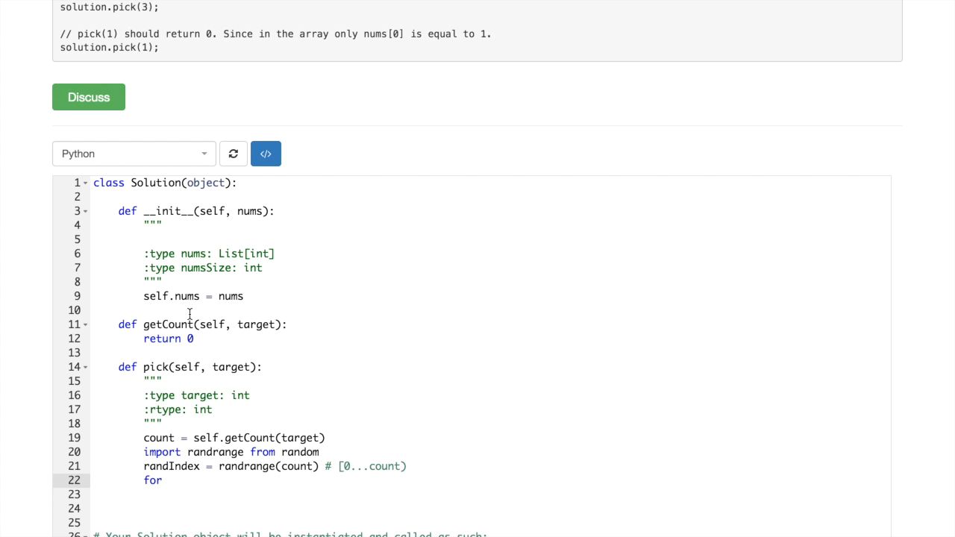
double_click(172, 296)
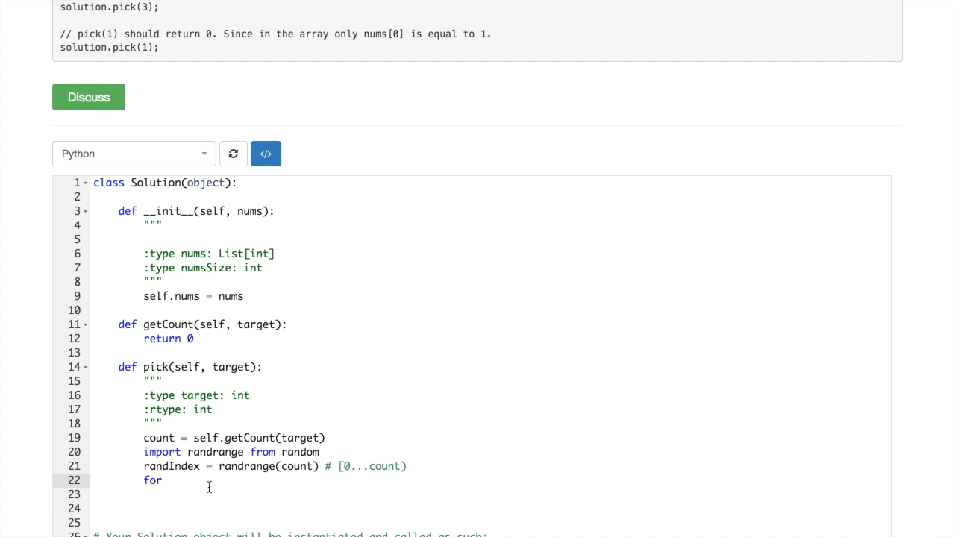
text(i in)
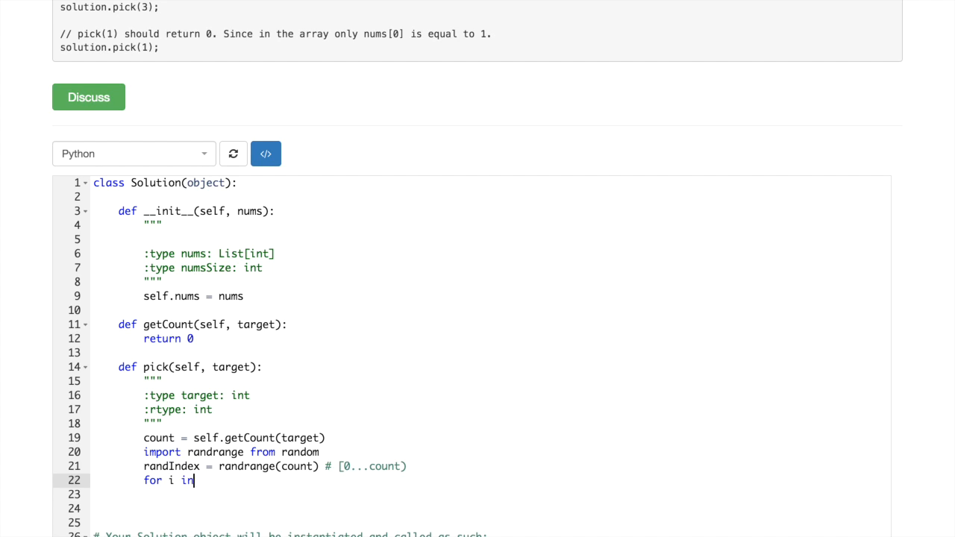
text(xrange()
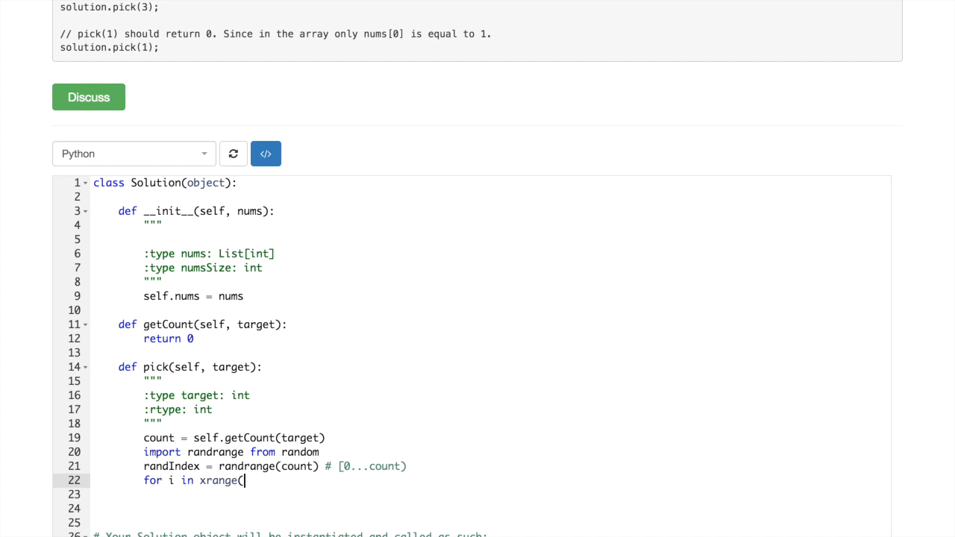
text(self.nums)
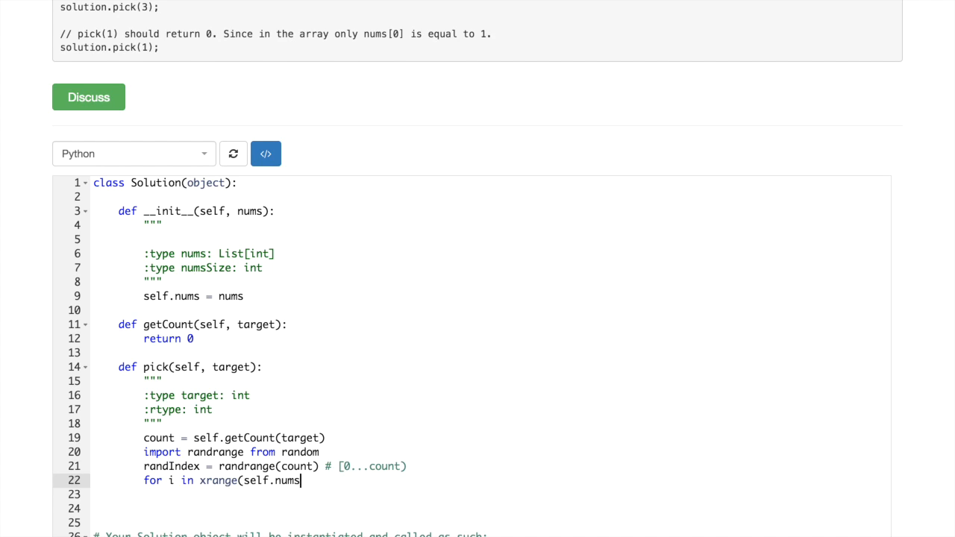
text(len()
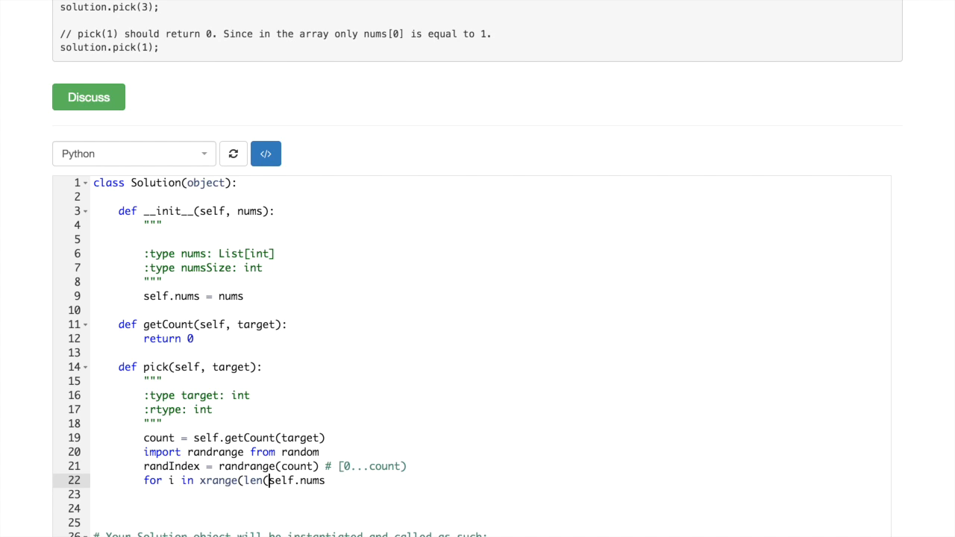
text()):)
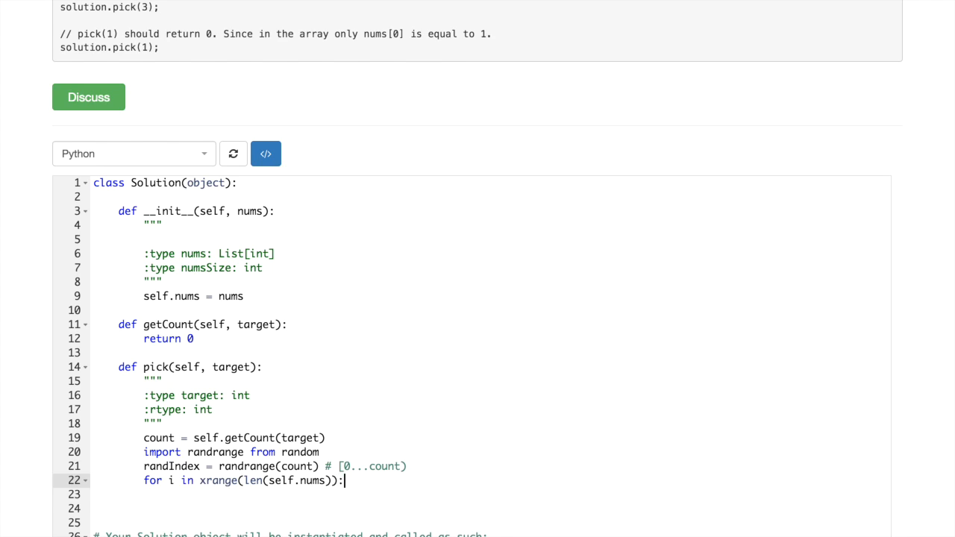
key(enter)
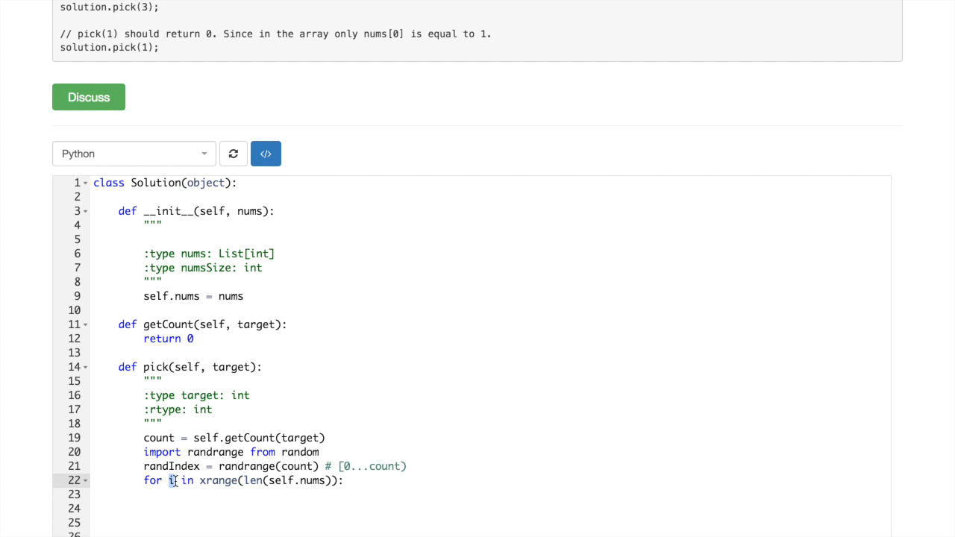
Start a counter i = 0 and test each element with if el == target
text(el)
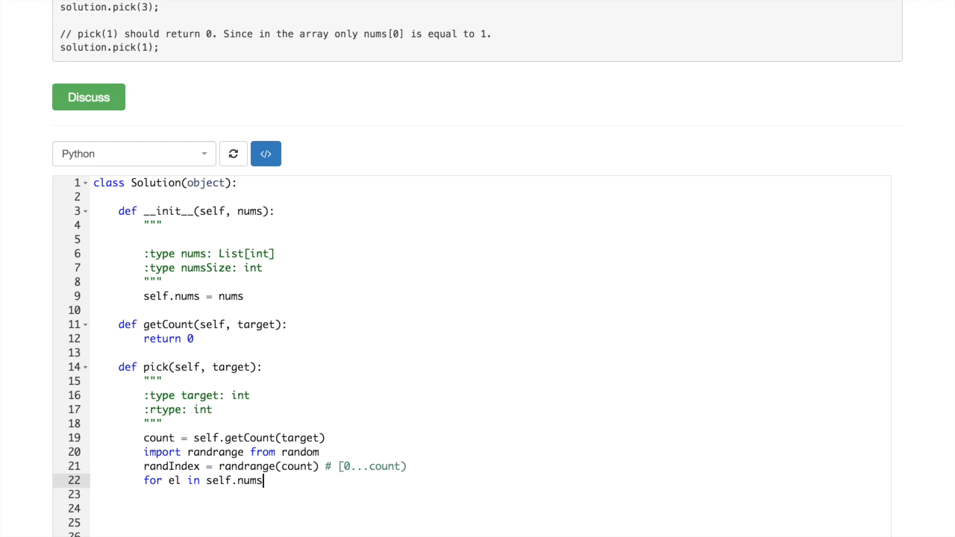
text(:)
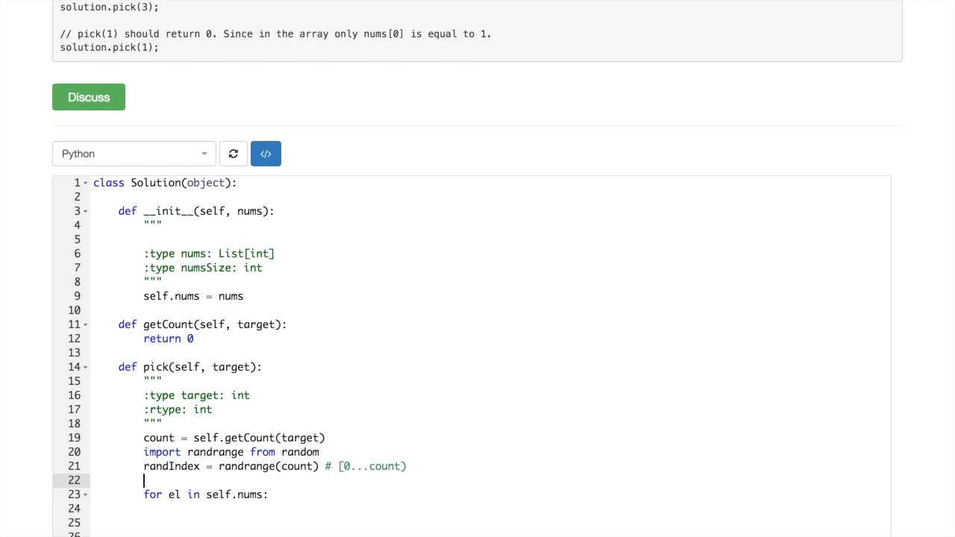
text(i = 0)
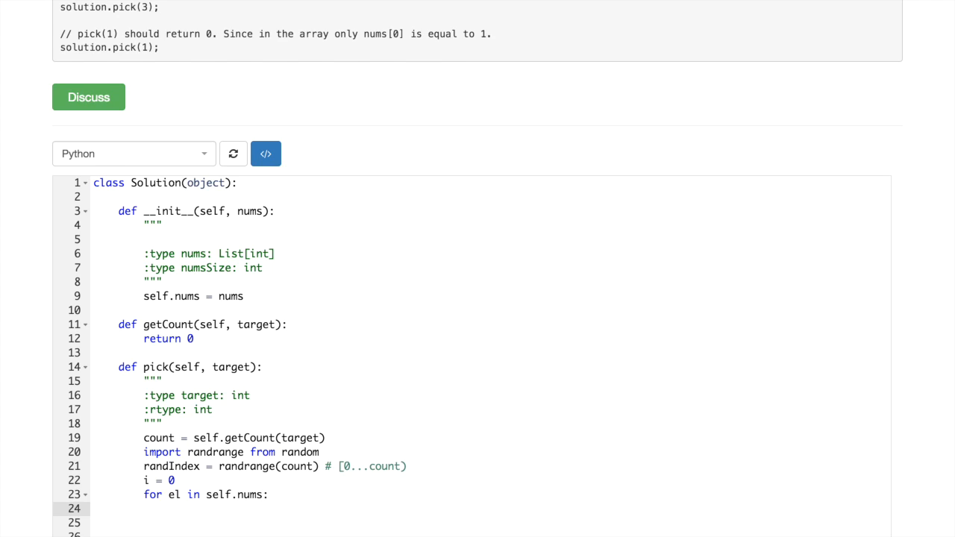
text(if)
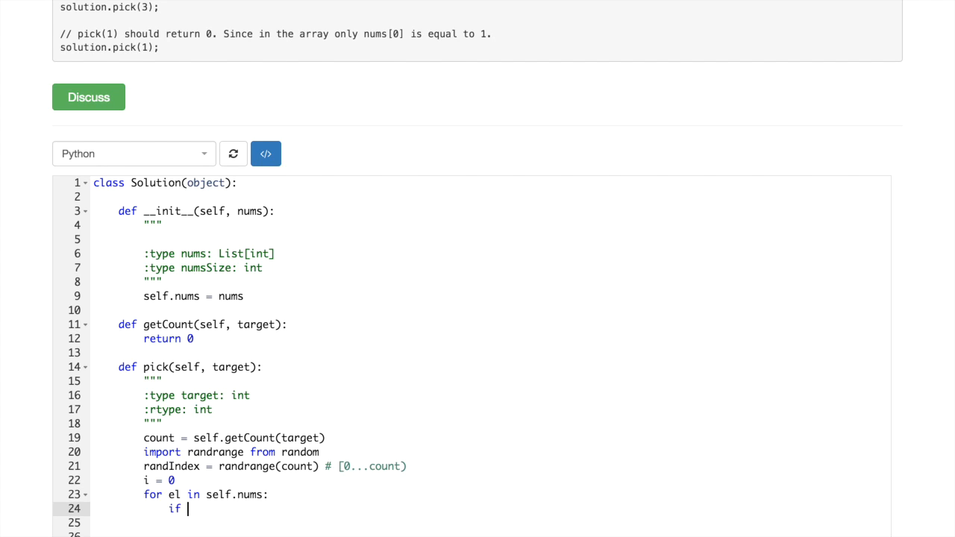
text(ed)
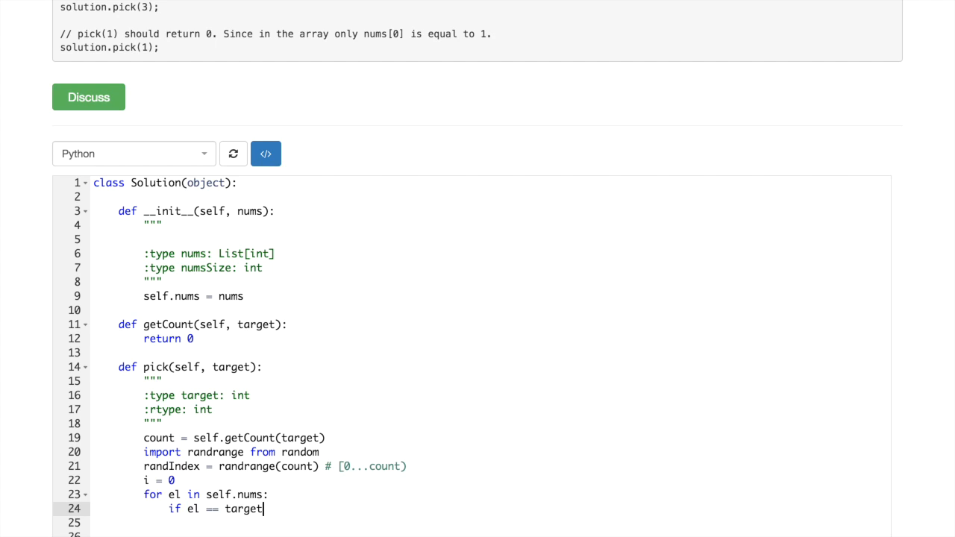
text(:)
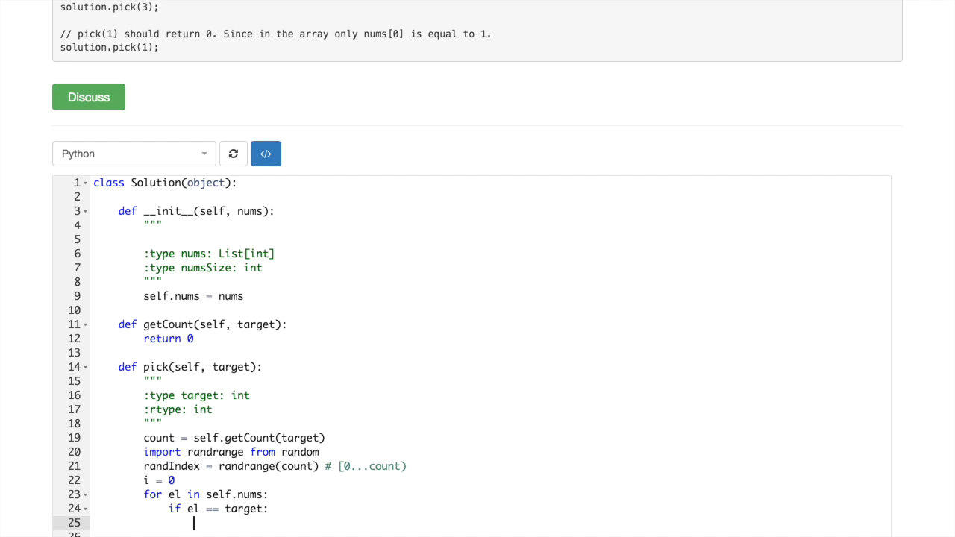
Add the nested check if i == randIndex inside the match branch
text(if i)
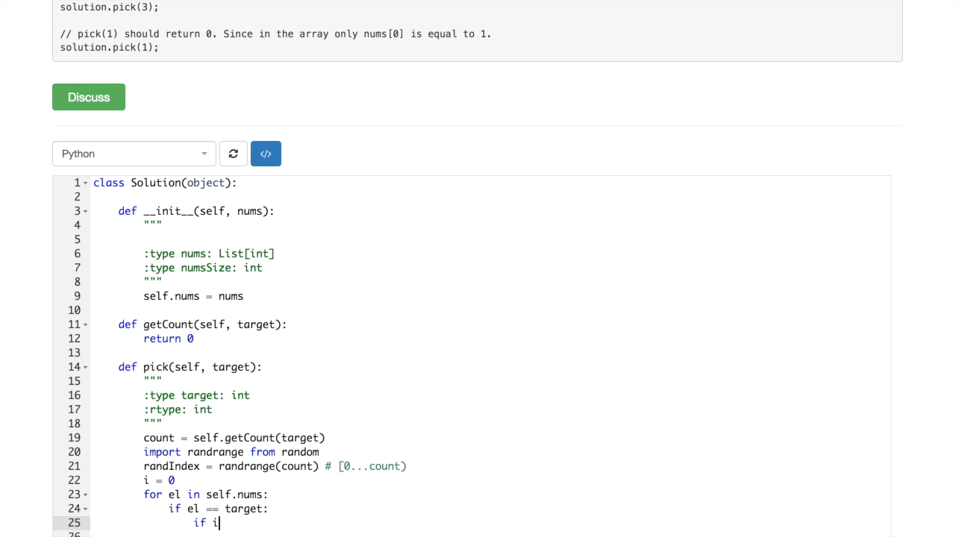
text(==)
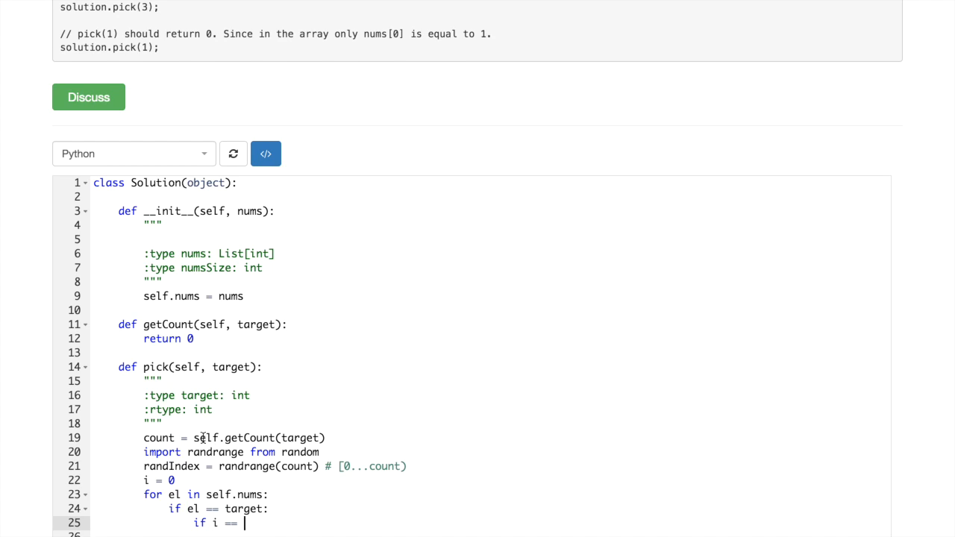
text(randIndex)
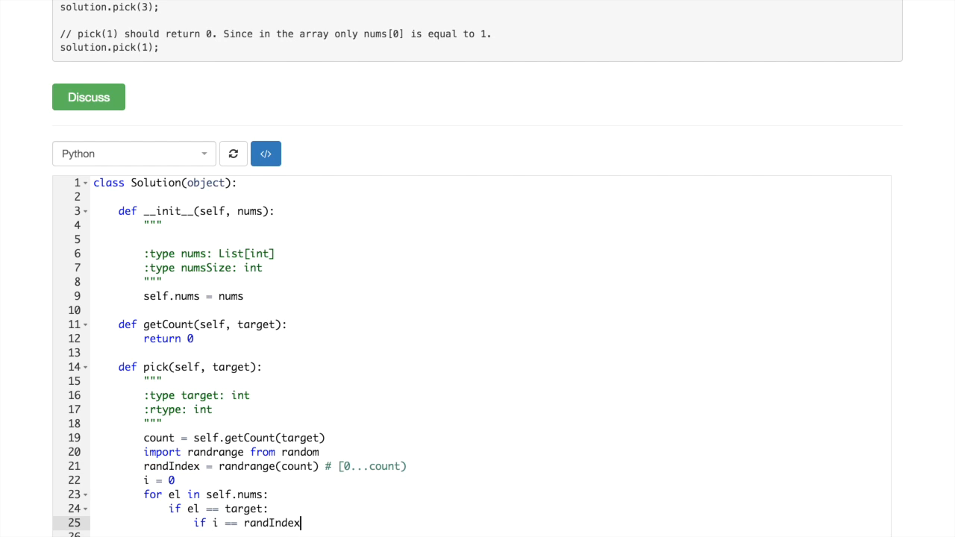
text(:)
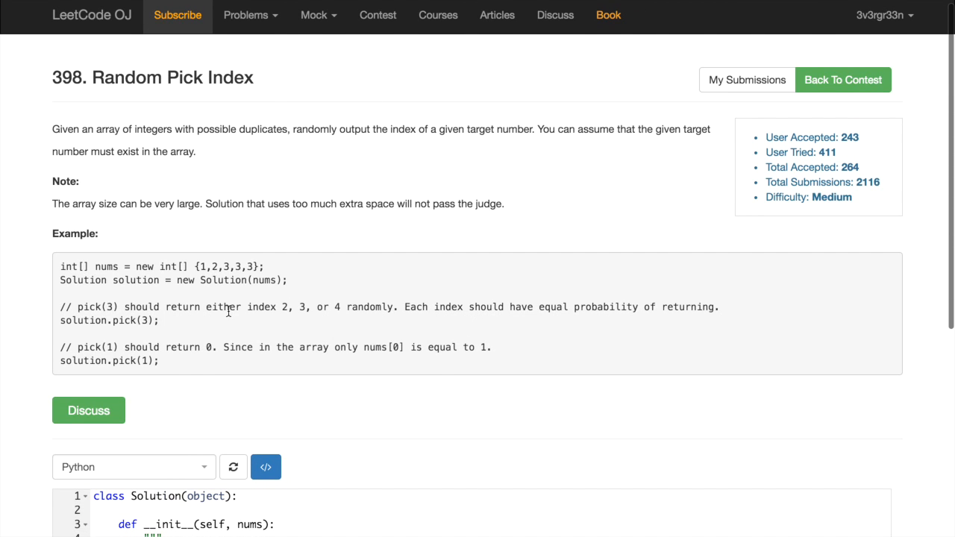
scroll(down, 3)
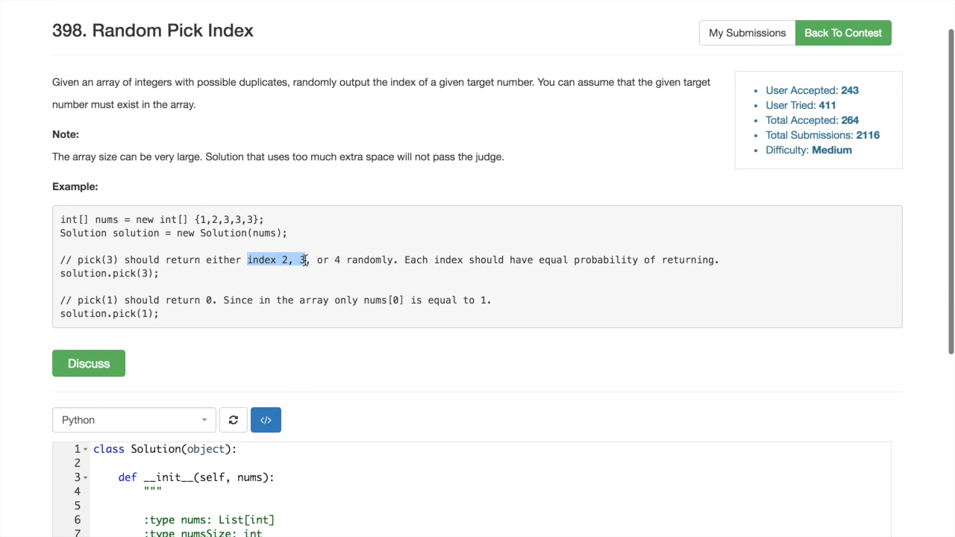
scroll(down, 3)
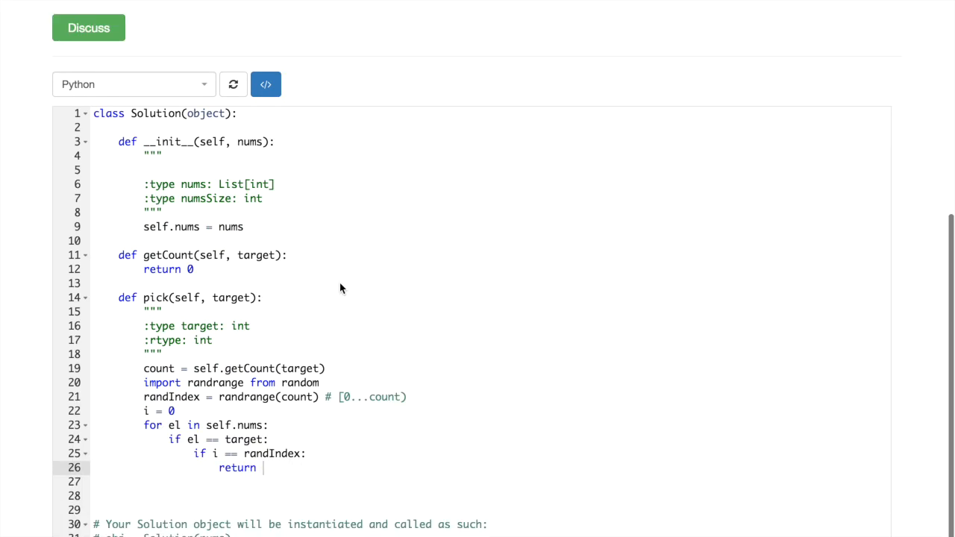
Change the loop to iterate indices with for i in xrange(len(self.nums))
text(i)
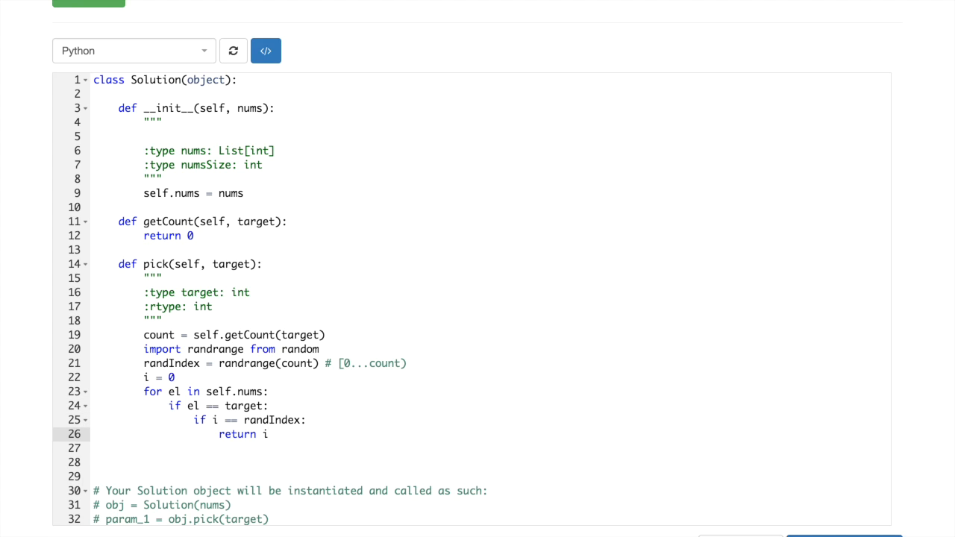
click(173, 392)
text(i)
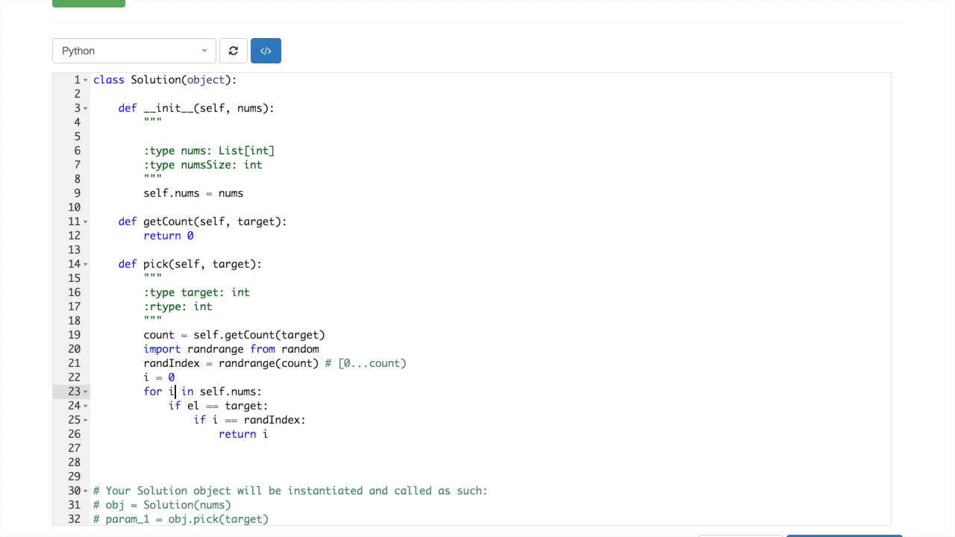
text(x)
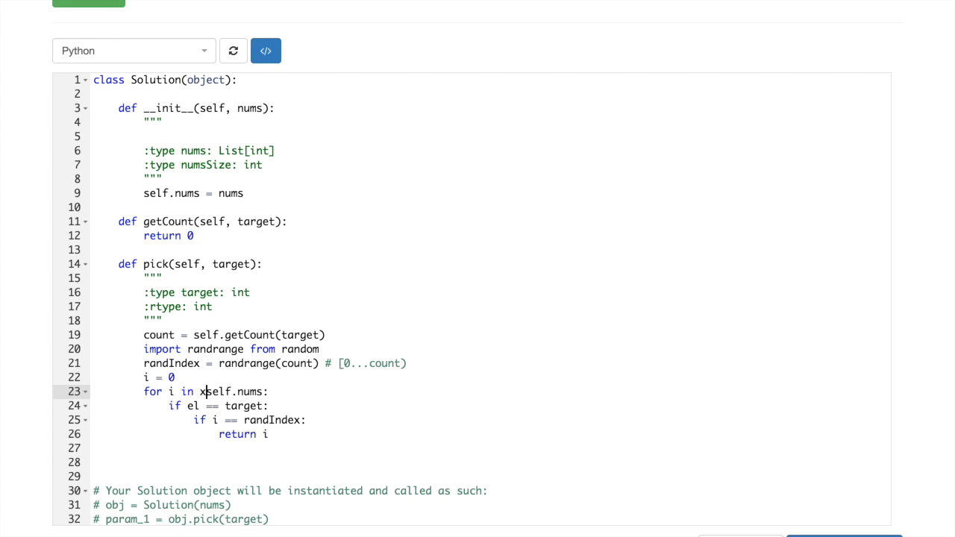
text(range(len()
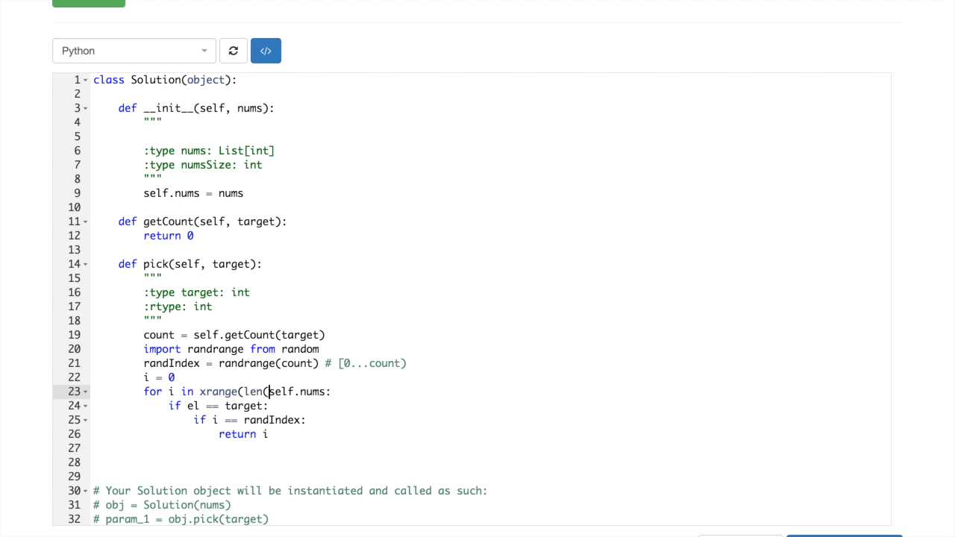
text()))
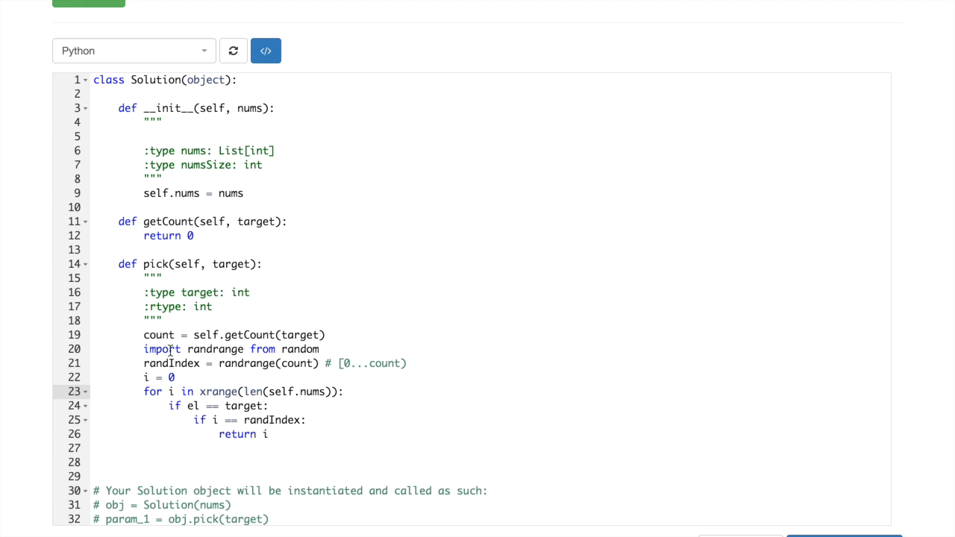
Rename the counter to targetIndex, including in the randIndex comparison
key(Backspace)
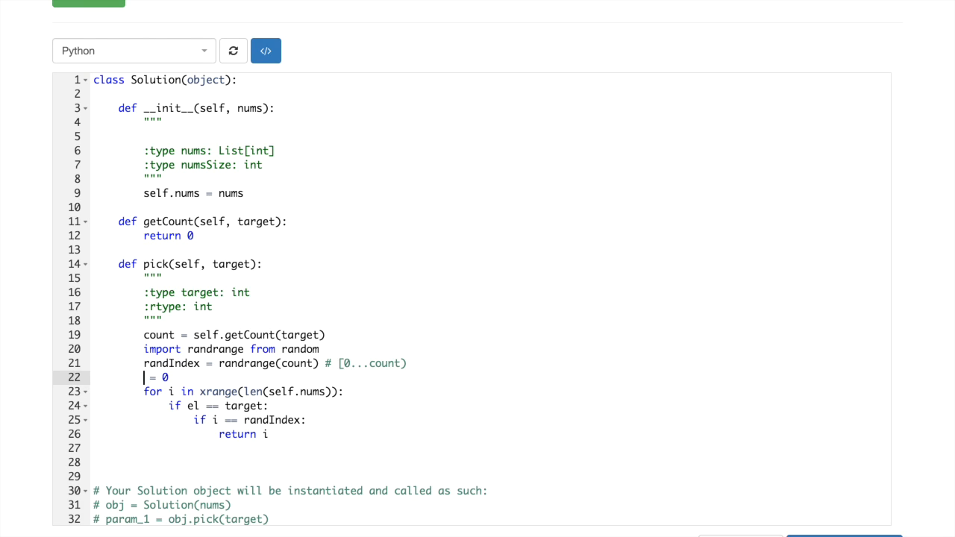
text(t)
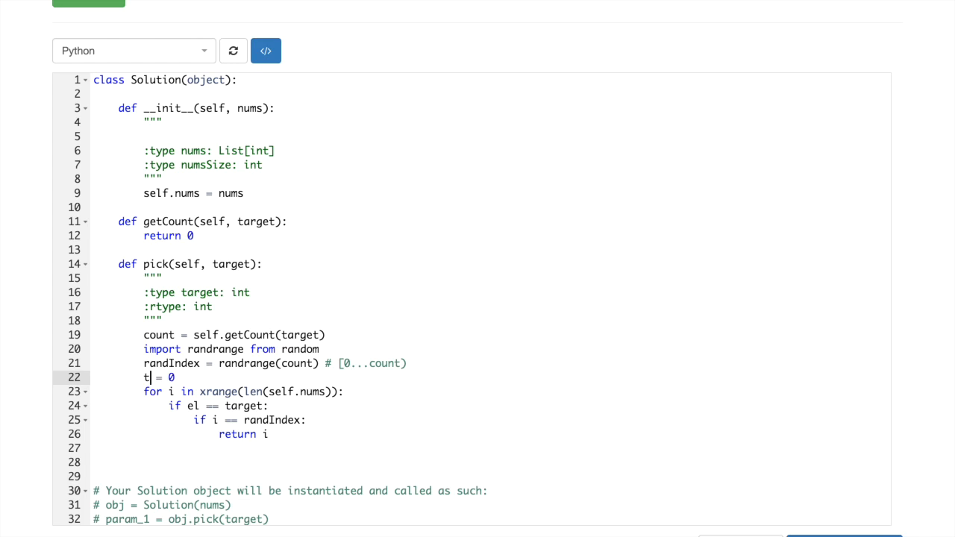
text(argetIndex)
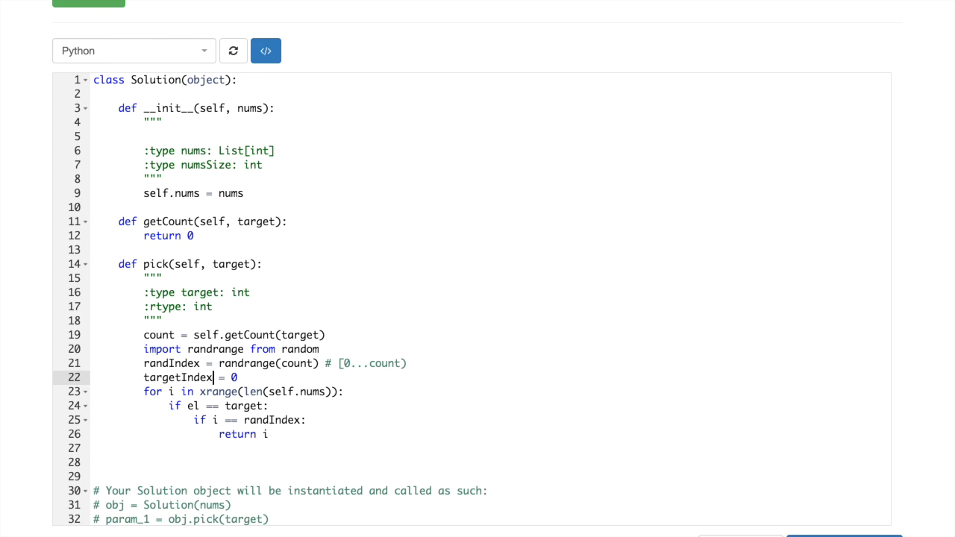
click(183, 392)
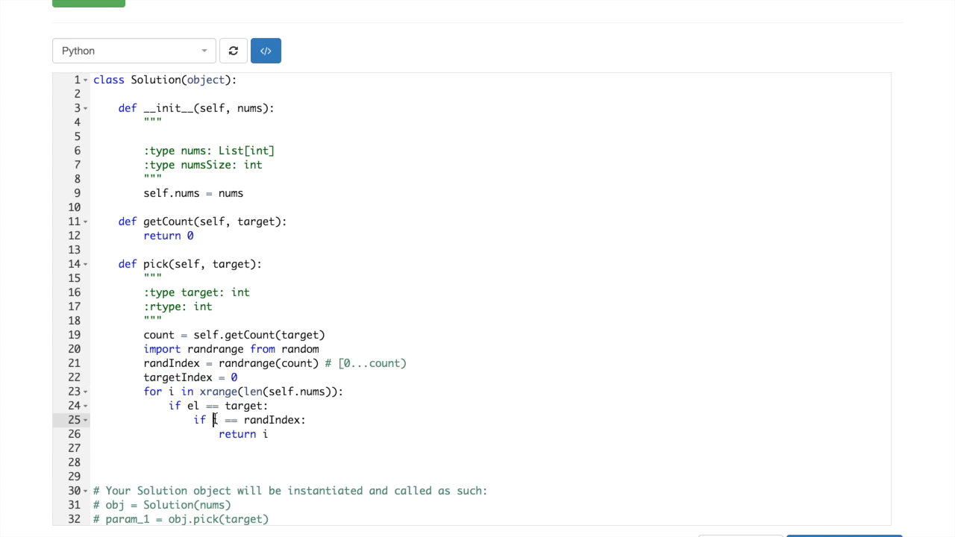
text(targetIndex)
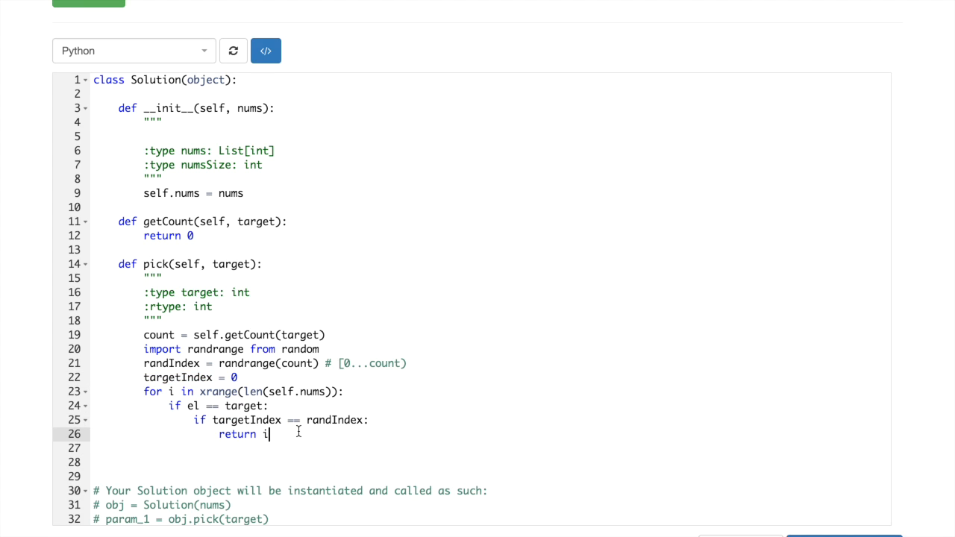
mouse_move(319, 438)
text(el)
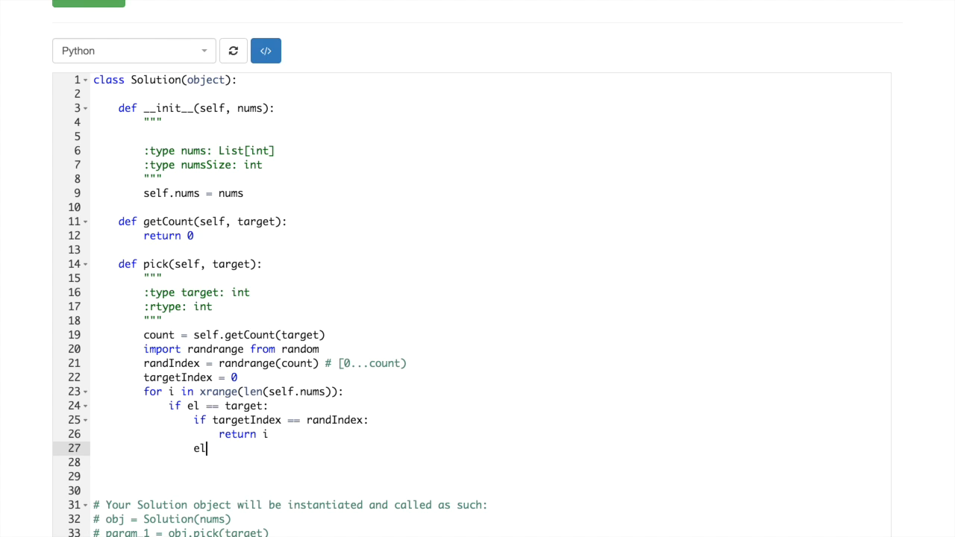
Add an else branch with targetIndex += 1 and start a final return
text(se:)
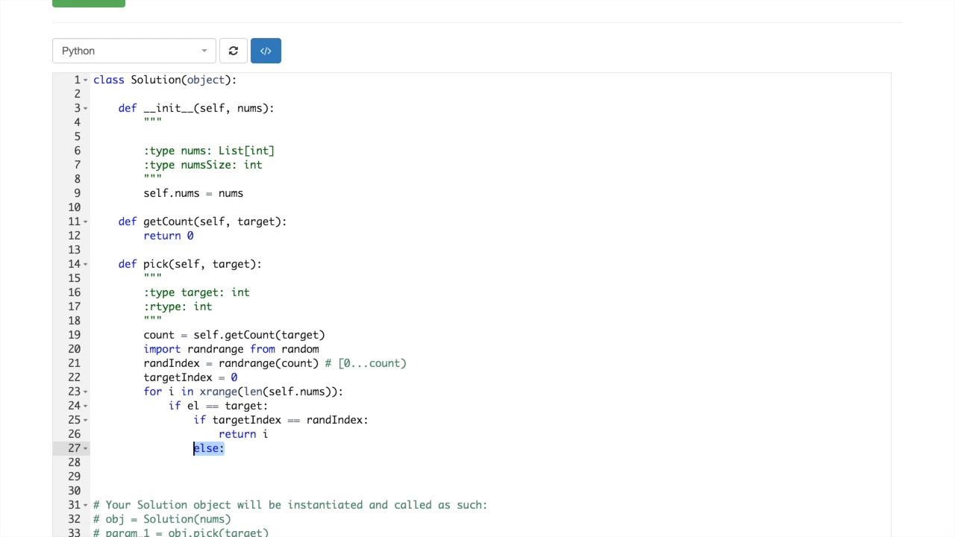
text(t)
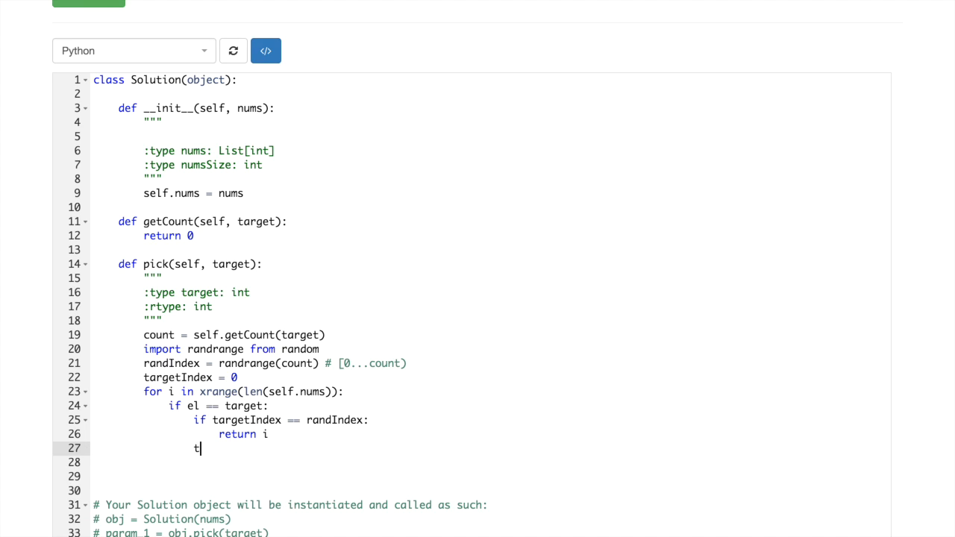
text(argetIndex)
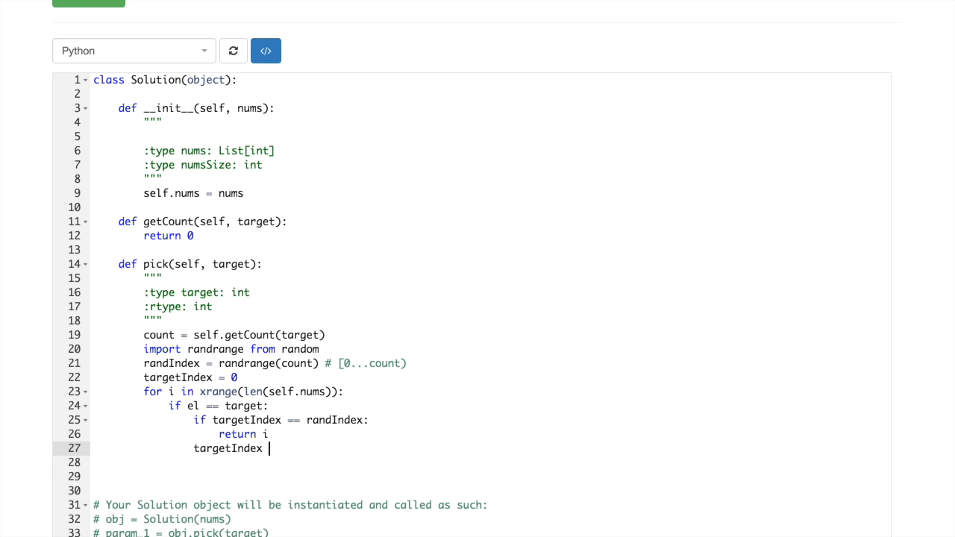
text(+= 1)
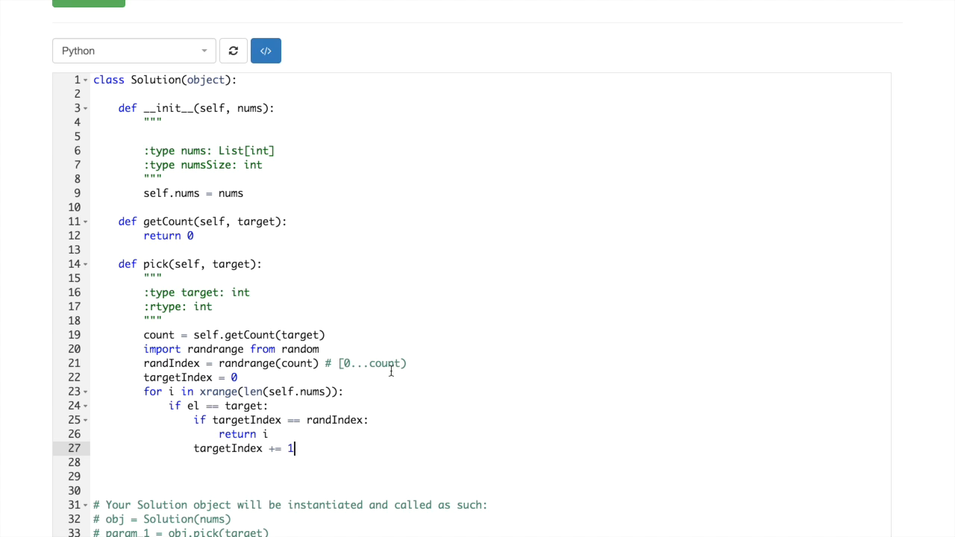
scroll(down, 3)
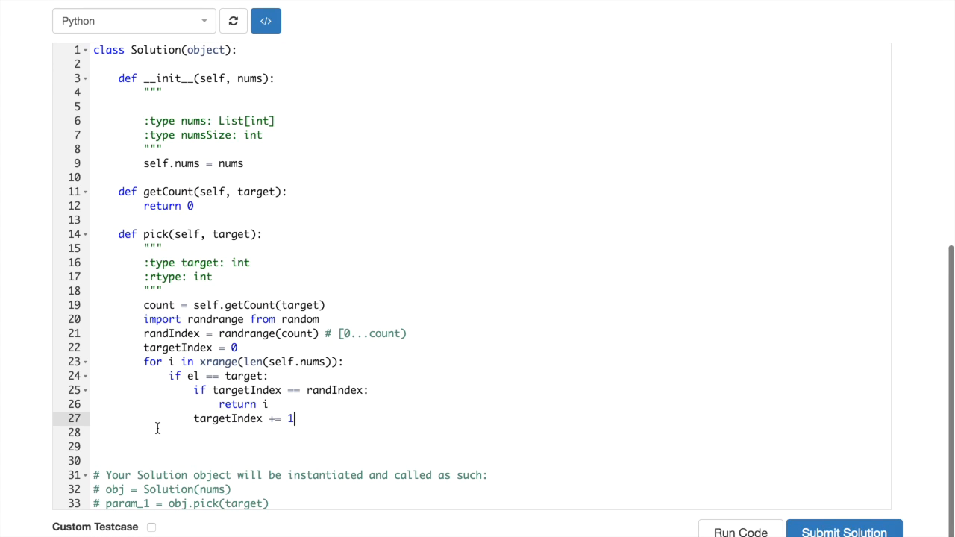
key(enter)
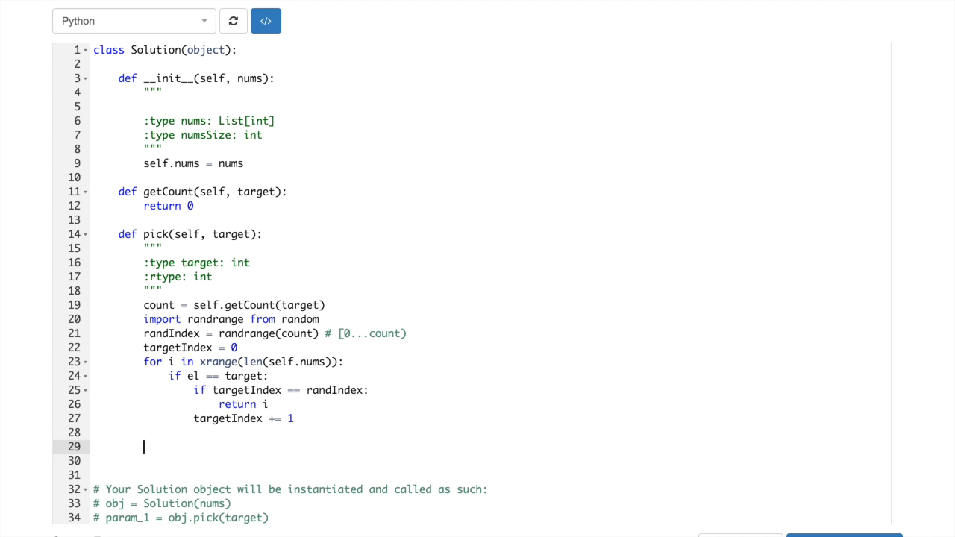
text(return)
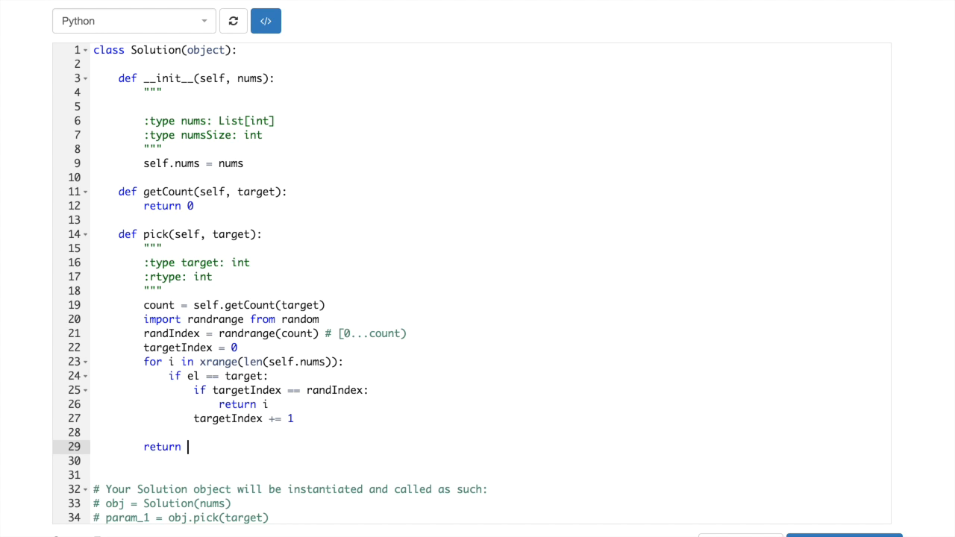
Highlight the output-the-index requirement, then type return "bla" at pick's end
scroll(up, 3)
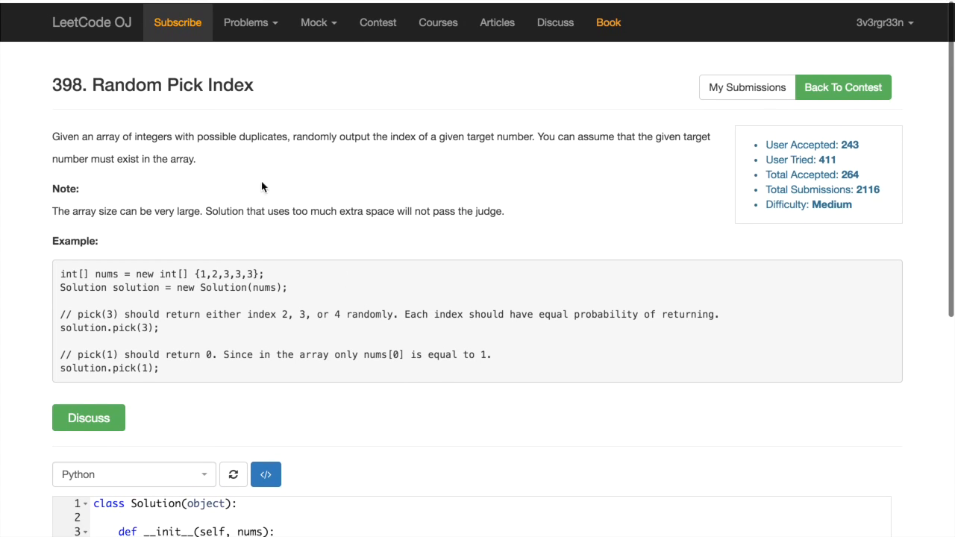
drag(344, 133, 546, 134)
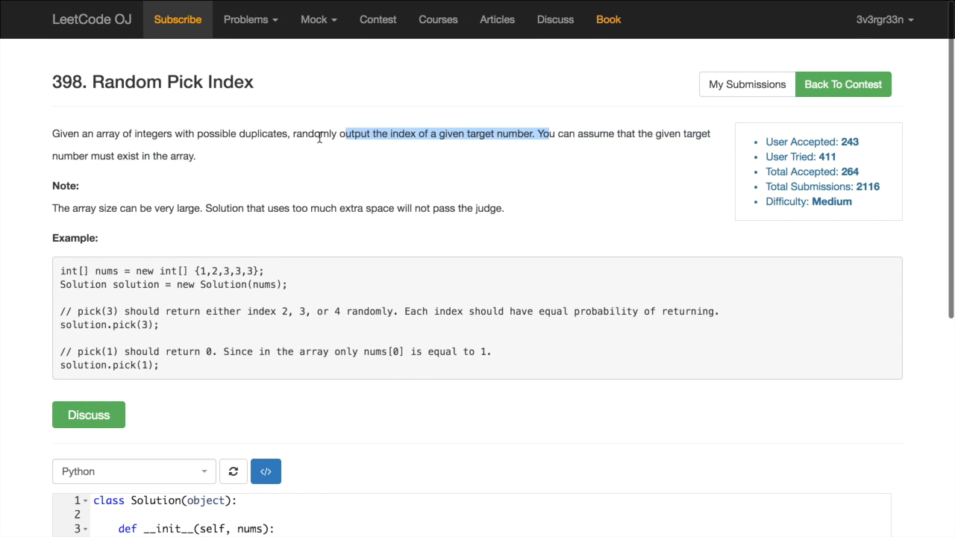
scroll(down, 3)
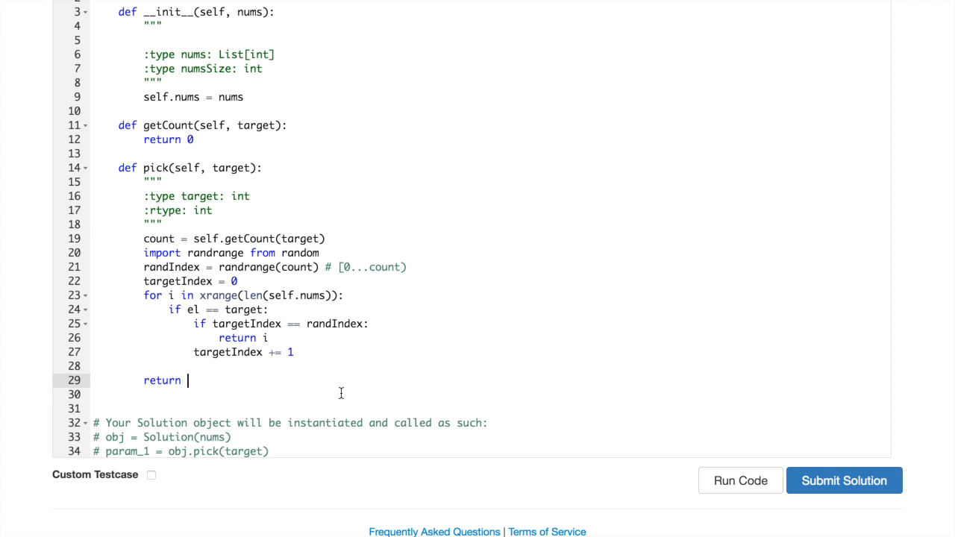
text("bka")
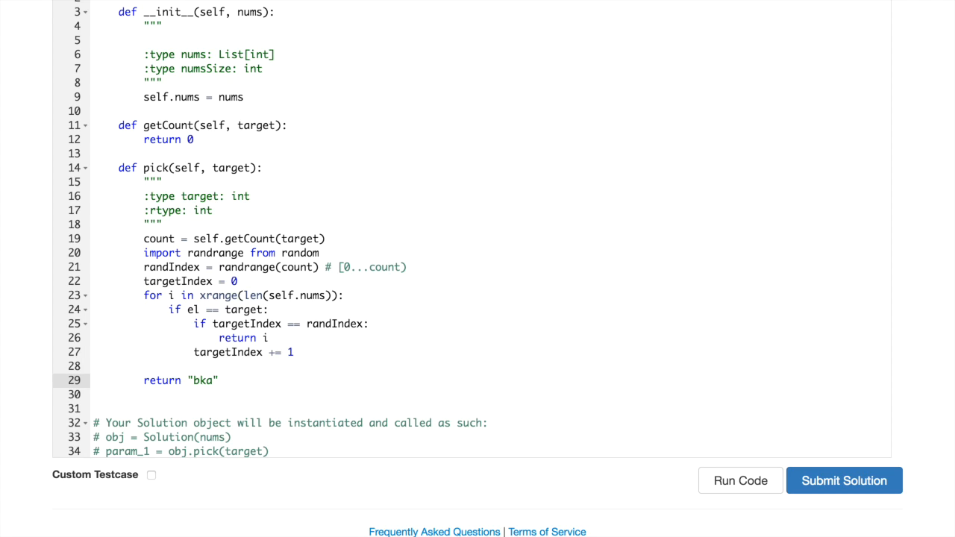
text(bla)
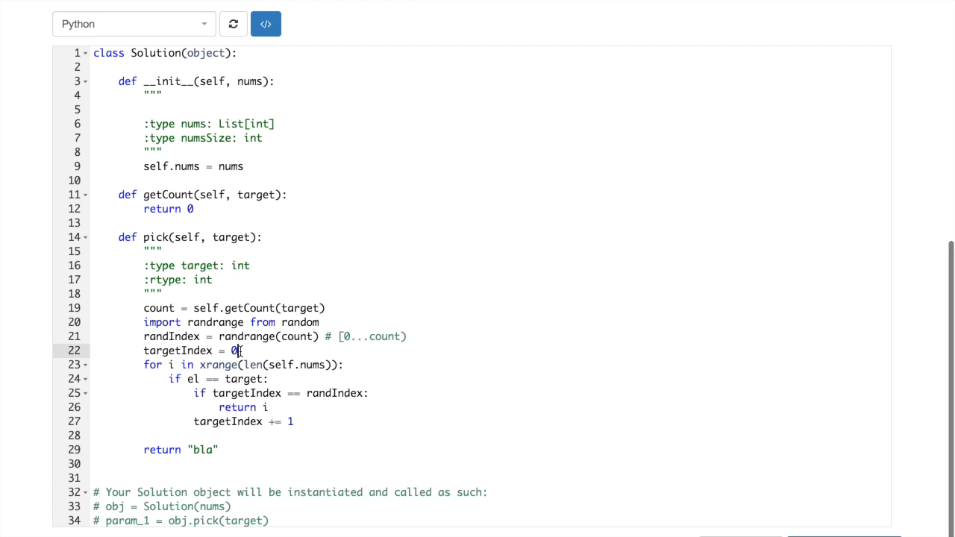
Copy the loop and if lines into getCount and compare self.nums[i] in pick
click(270, 407)
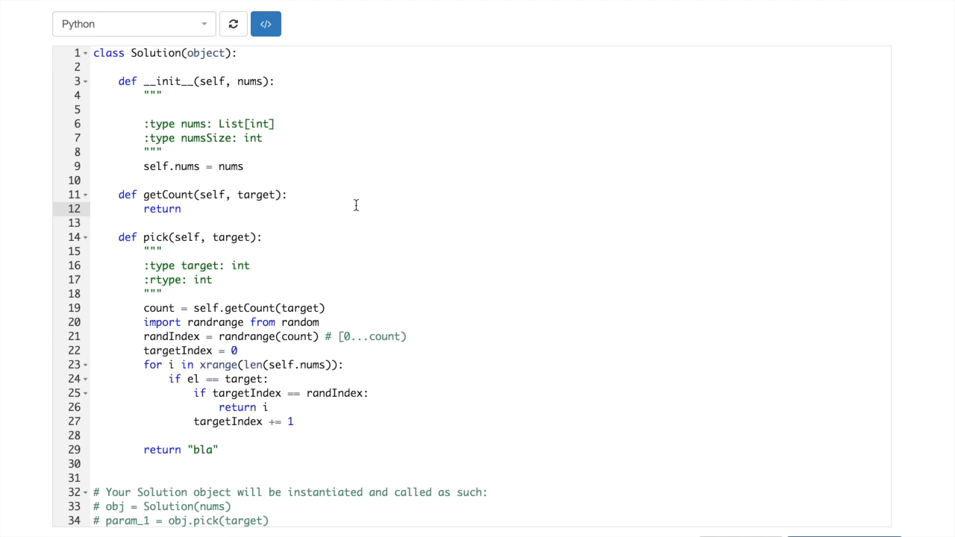
mouse_move(141, 366)
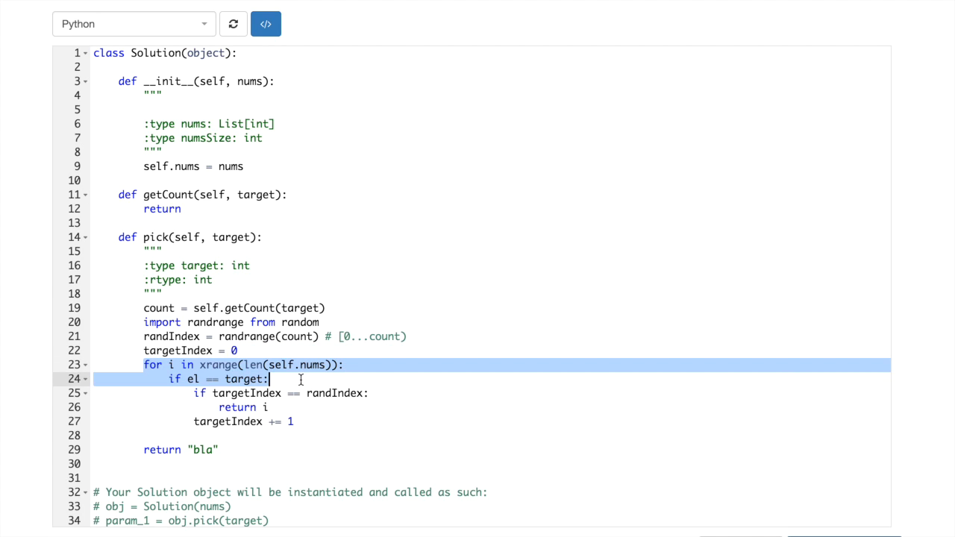
click(182, 208)
text(for el in )
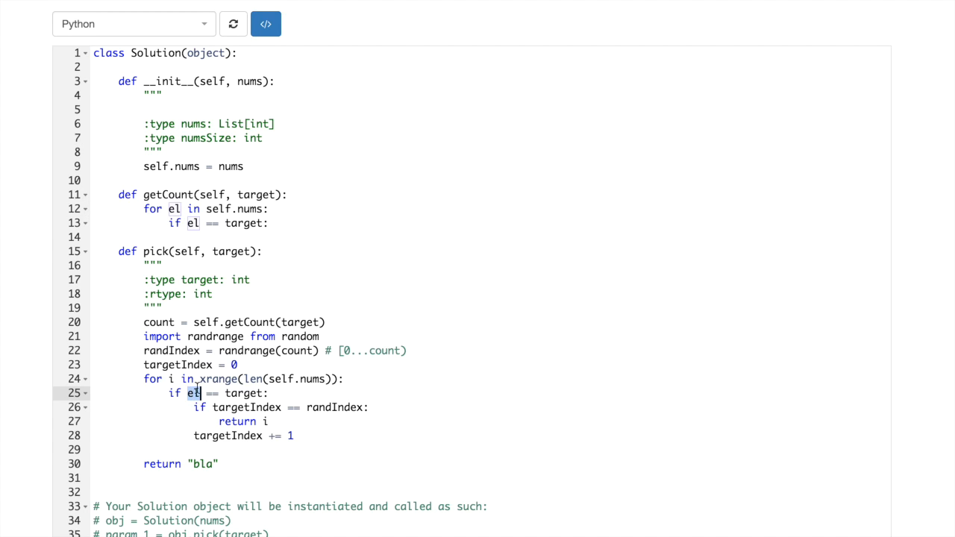
text(self)
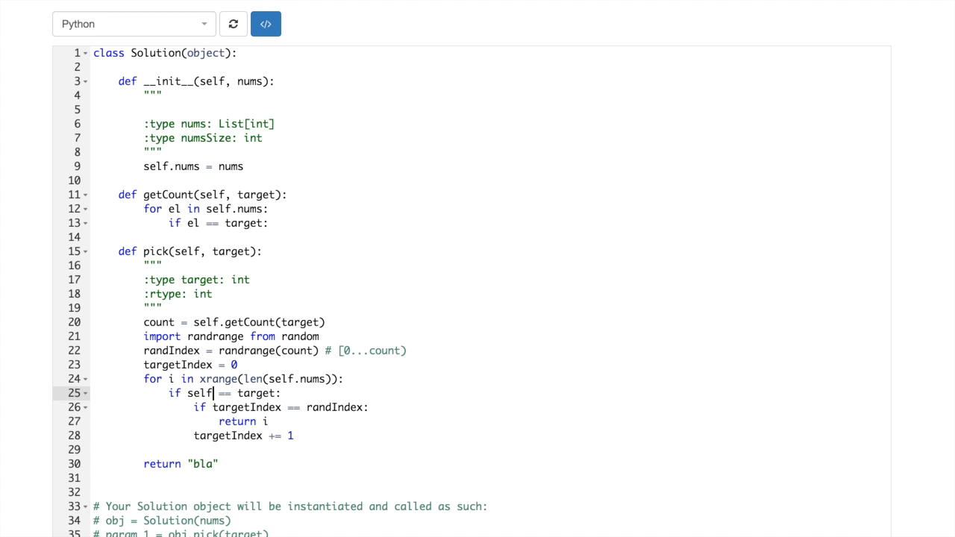
text(.)
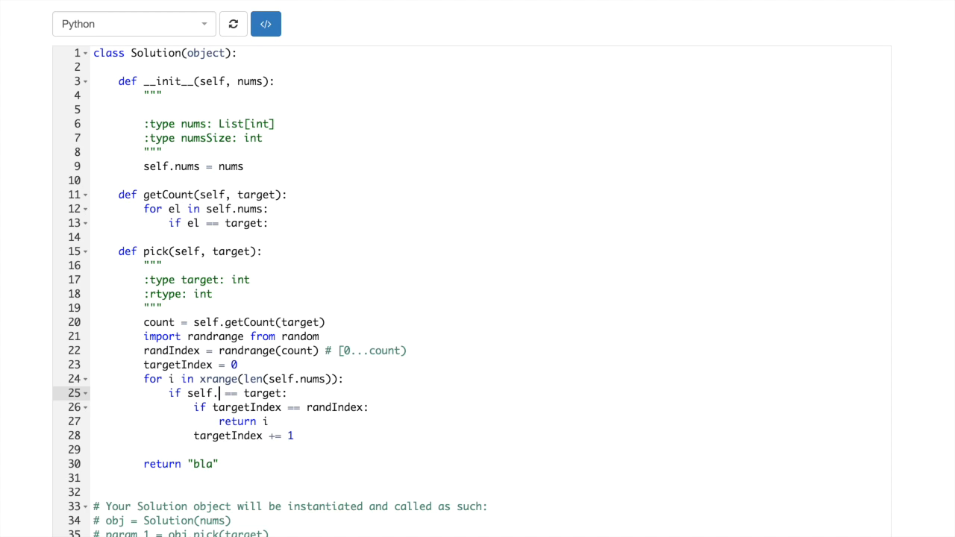
text(nus)
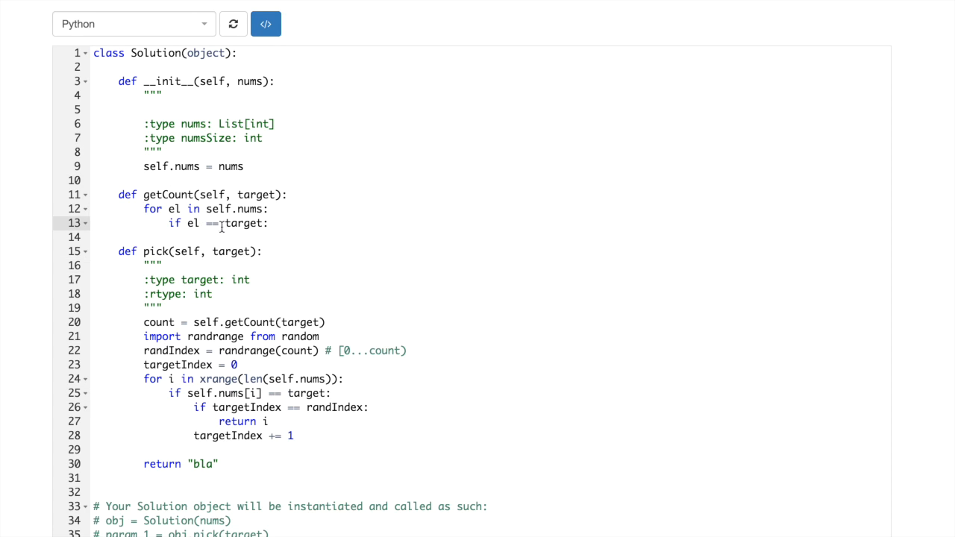
click(276, 223)
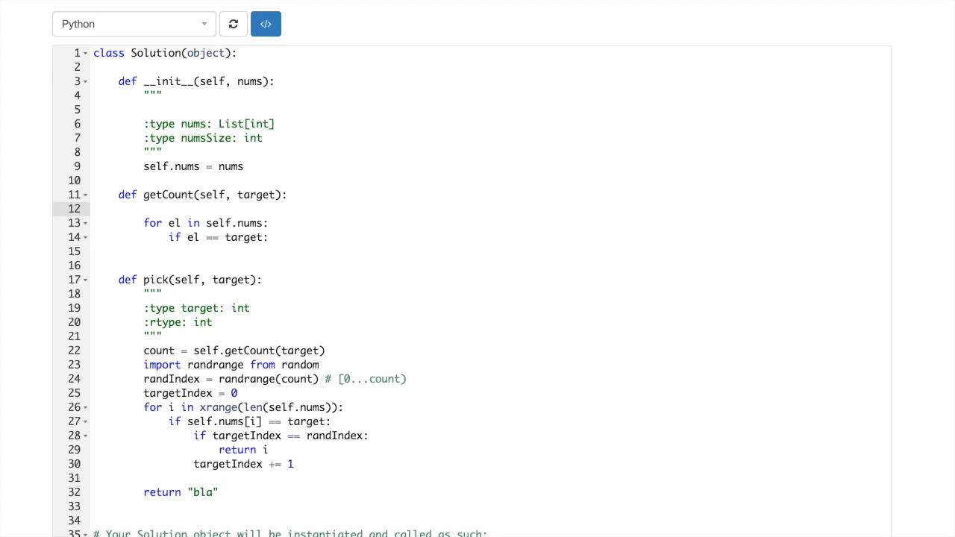
In getCount, set count = 0, add count += 1 on matches, and return count
text(count = 0)
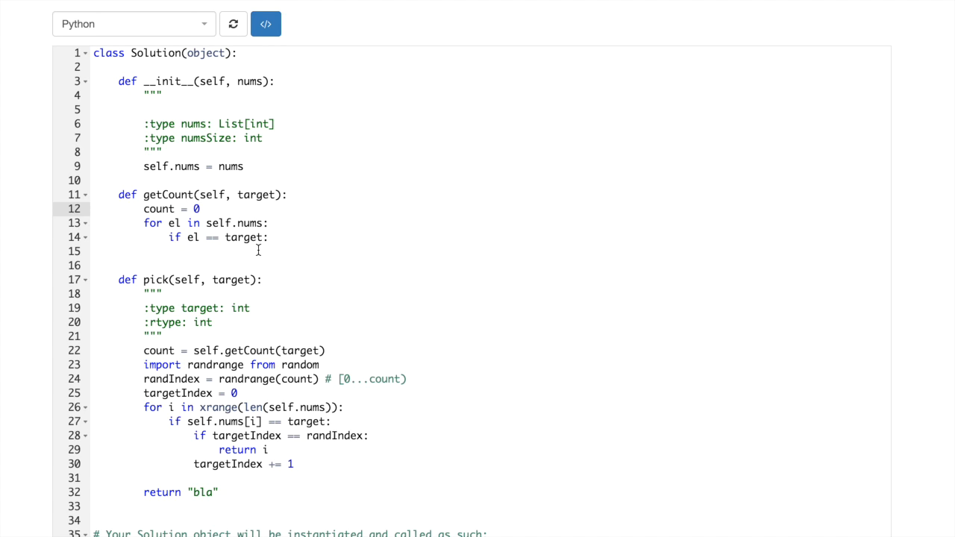
text(count += 1)
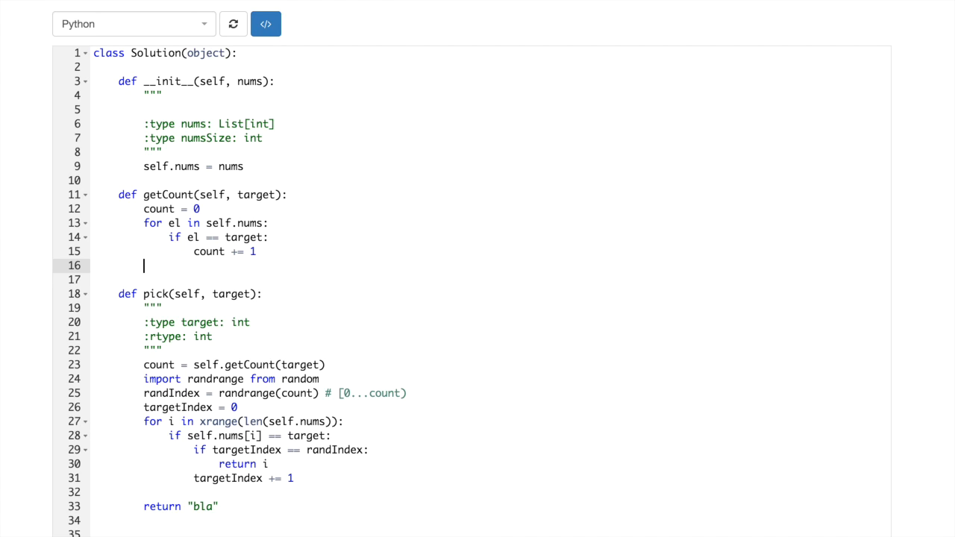
text(return)
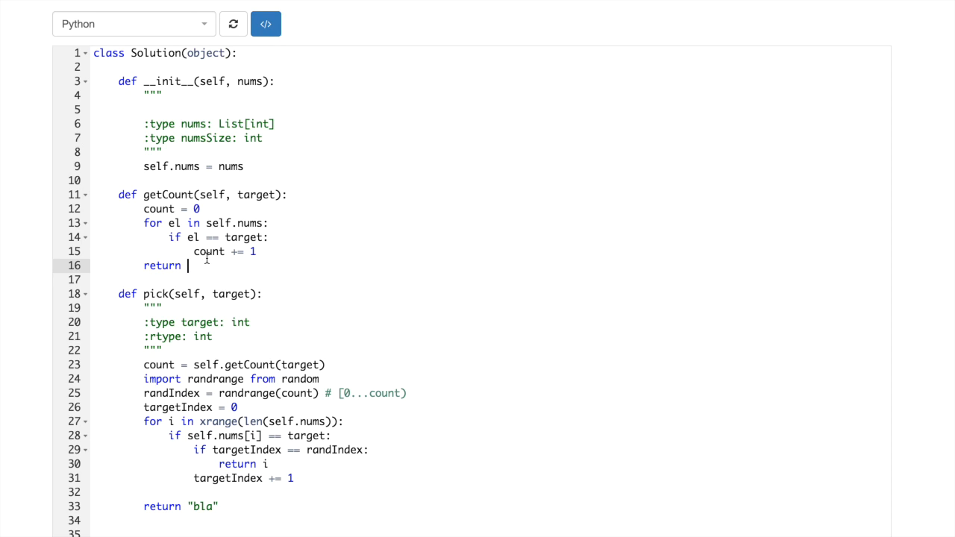
text(count)
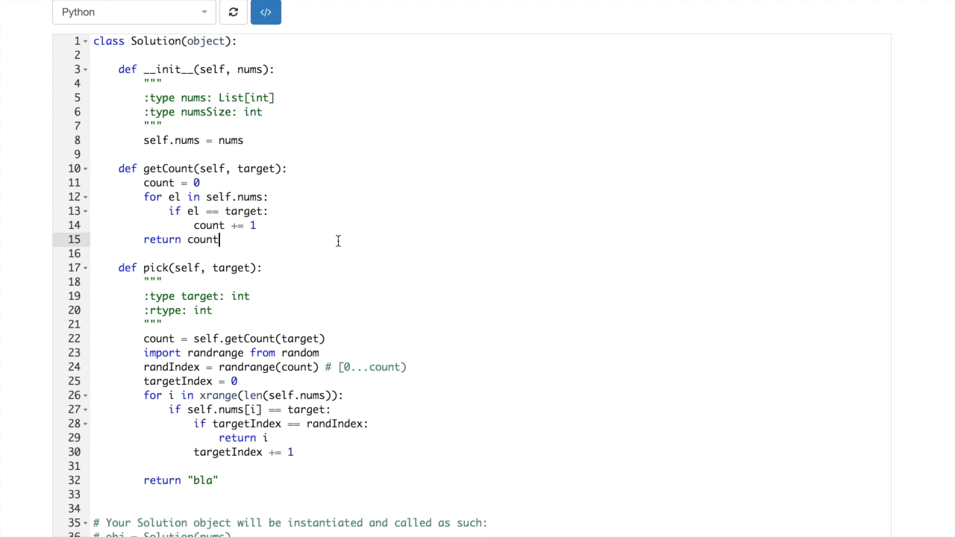
scroll(down, 3)
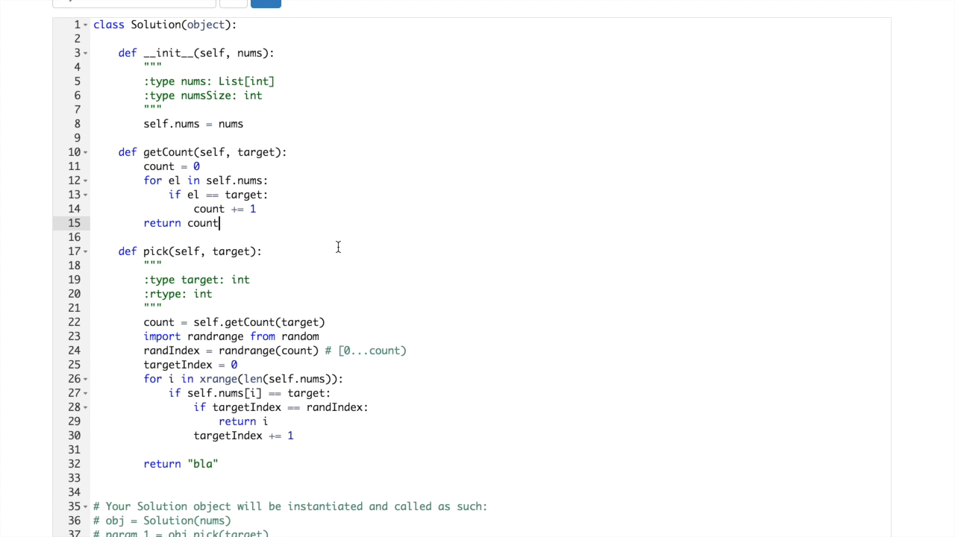
mouse_move(331, 235)
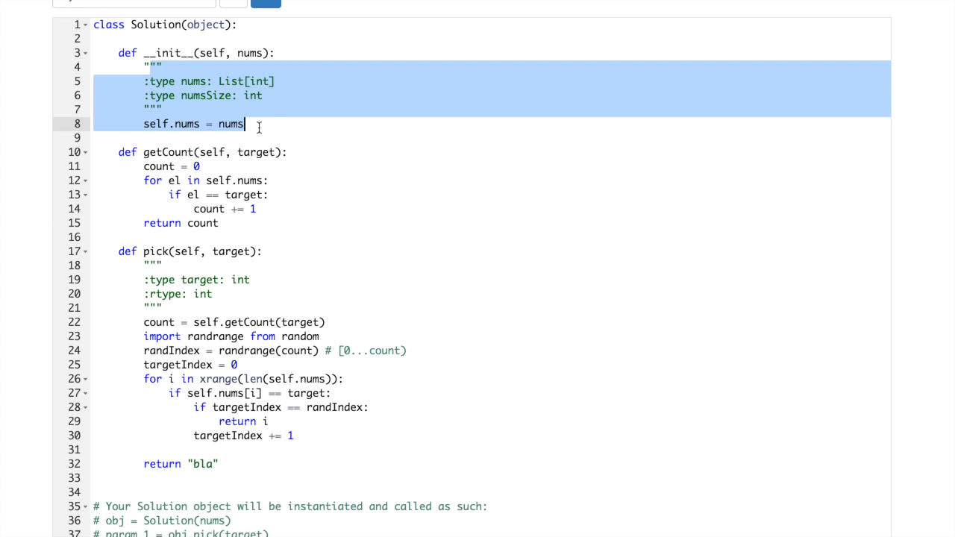
Annotate getCount and pick with # O(n) comments and a # total O(n) note
click(264, 138)
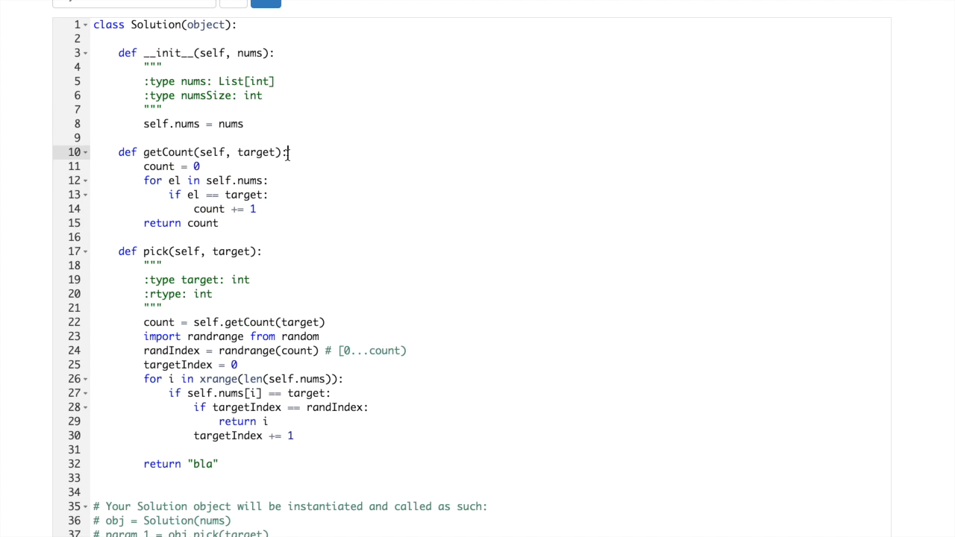
text(# ))
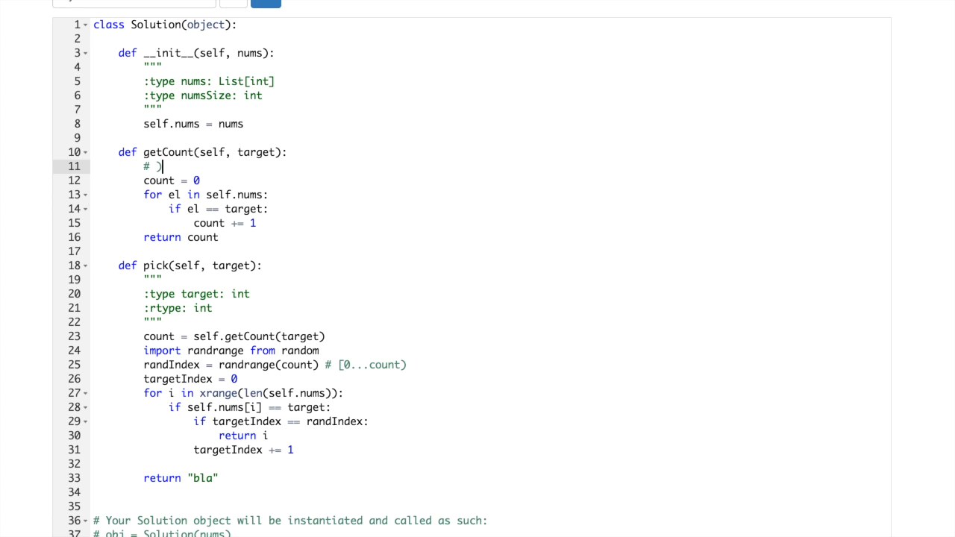
text(O(n))
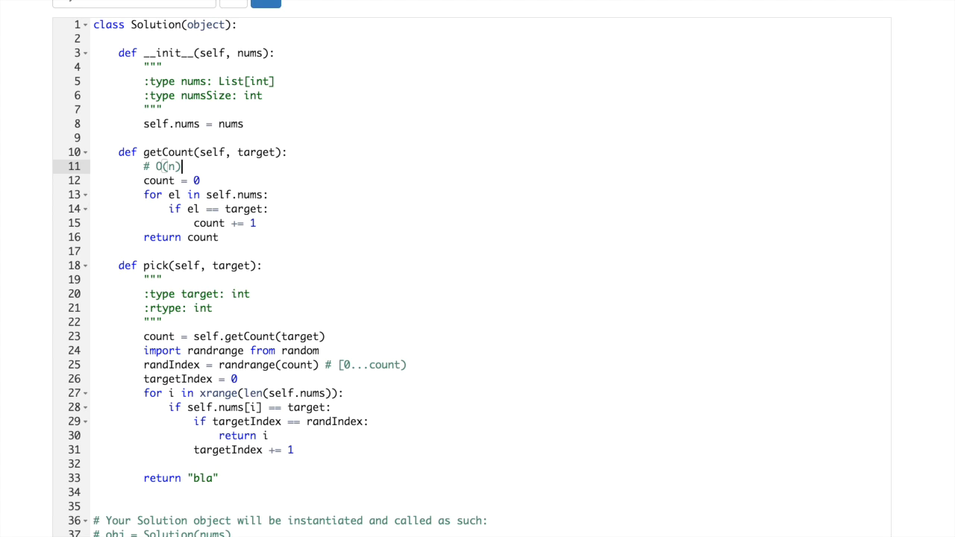
mouse_move(240, 238)
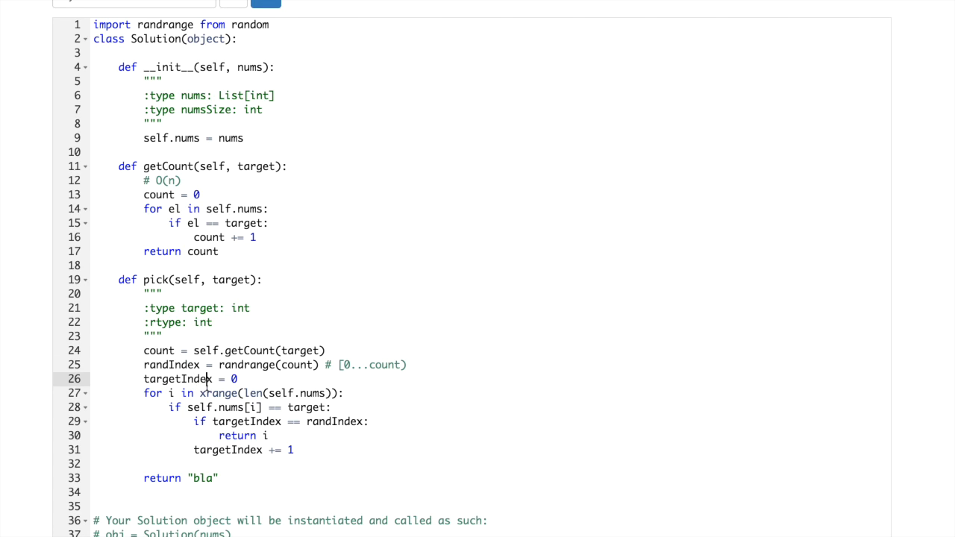
mouse_move(173, 394)
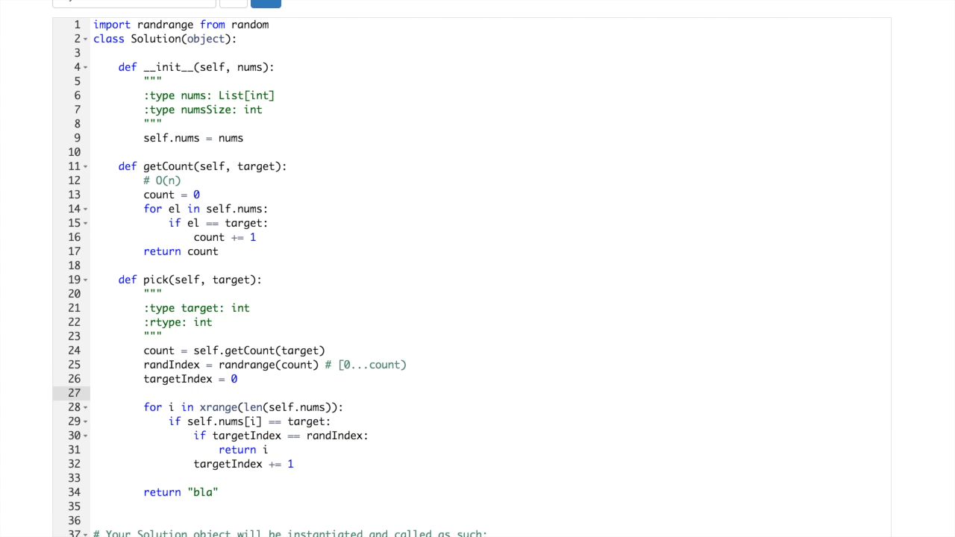
text(# O(n)
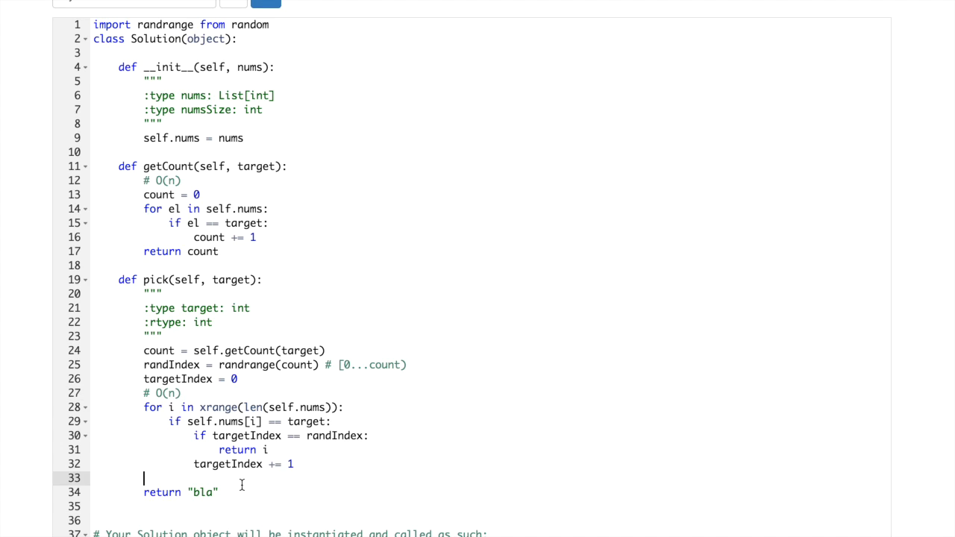
text(# t)
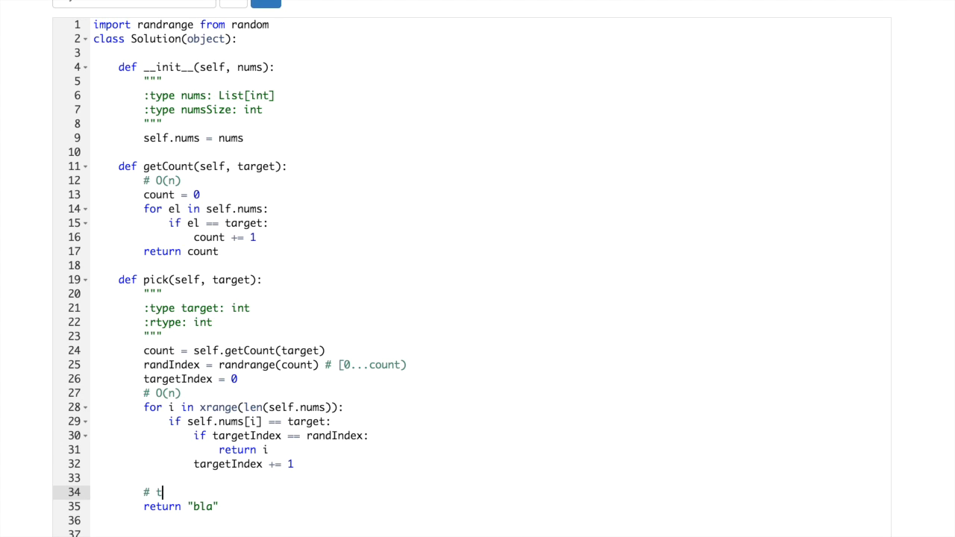
text(otal ))
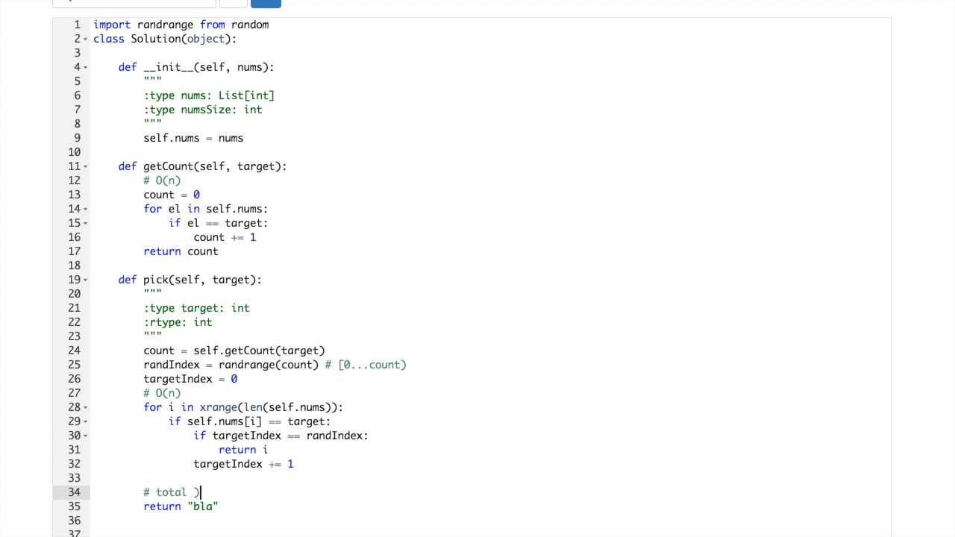
text(O(n))
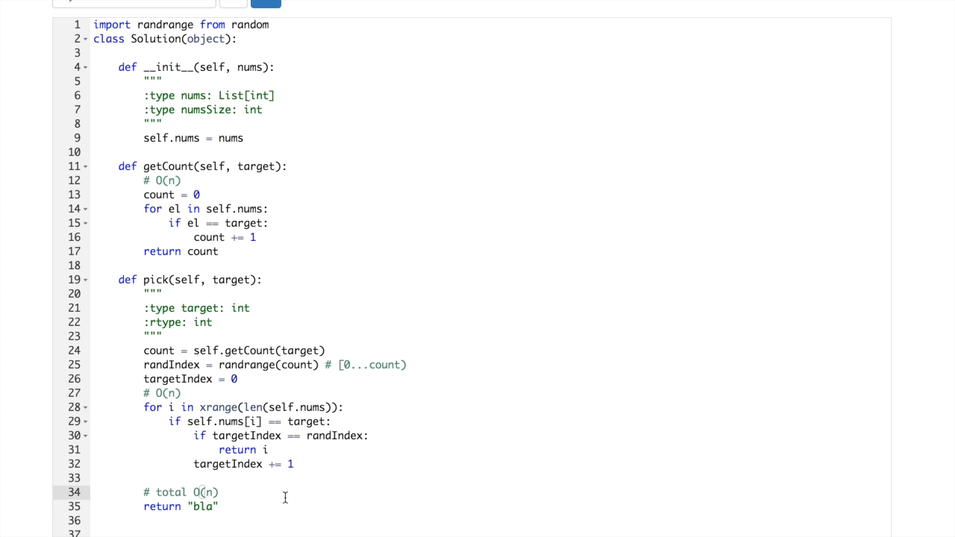
mouse_move(306, 483)
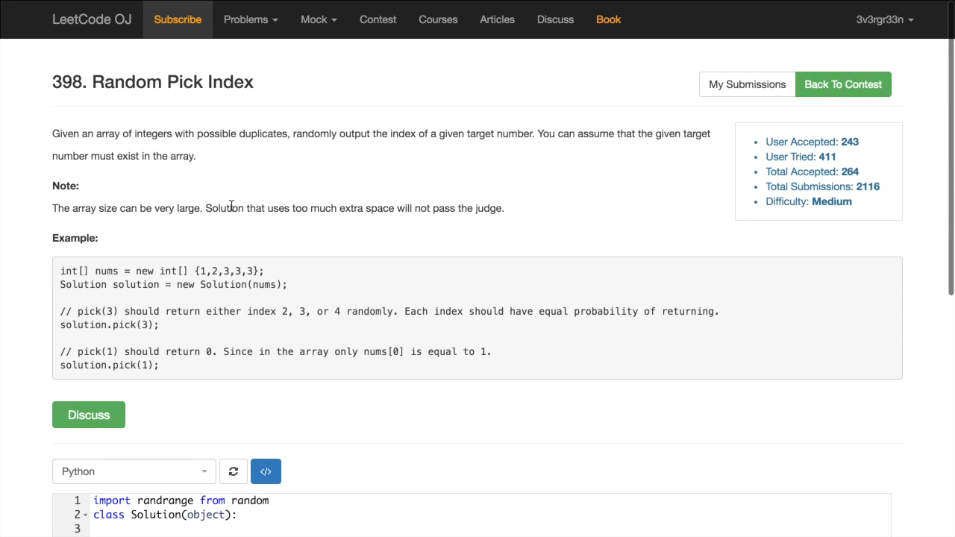
mouse_move(192, 282)
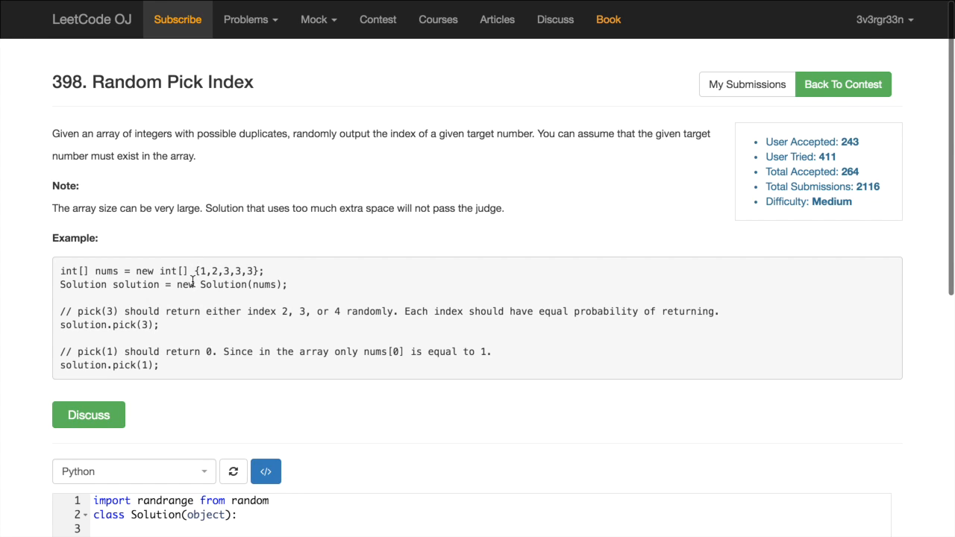
drag(205, 209, 503, 209)
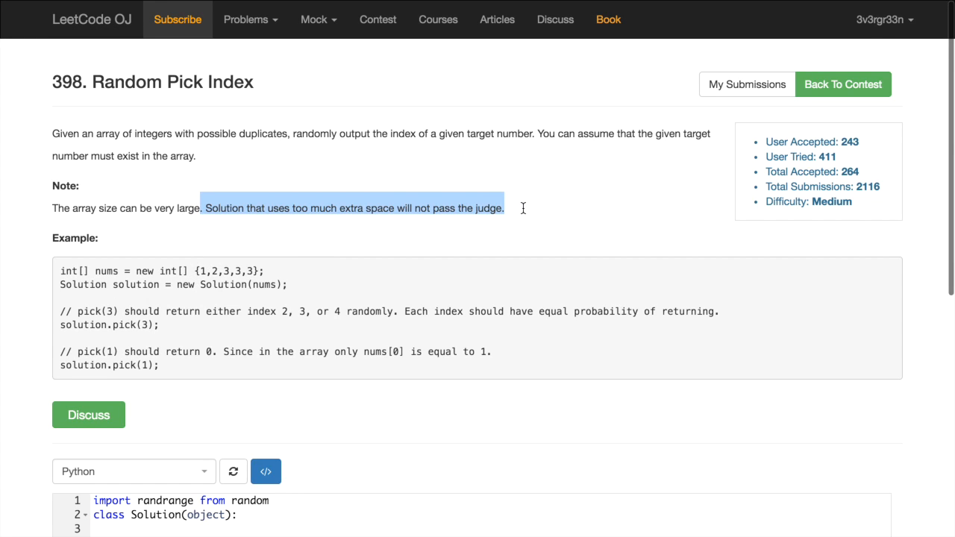
scroll(down, 3)
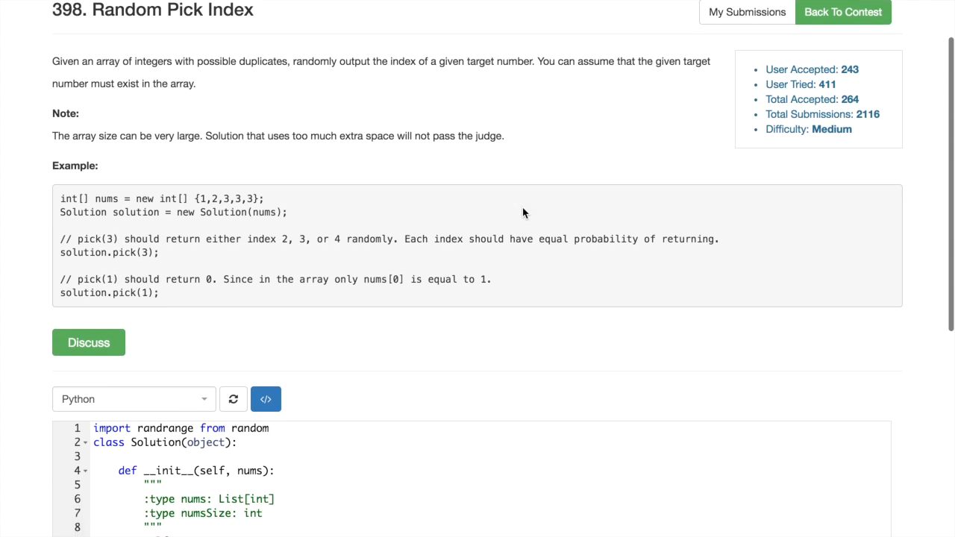
scroll(down, 3)
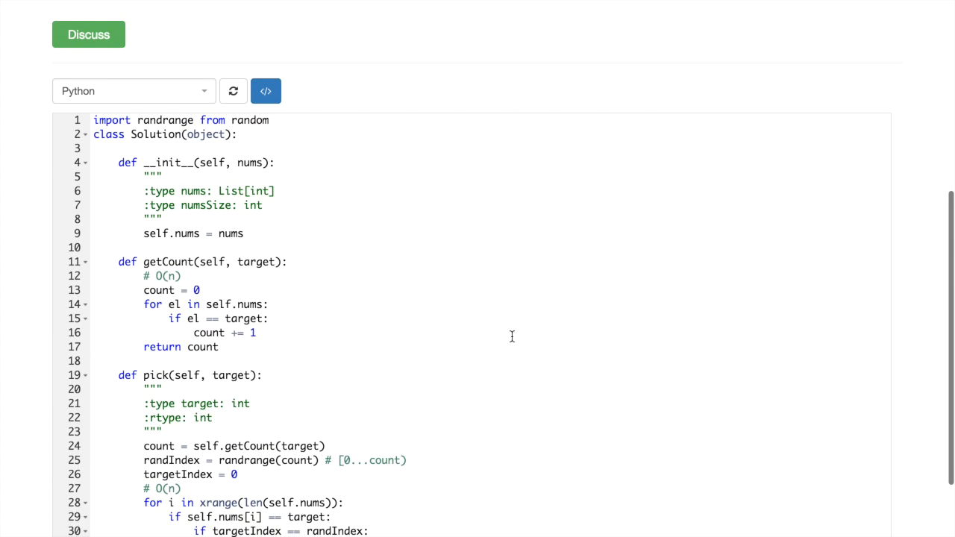
scroll(down, 3)
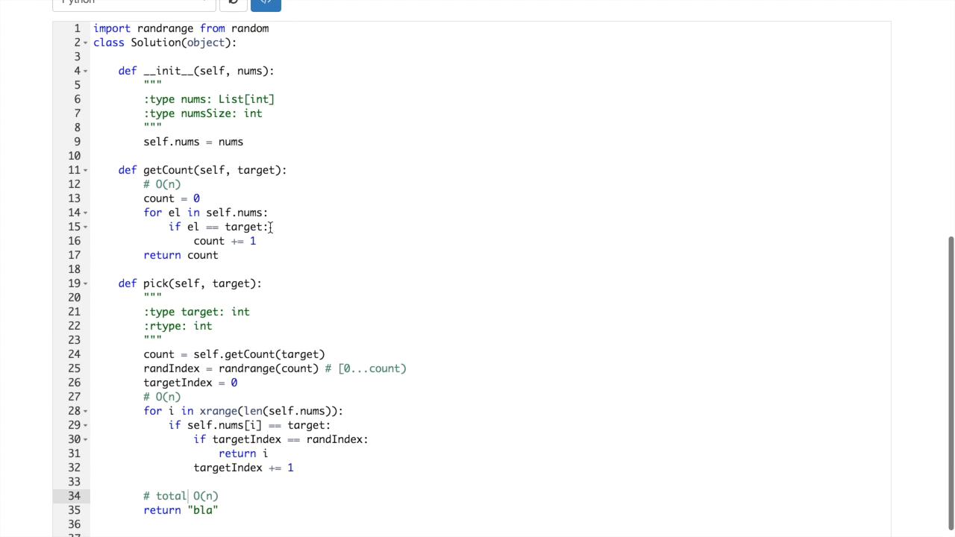
scroll(down, 3)
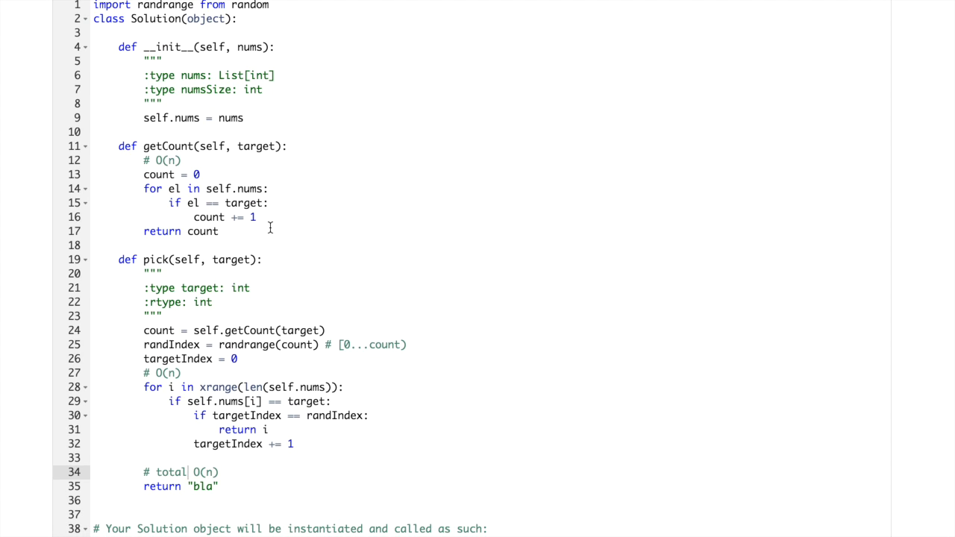
scroll(down, 3)
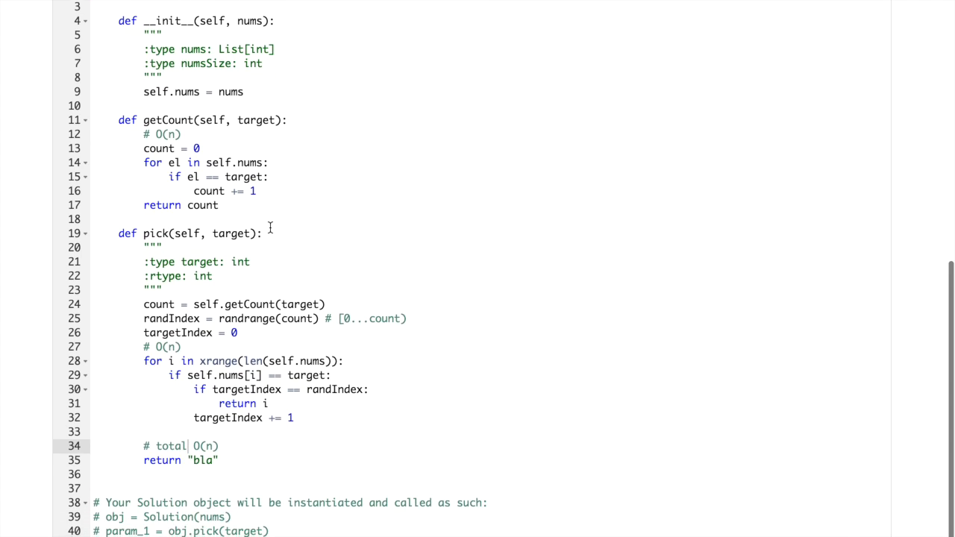
scroll(down, 3)
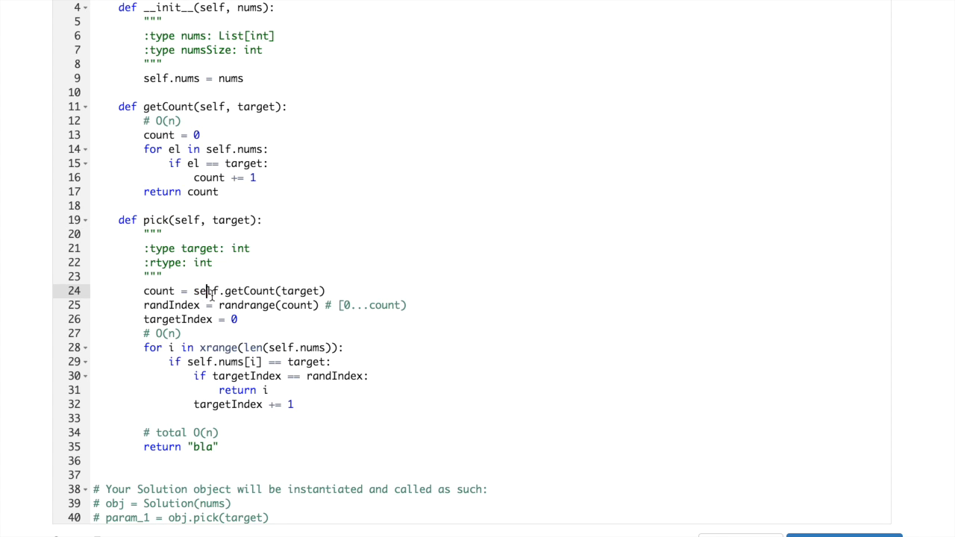
double_click(155, 220)
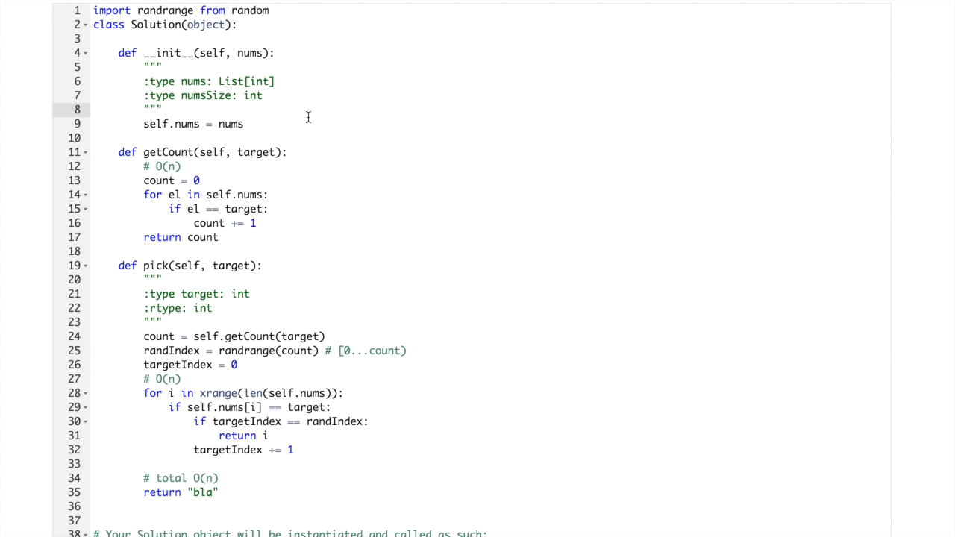
Add self.memoCounts = {} to the constructor
text(self)
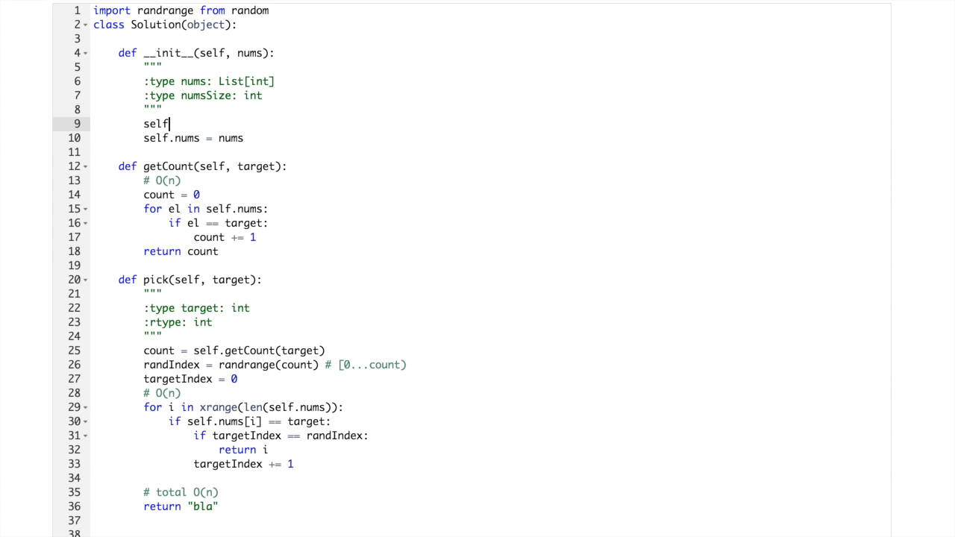
text(.)
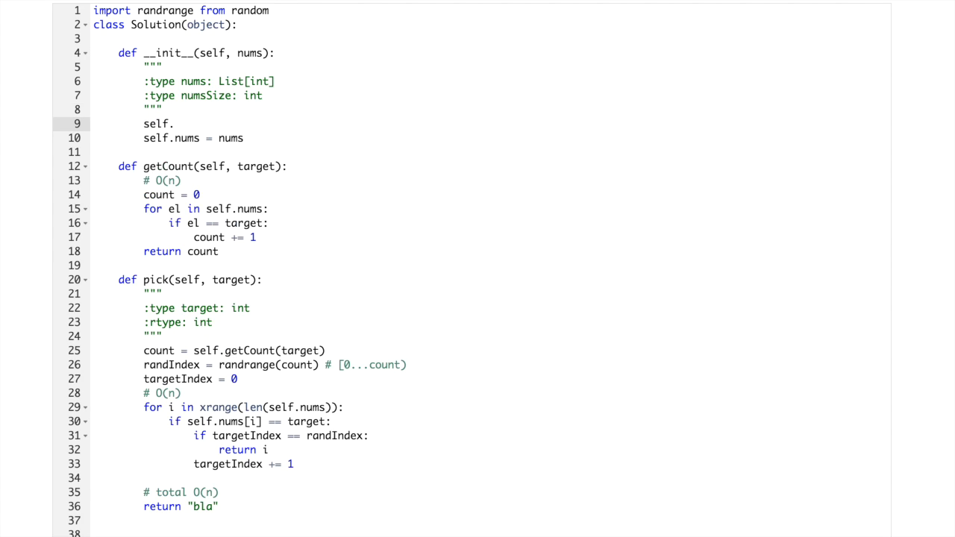
text(memo)
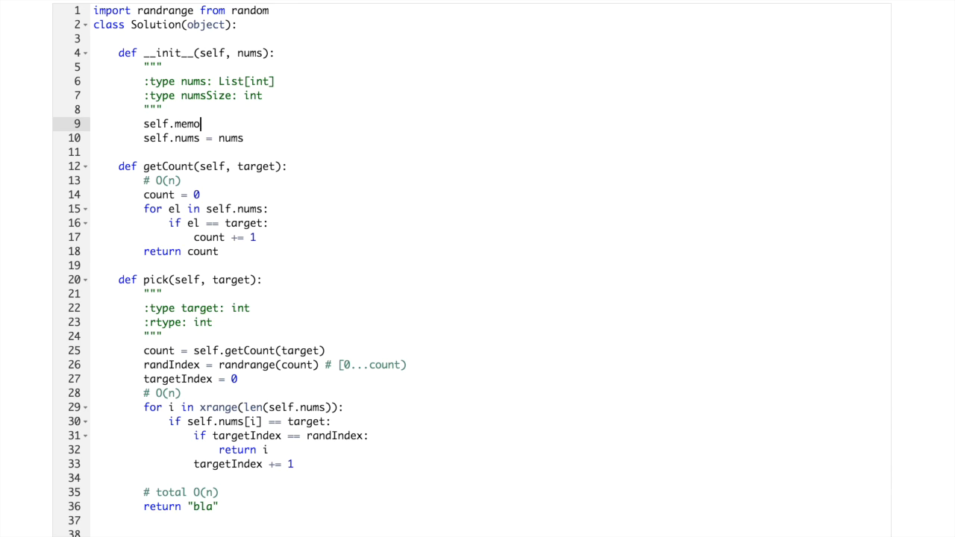
text(Count)
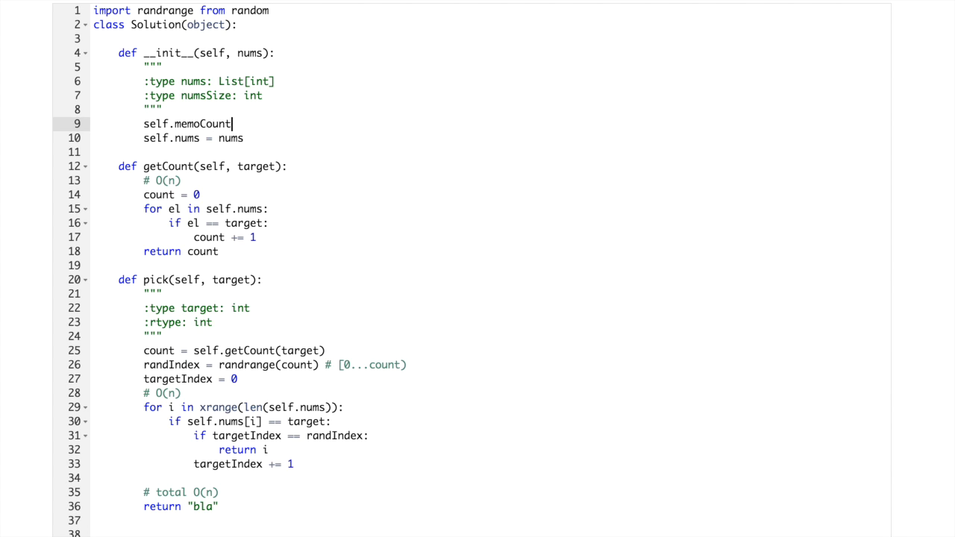
text(s = {})
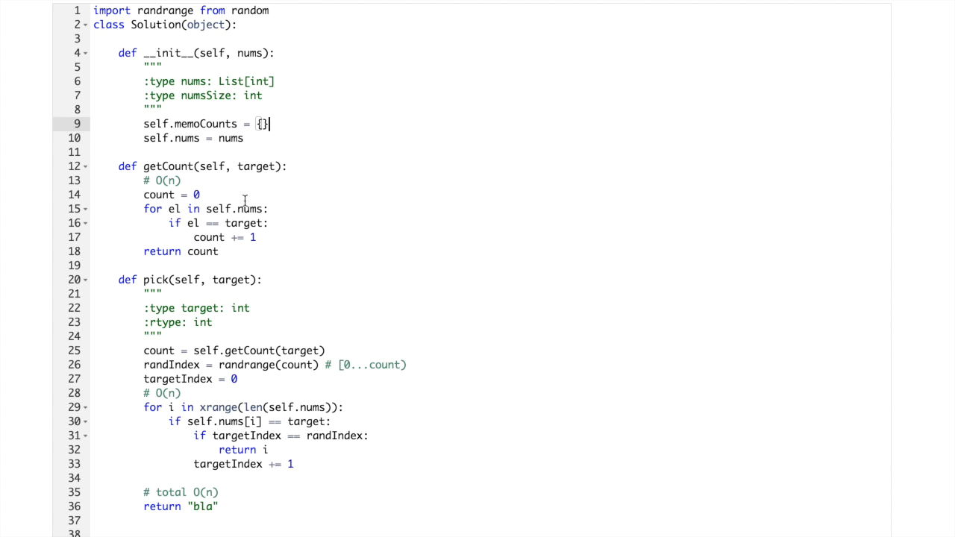
Save count into self.memoCounts[target] and begin the cached-target check in getCount
key(enter)
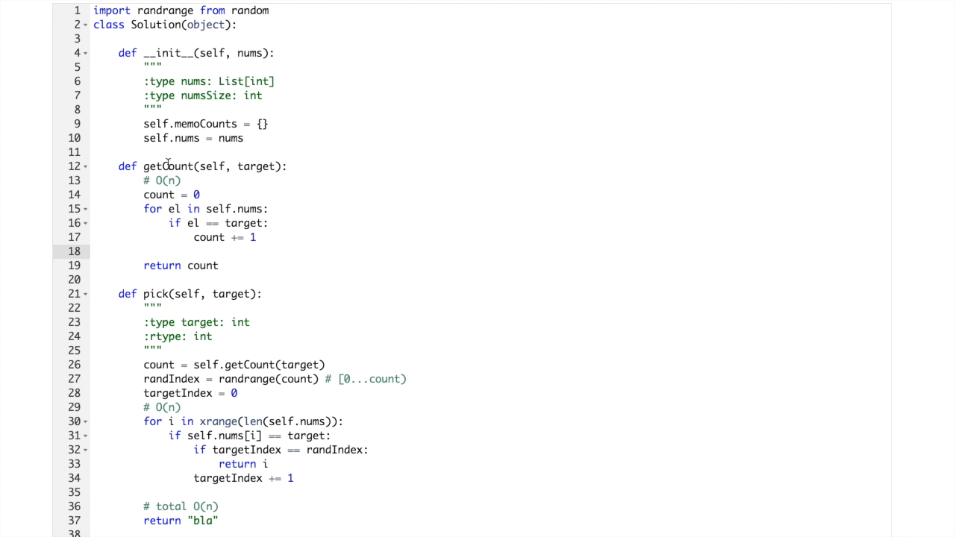
double_click(189, 123)
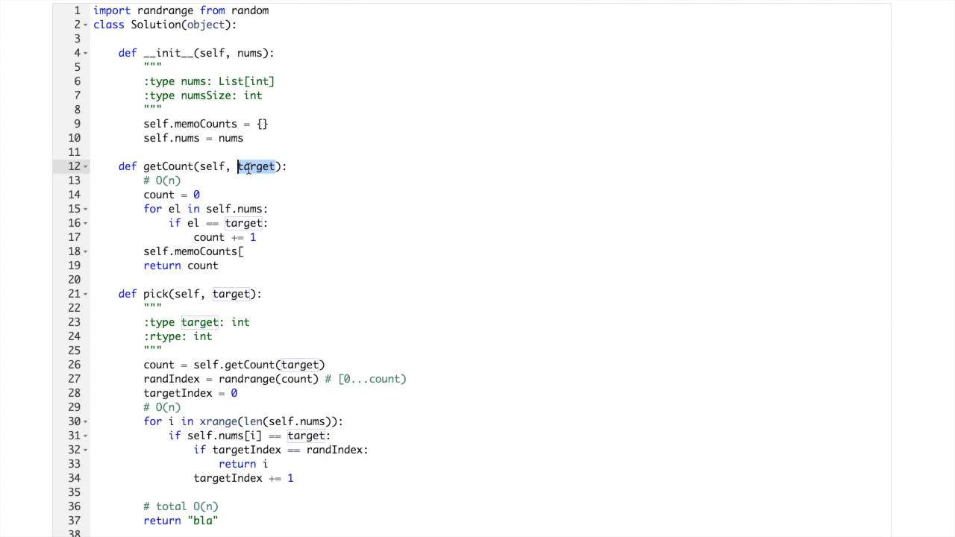
text(target] =)
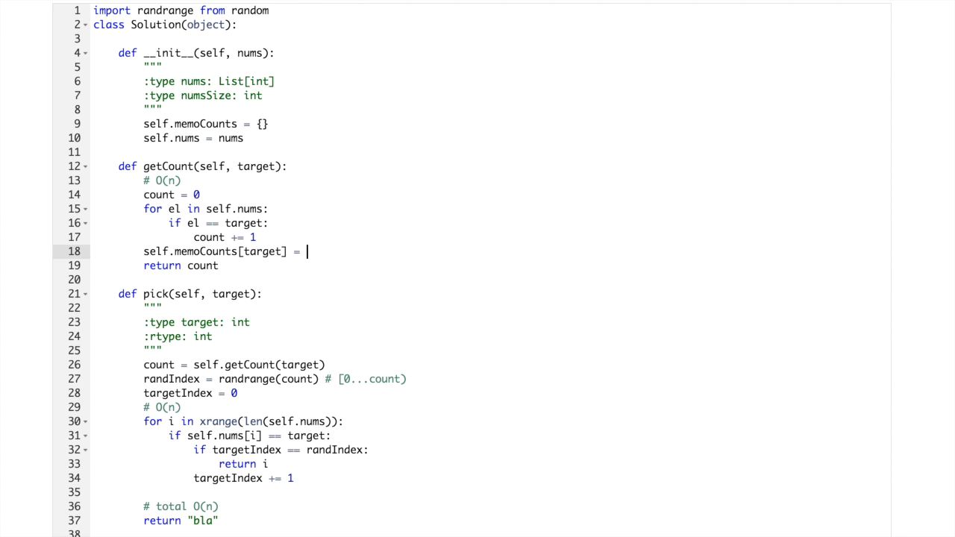
text(count)
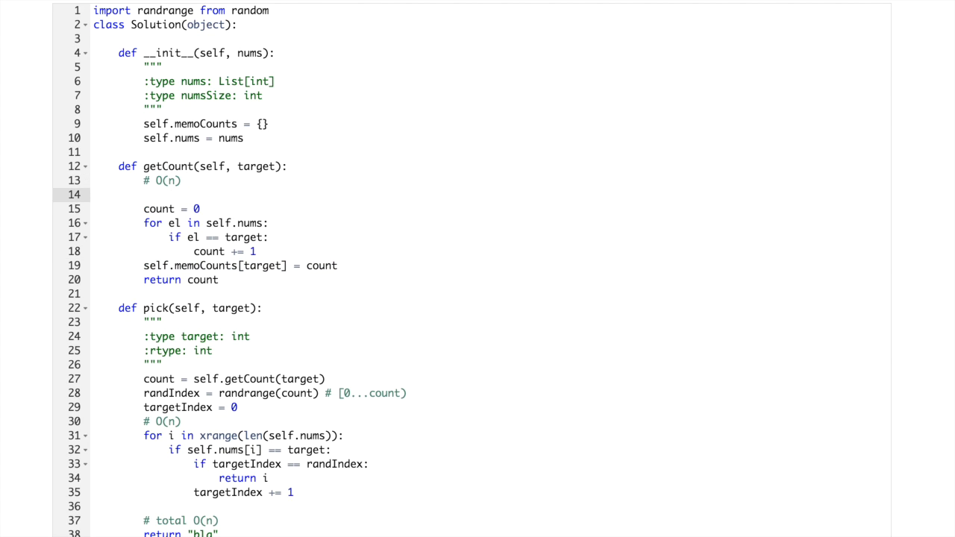
text(if self.memoCounts[target] = count)
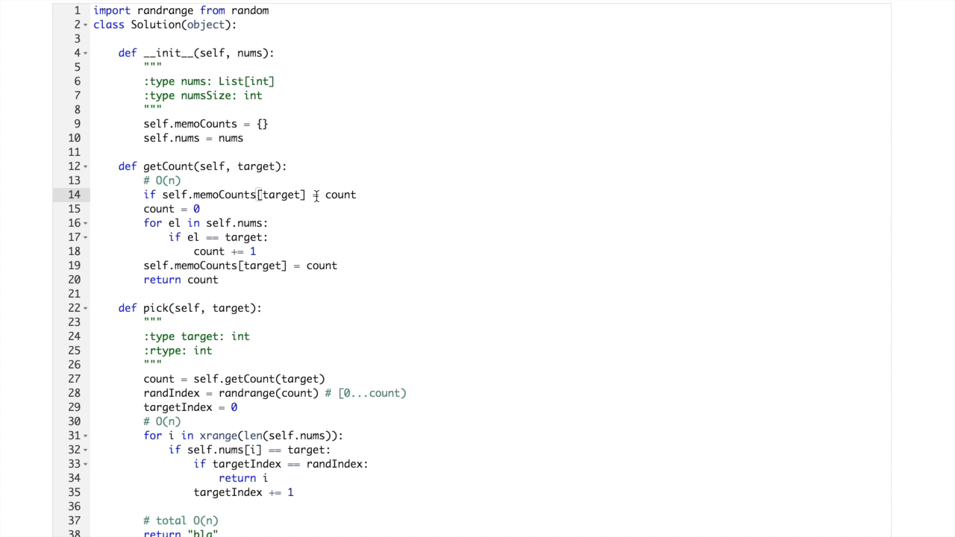
double_click(282, 195)
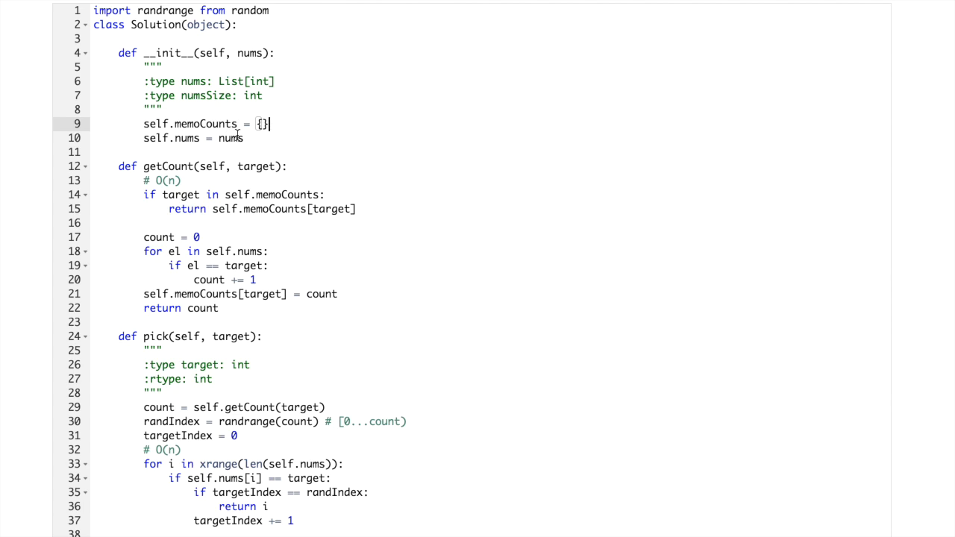
mouse_move(277, 133)
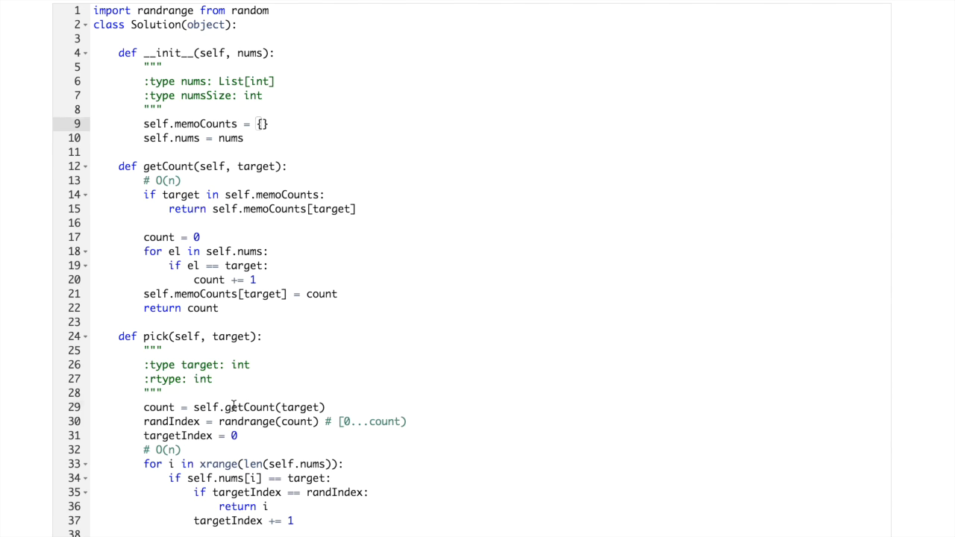
drag(182, 407, 327, 407)
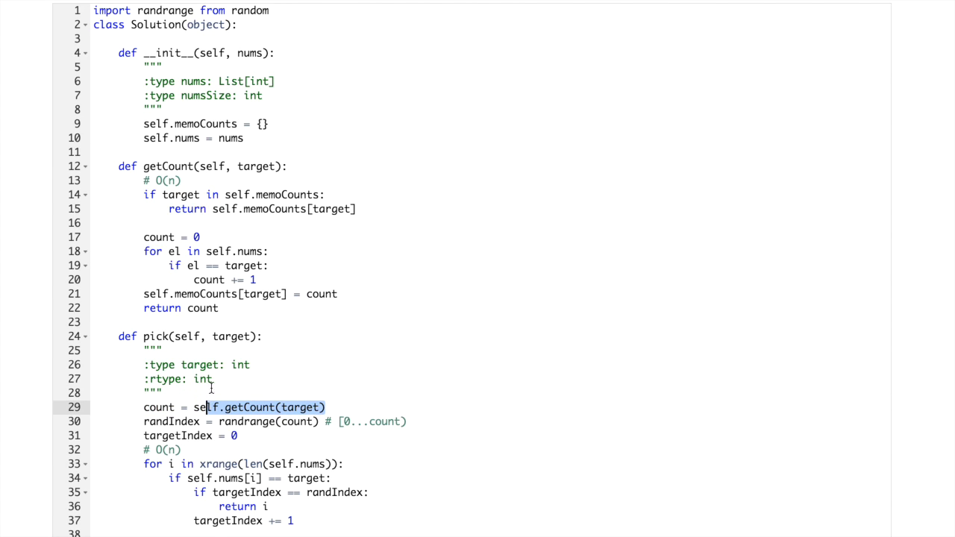
click(219, 308)
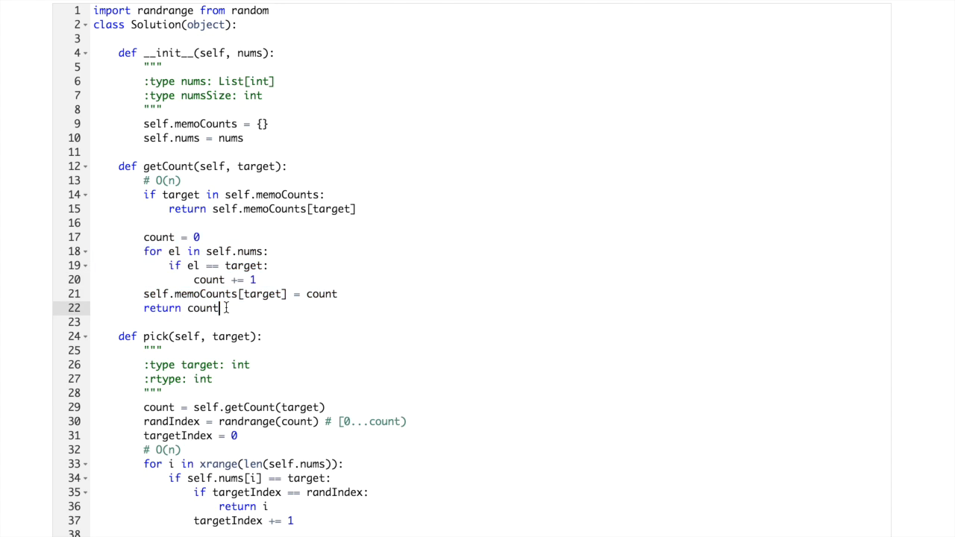
scroll(down, 3)
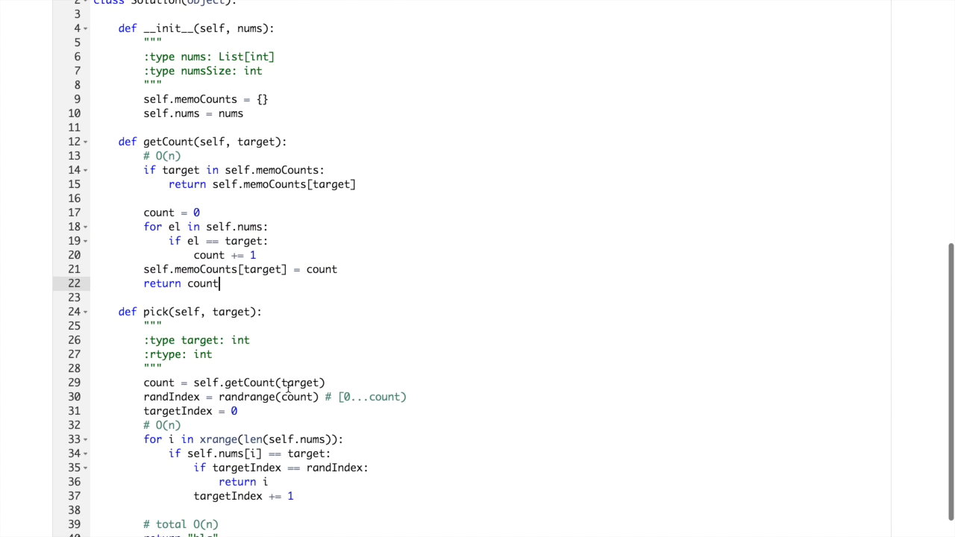
drag(143, 440, 293, 496)
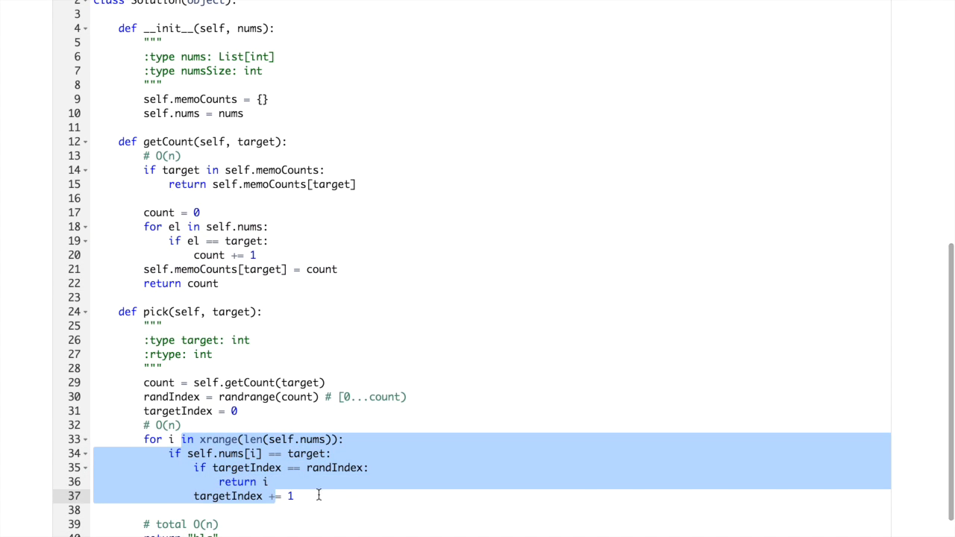
click(232, 453)
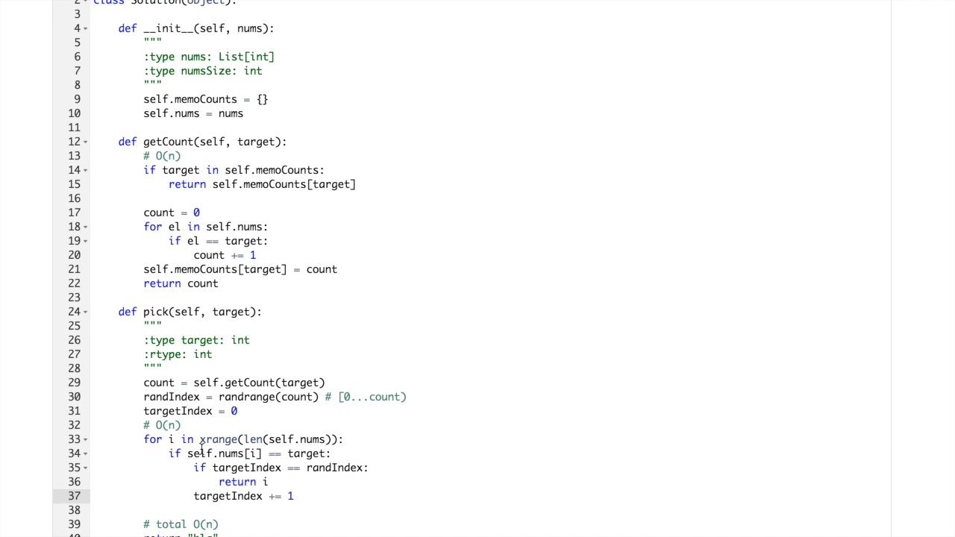
click(192, 454)
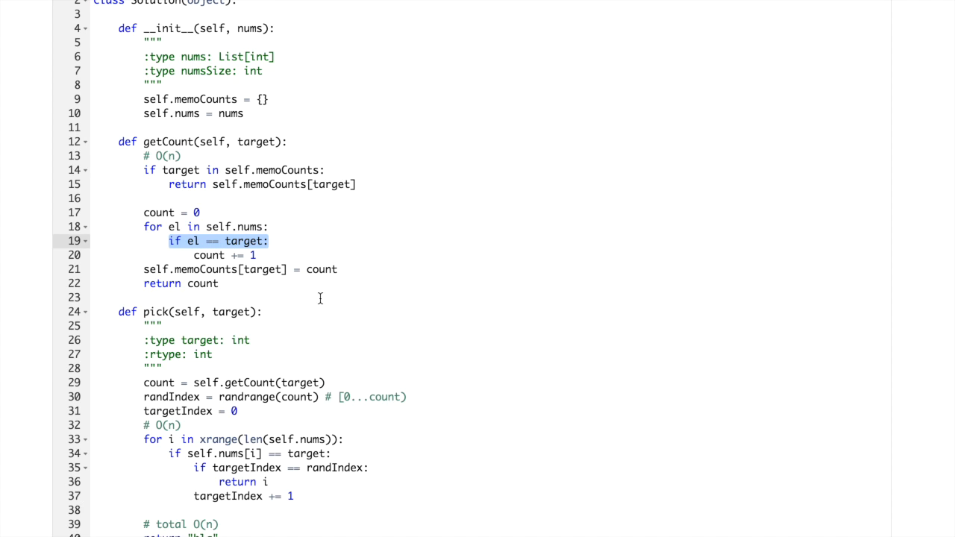
click(336, 453)
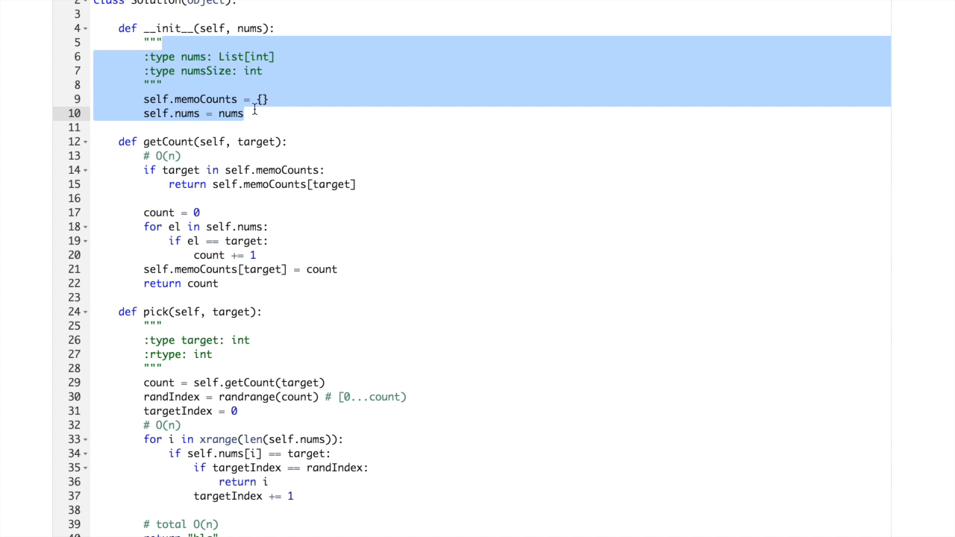
click(244, 113)
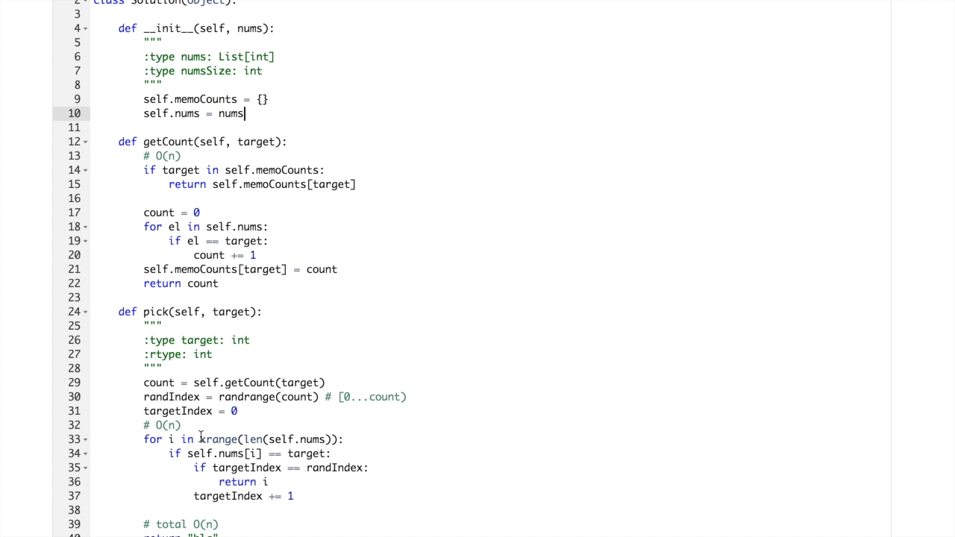
drag(199, 439, 295, 496)
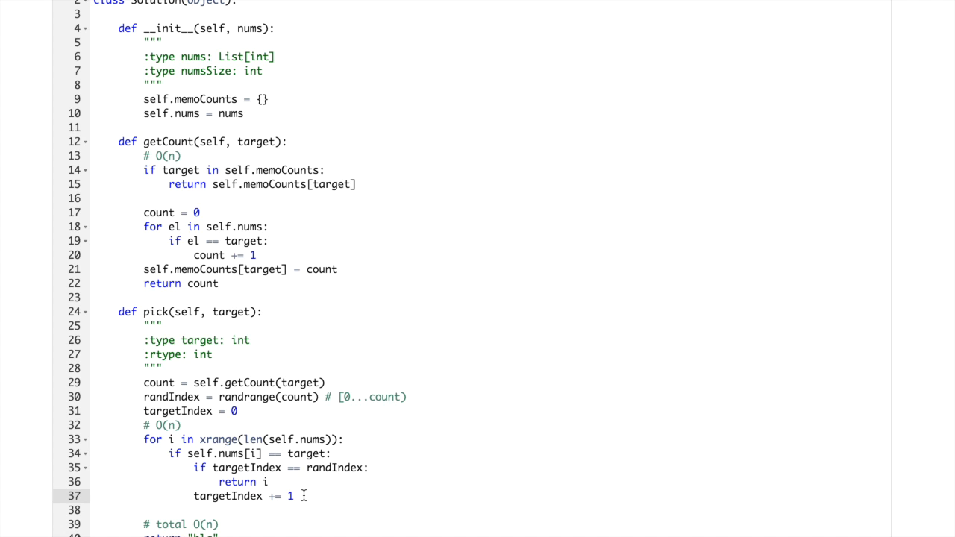
scroll(down, 3)
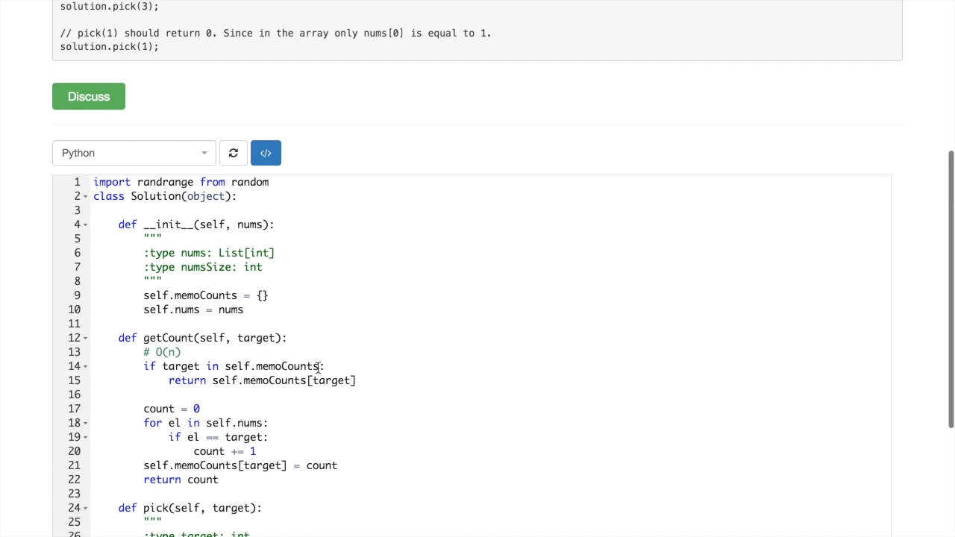
Scroll the editor to bring the example array {1,2,3,3,3} back into view
scroll(down, 3)
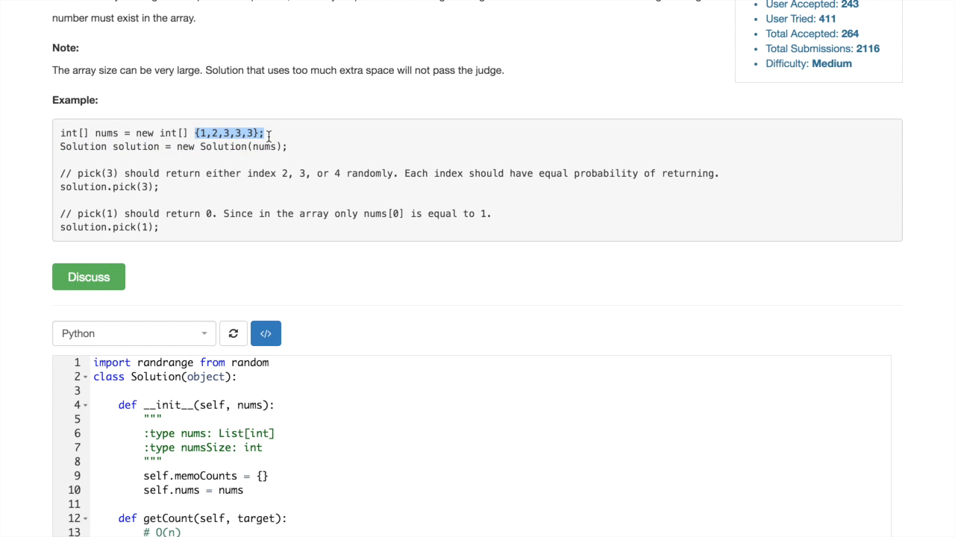
scroll(down, 3)
text(#)
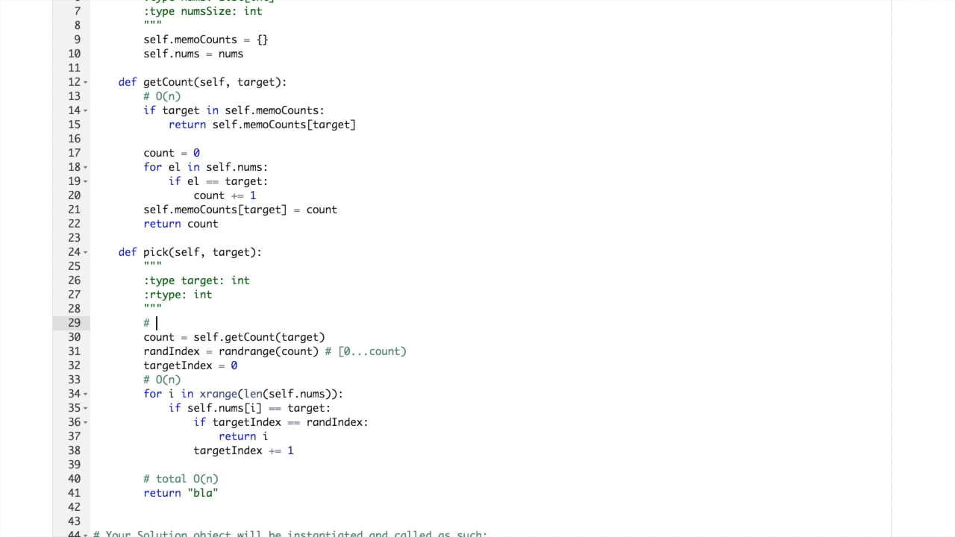
Add trace comments self.nums = {1,2,3,3,3} and self.memoCounts = {}
text({1,2,3,3,3})
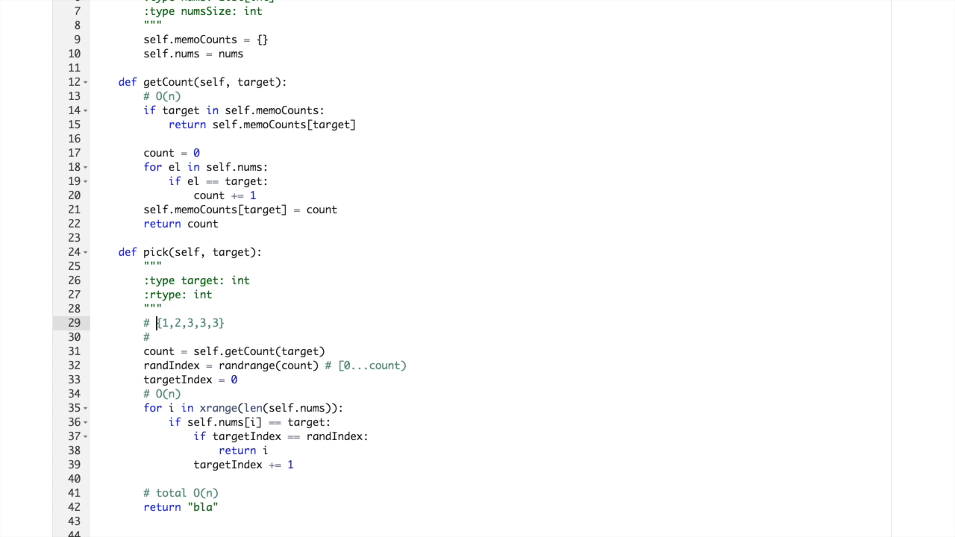
text(self.nums =)
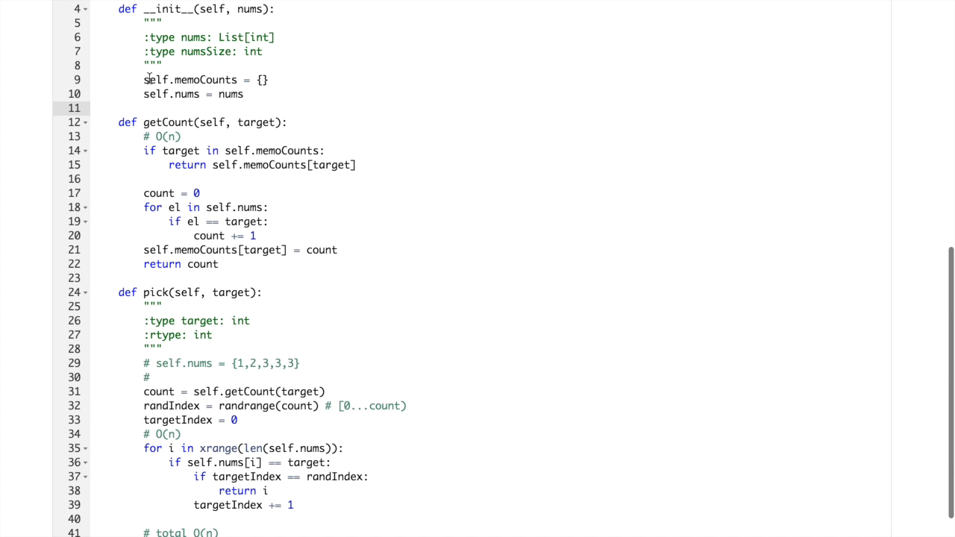
double_click(190, 80)
text( self.memoCounts)
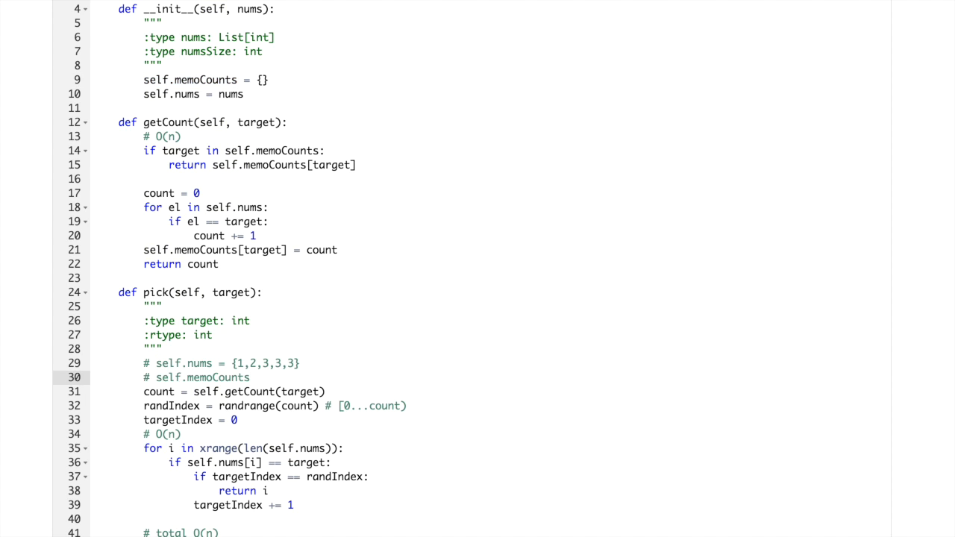
text(= {})
text(#)
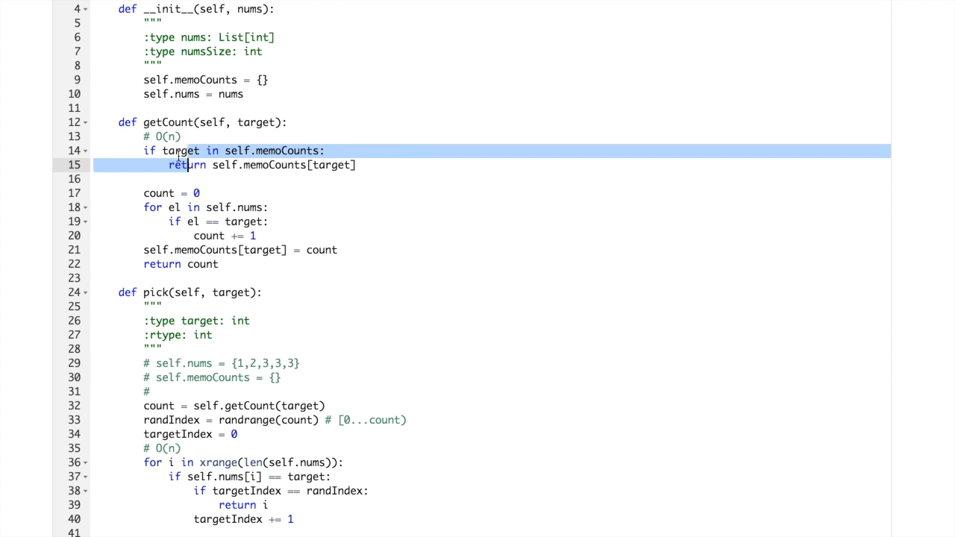
Review getCount's cache lookup and counting loop, then comment target = 3
double_click(287, 151)
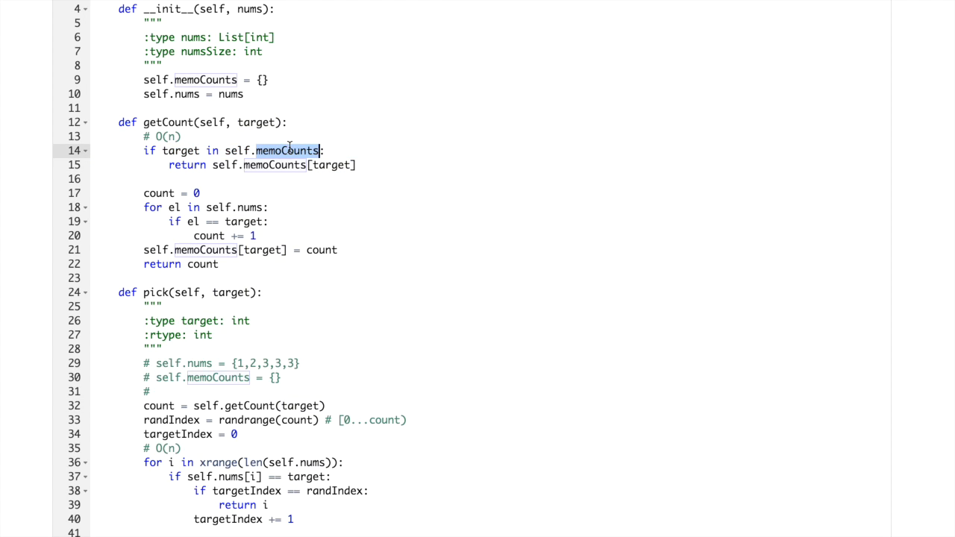
click(185, 208)
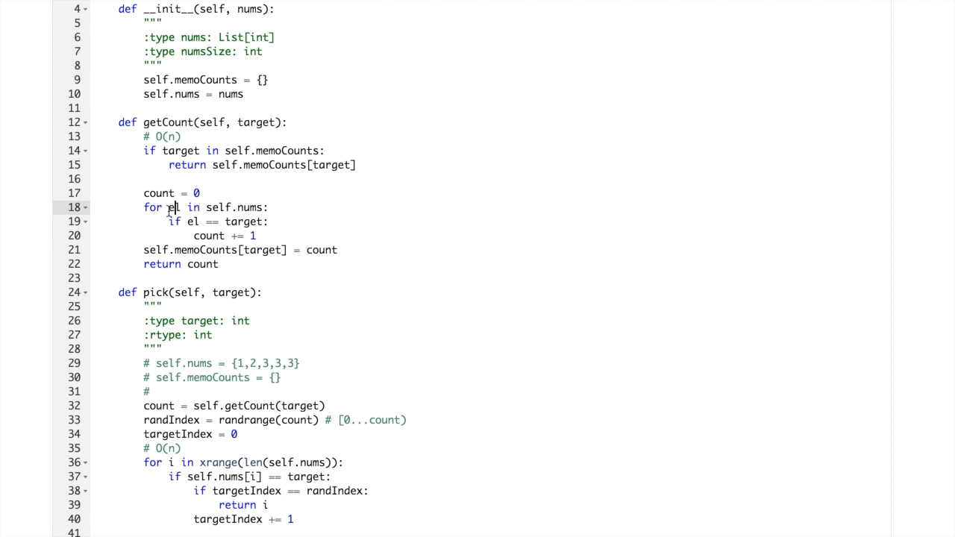
drag(169, 208, 262, 207)
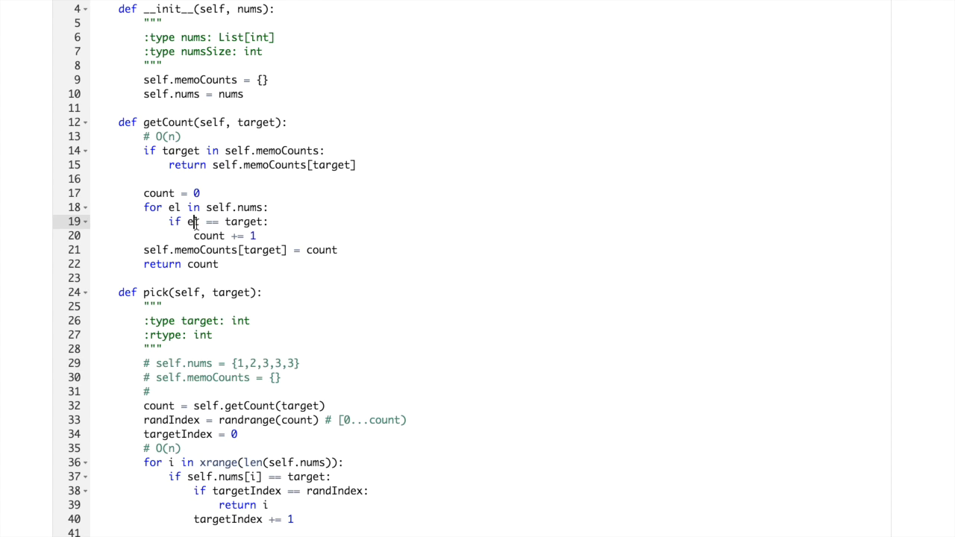
double_click(243, 221)
text(#)
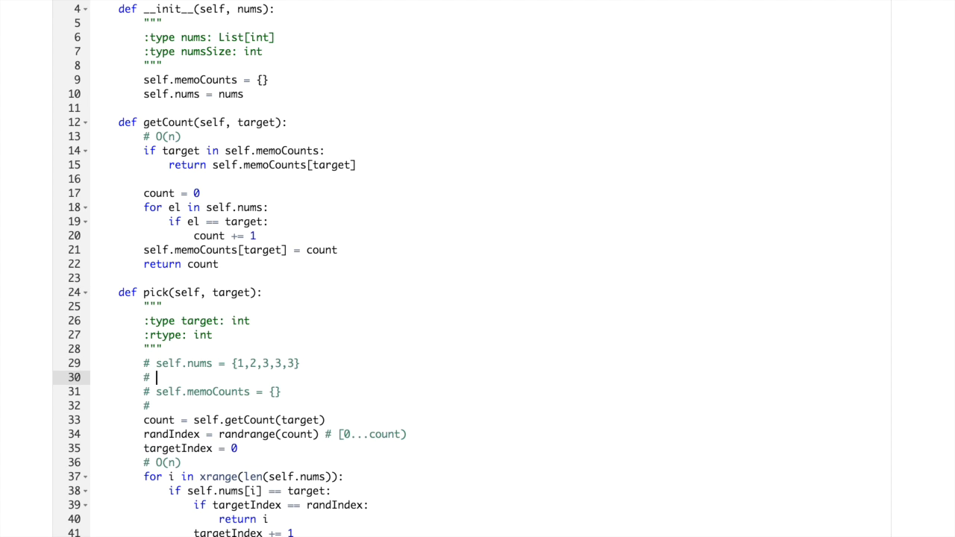
text(target =)
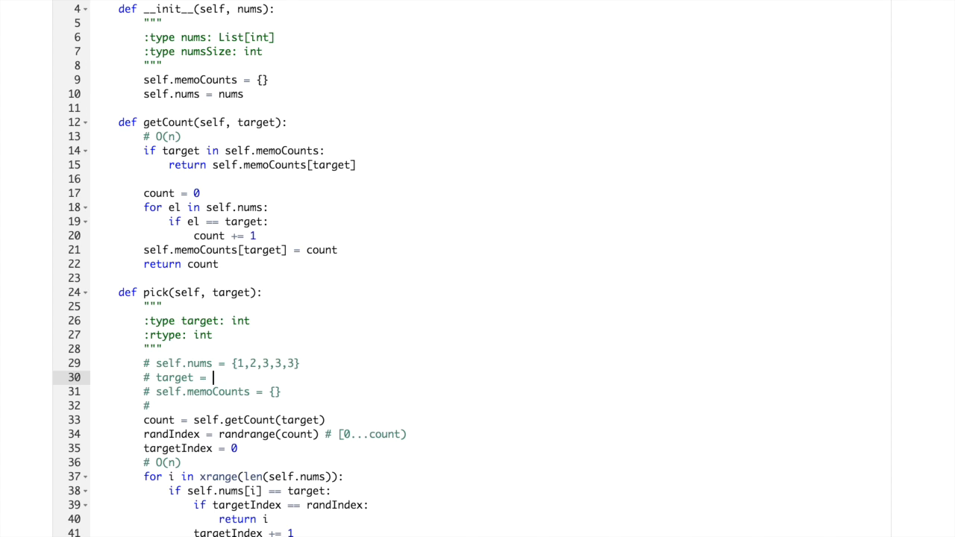
text(3)
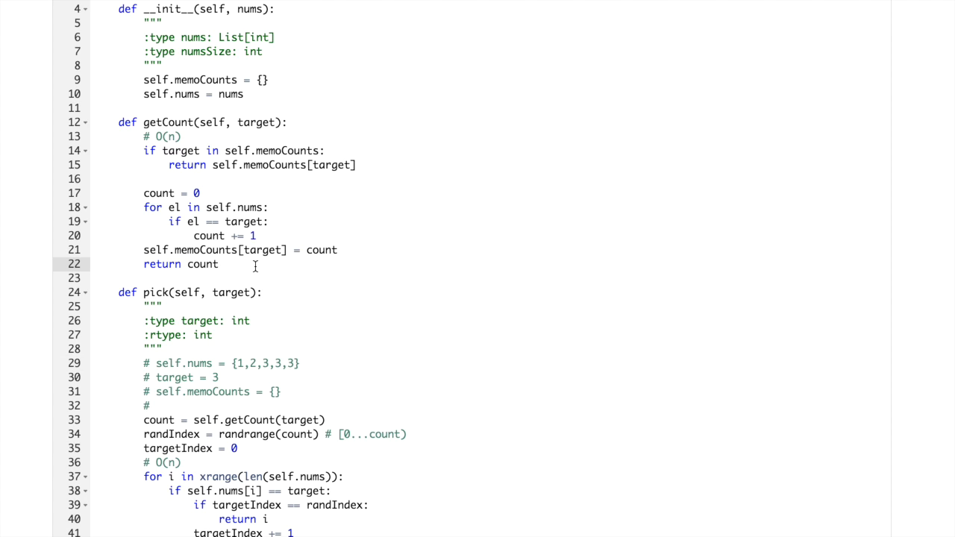
Add trace comments count = 3, randIndex = 1 [0, 1, 2], and targetIndex = 0
text(count = 3)
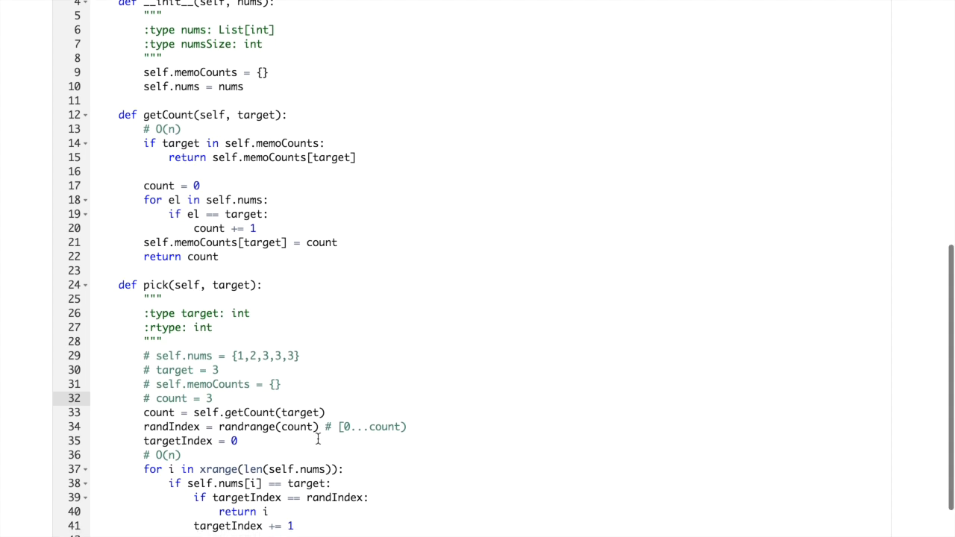
scroll(down, 3)
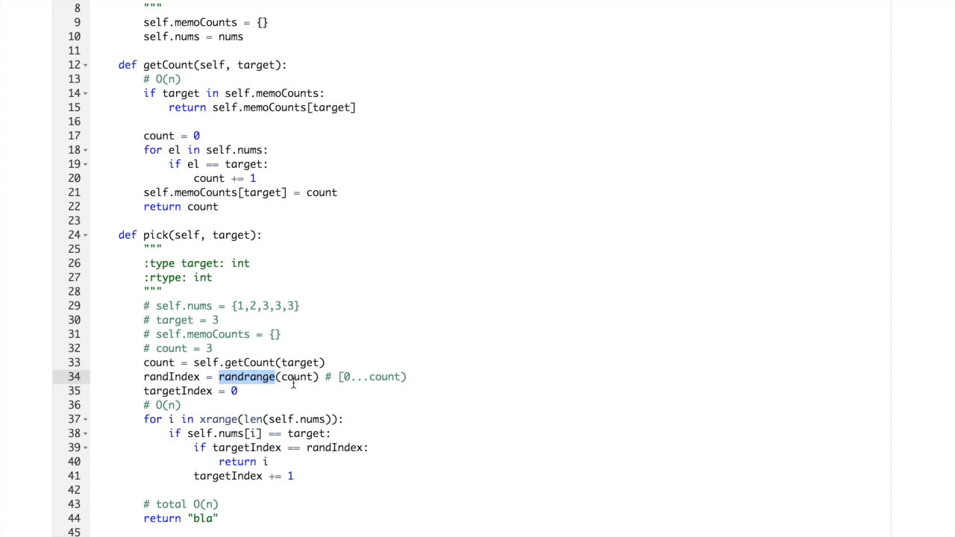
mouse_move(253, 348)
text(#)
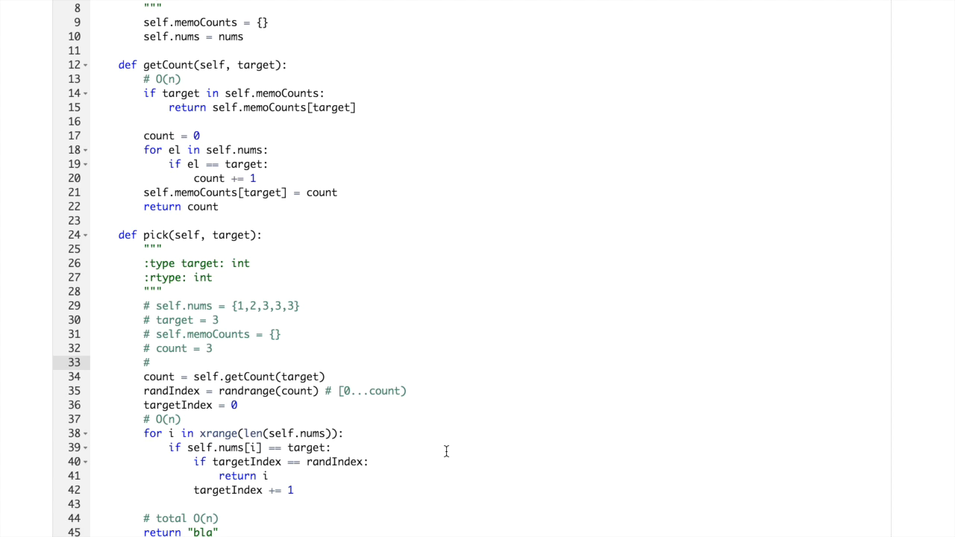
text(randIndex)
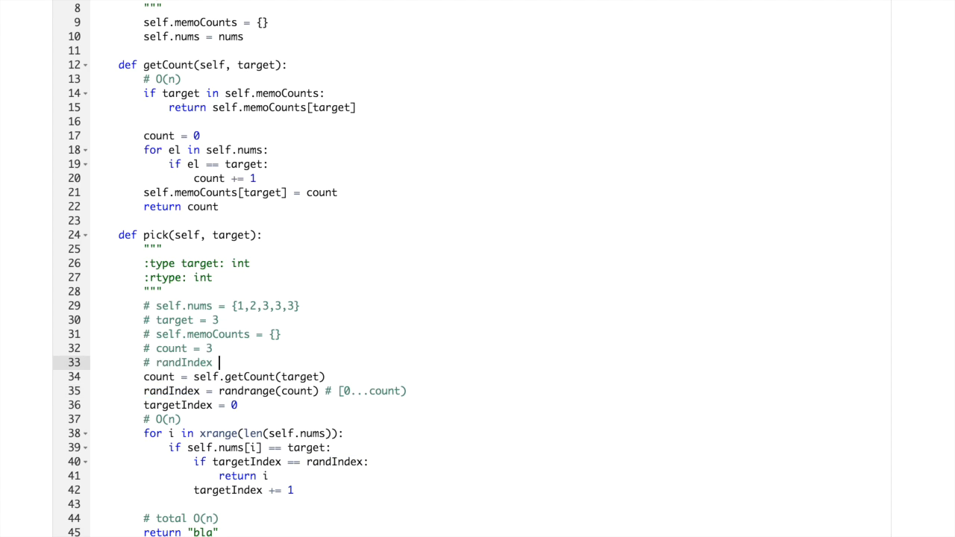
text(=1 ()
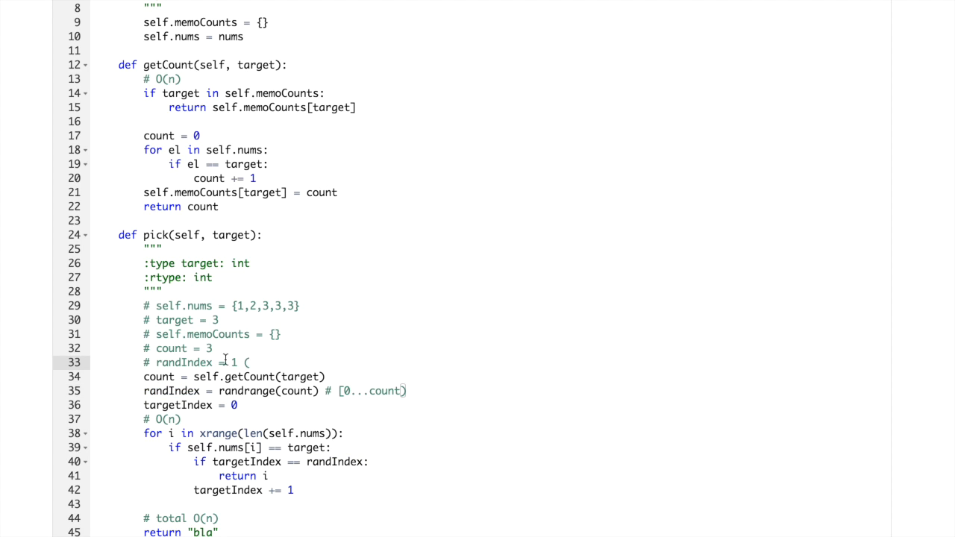
text(0,)
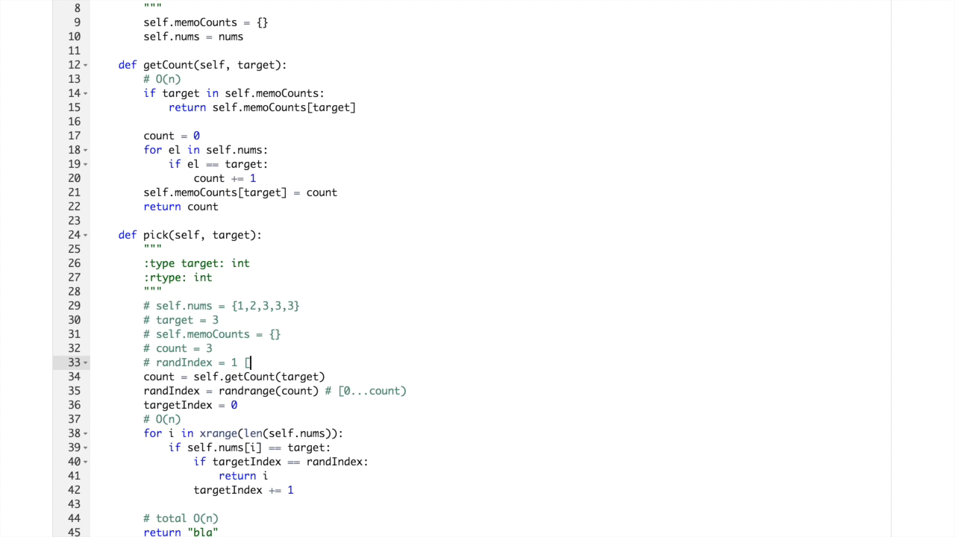
text(0, 1,)
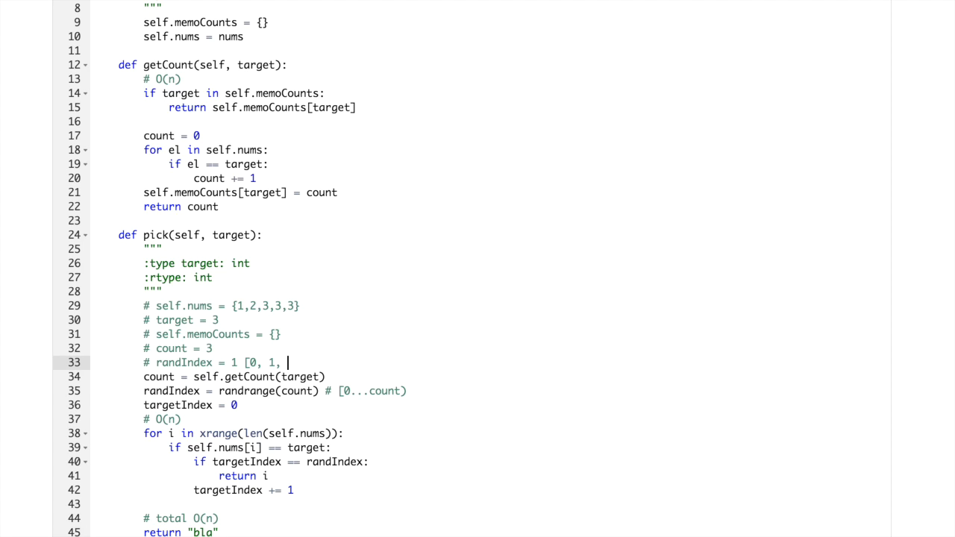
text(2])
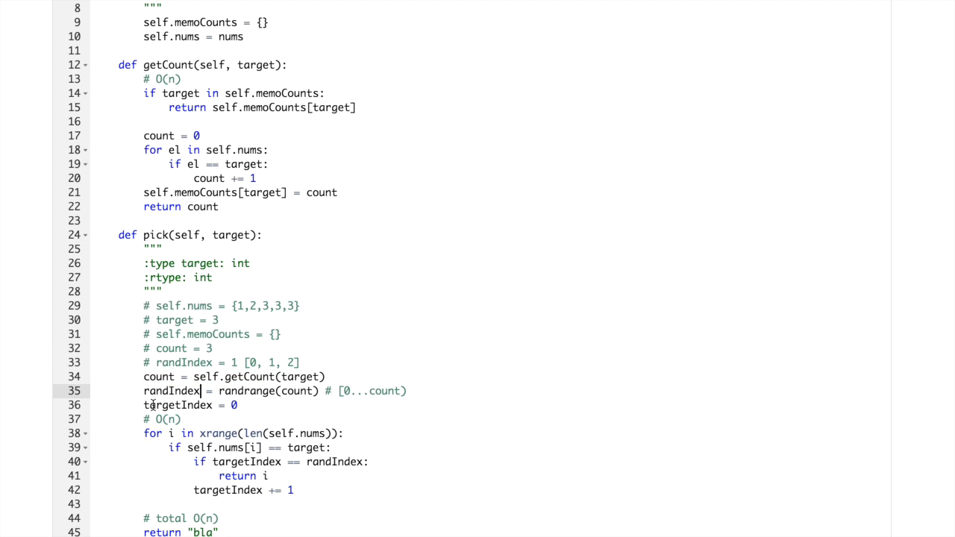
double_click(178, 406)
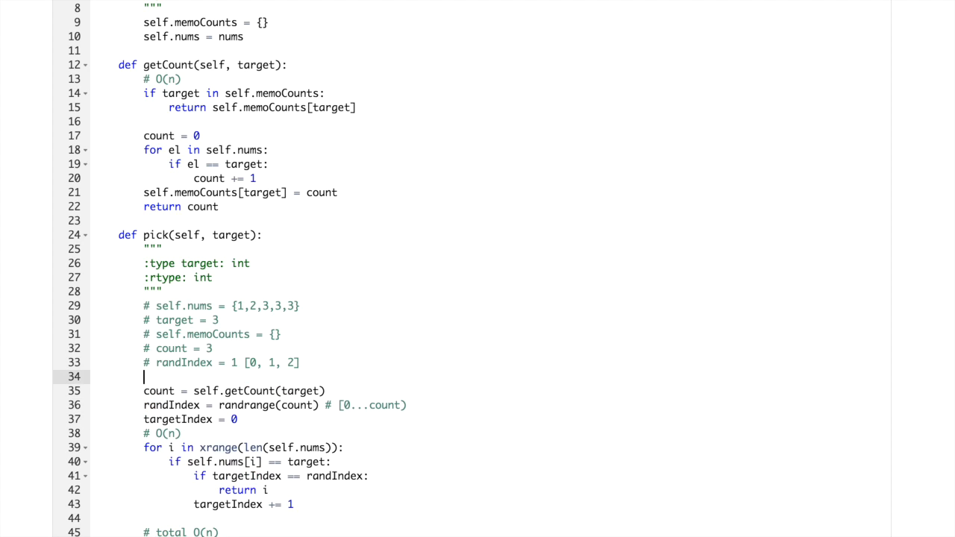
text(# targetIndex = 0)
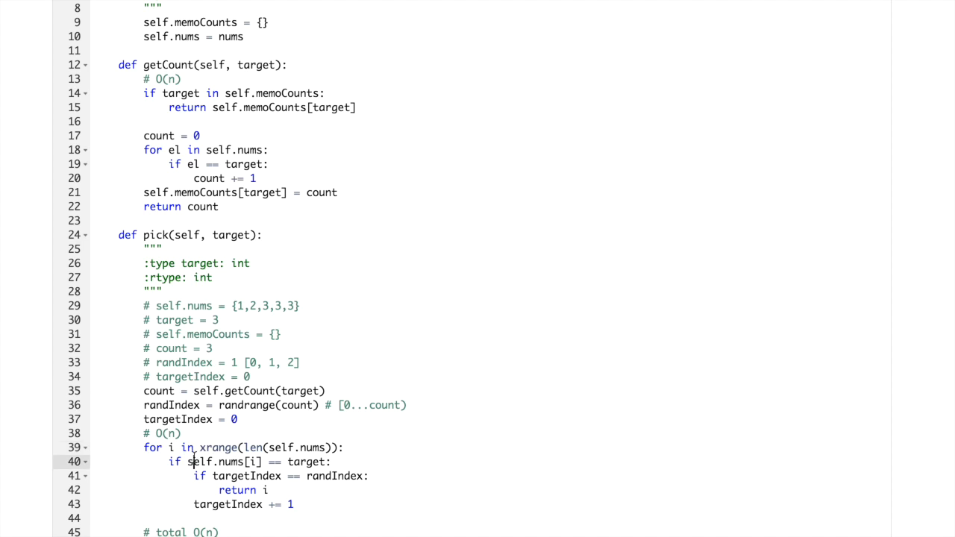
Step through pick's loop, highlighting the target comparison and the targetIndex-randIndex check
drag(188, 462, 287, 461)
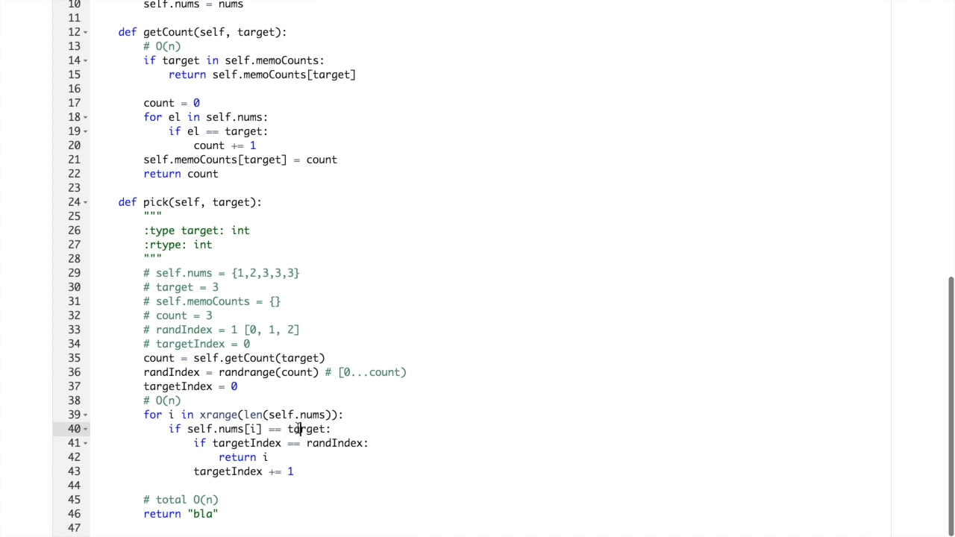
double_click(209, 429)
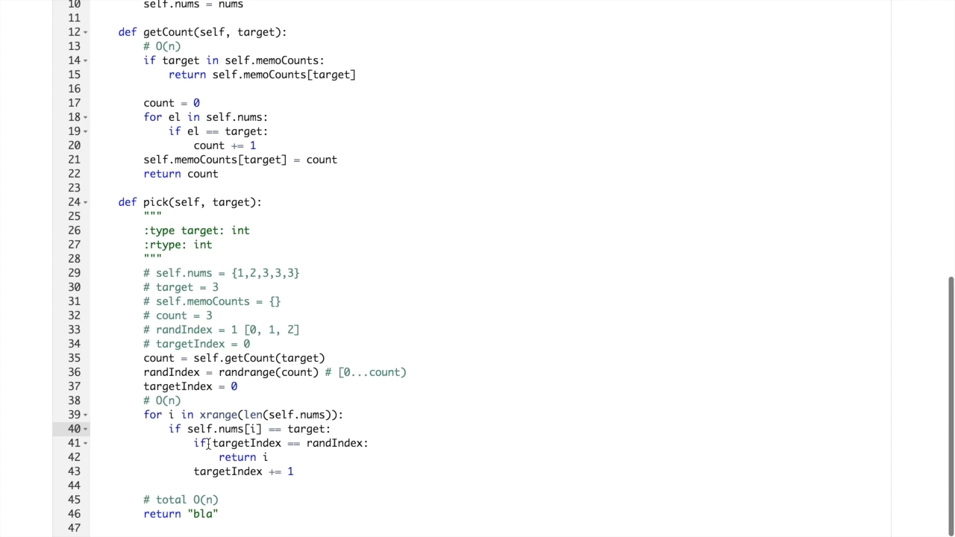
double_click(247, 443)
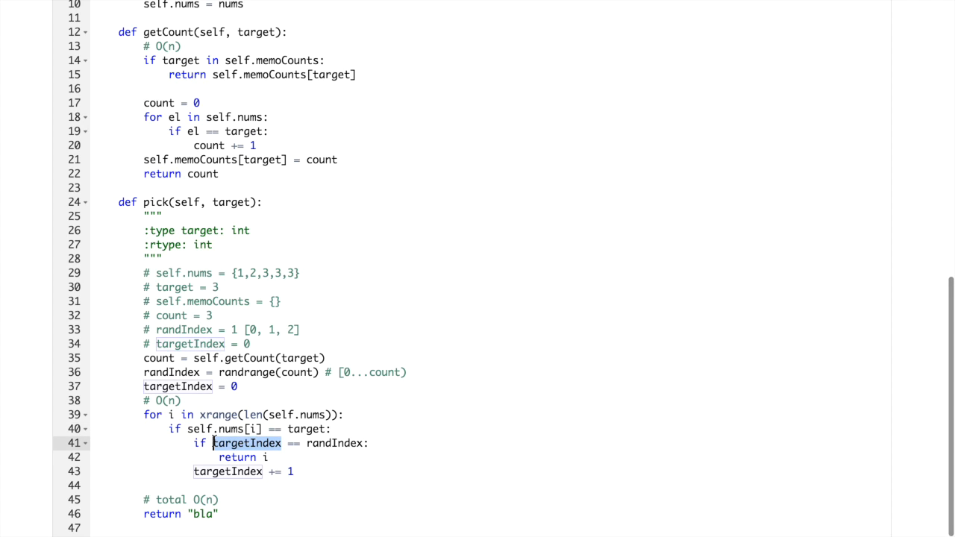
double_click(246, 442)
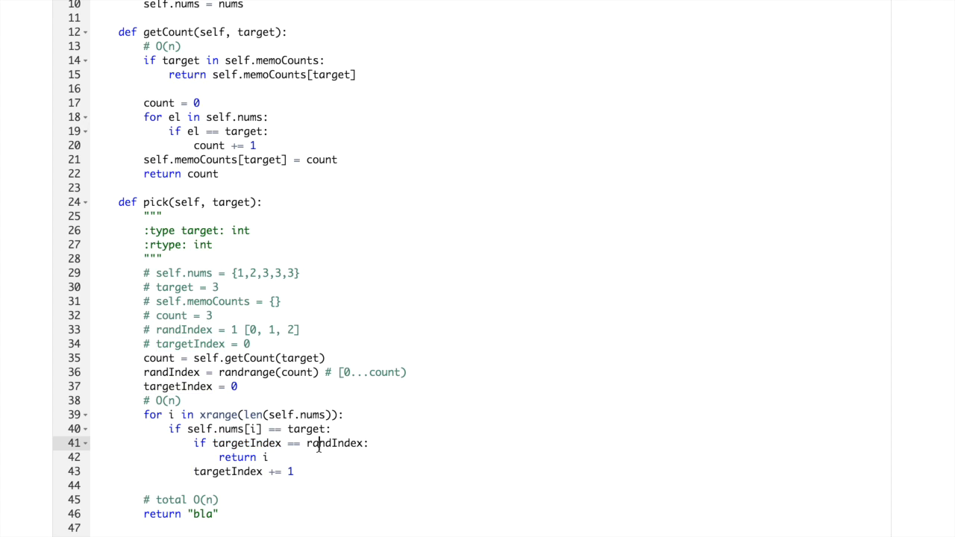
double_click(334, 443)
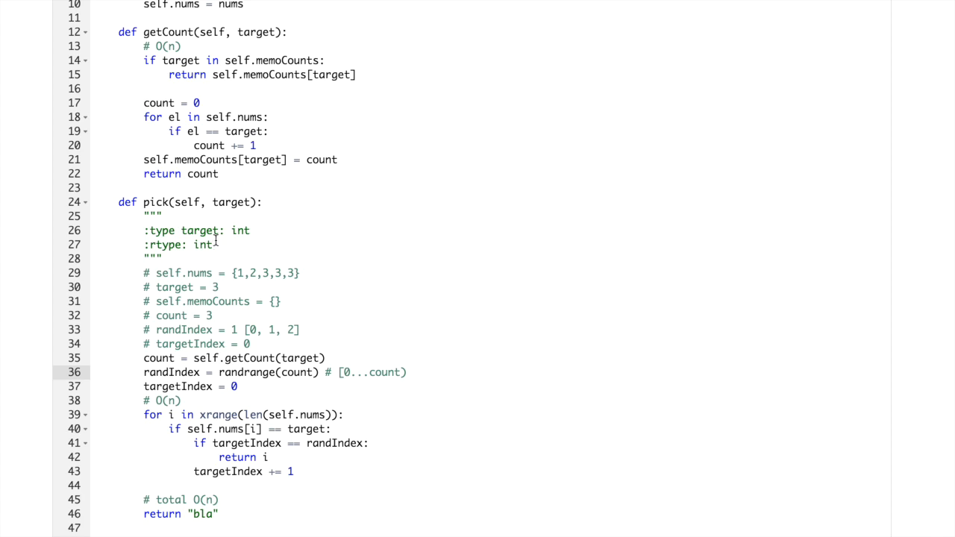
double_click(231, 202)
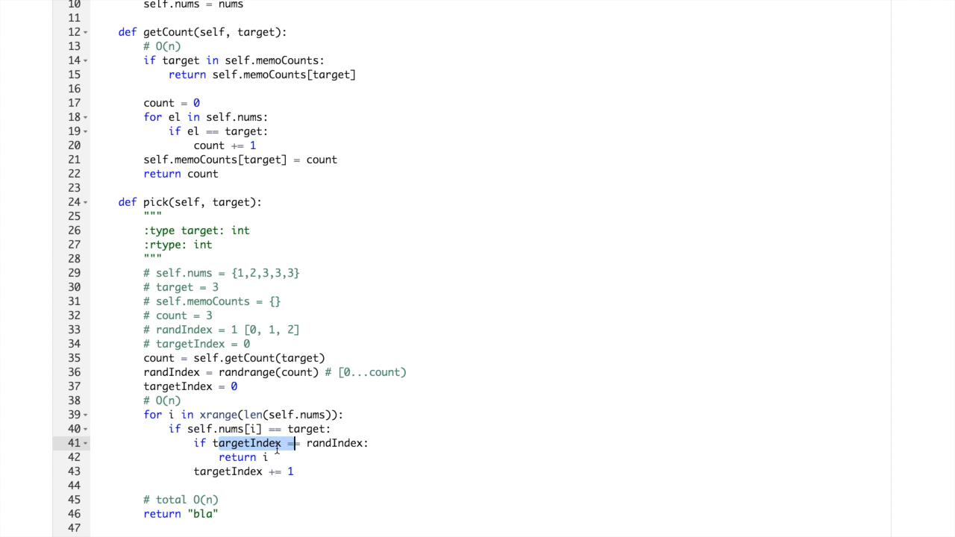
Change the targetIndex trace comment to 1 and scroll toward the solution's end
double_click(248, 443)
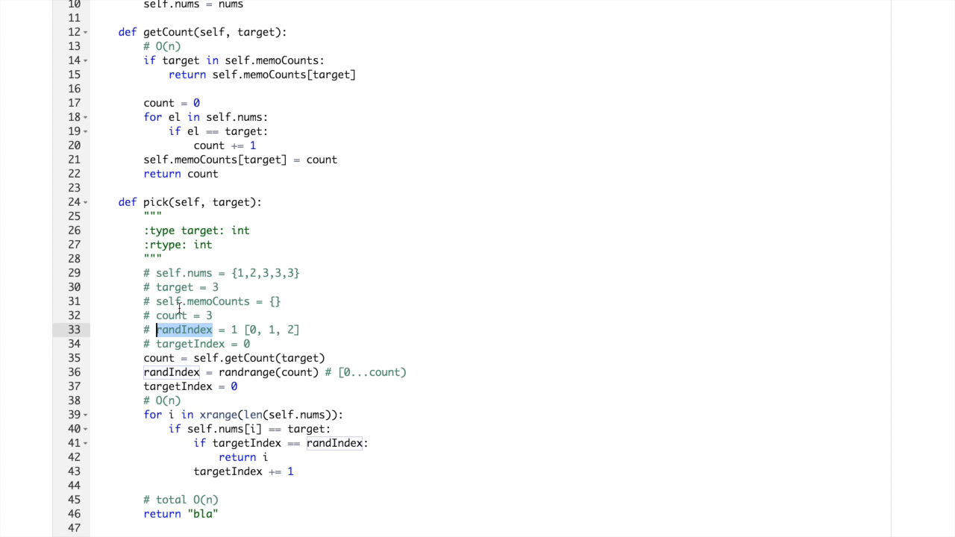
double_click(247, 443)
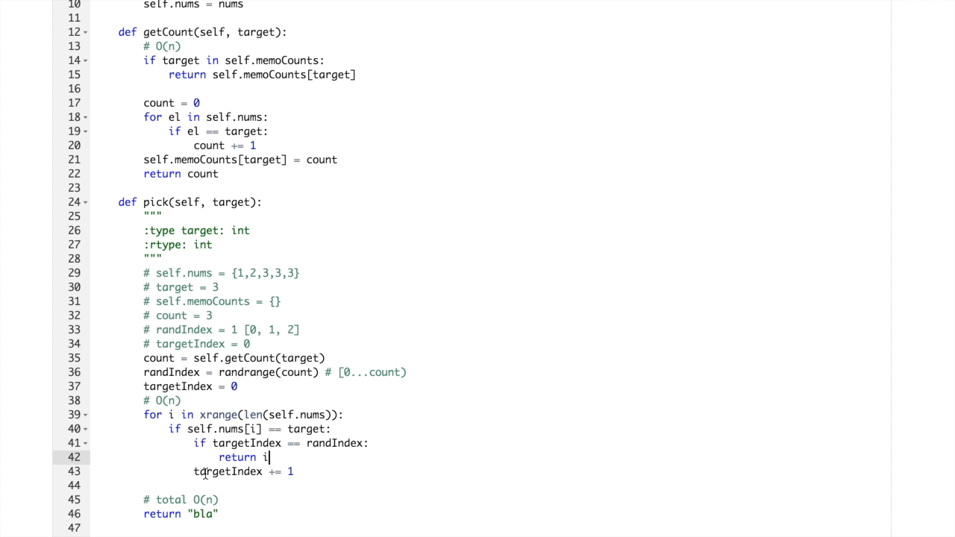
double_click(227, 470)
text(1)
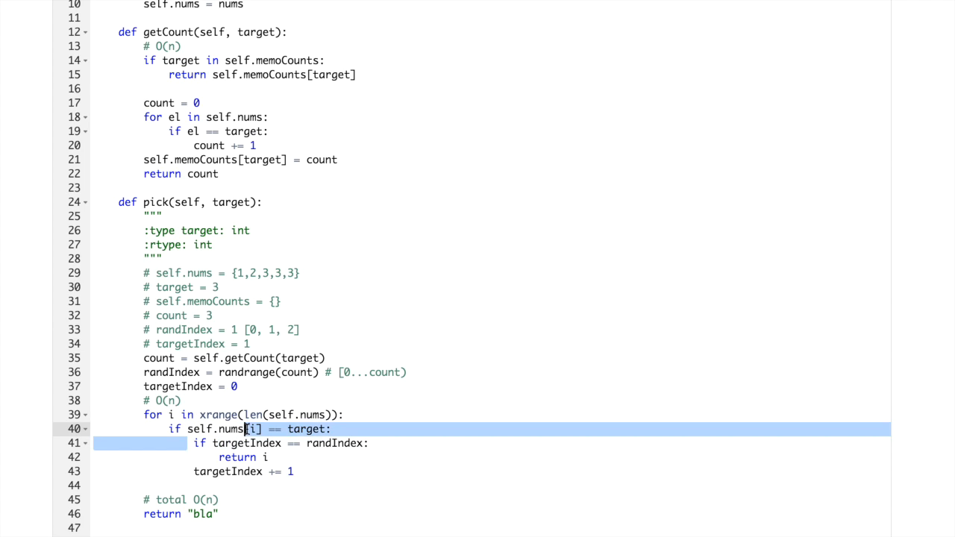
click(278, 273)
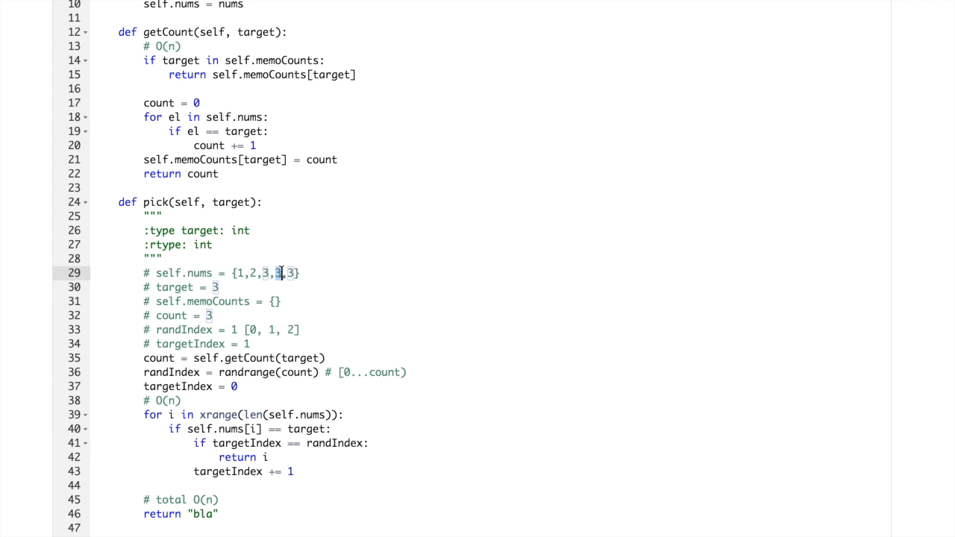
mouse_move(266, 430)
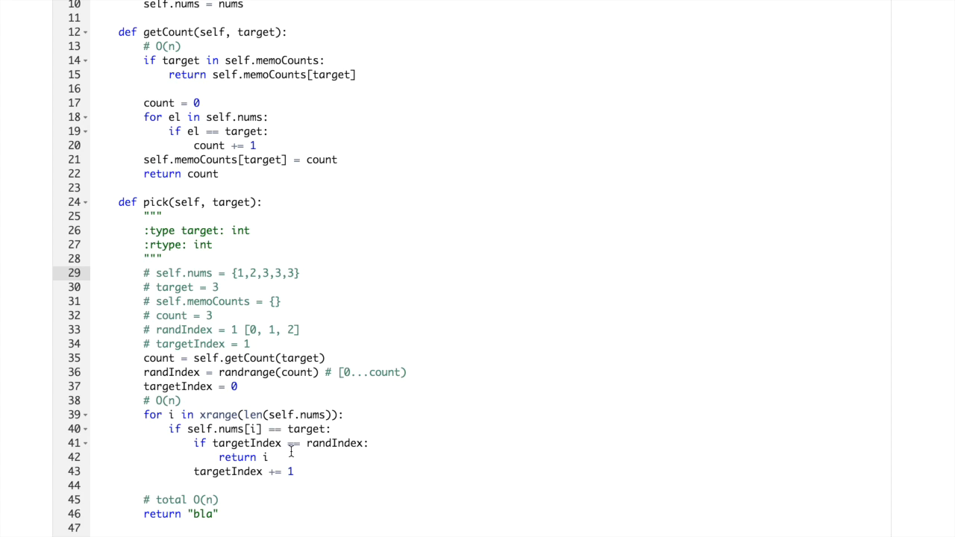
double_click(334, 443)
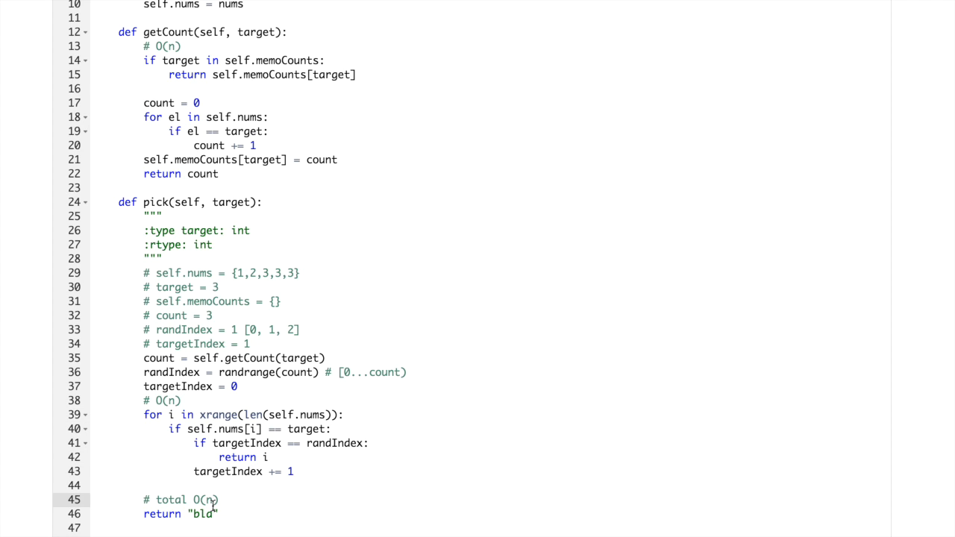
scroll(down, 3)
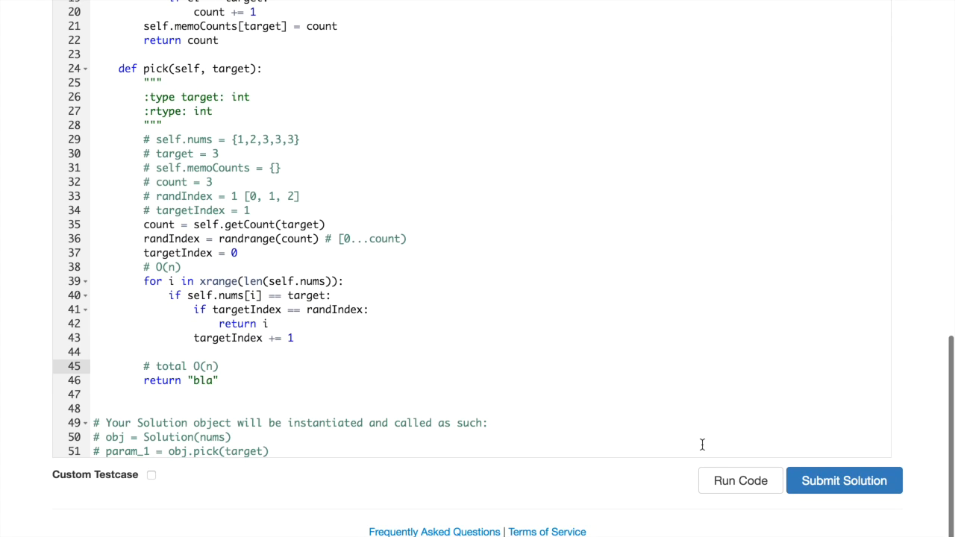
Run the code on the example and select the Line 1 SyntaxError message
click(739, 480)
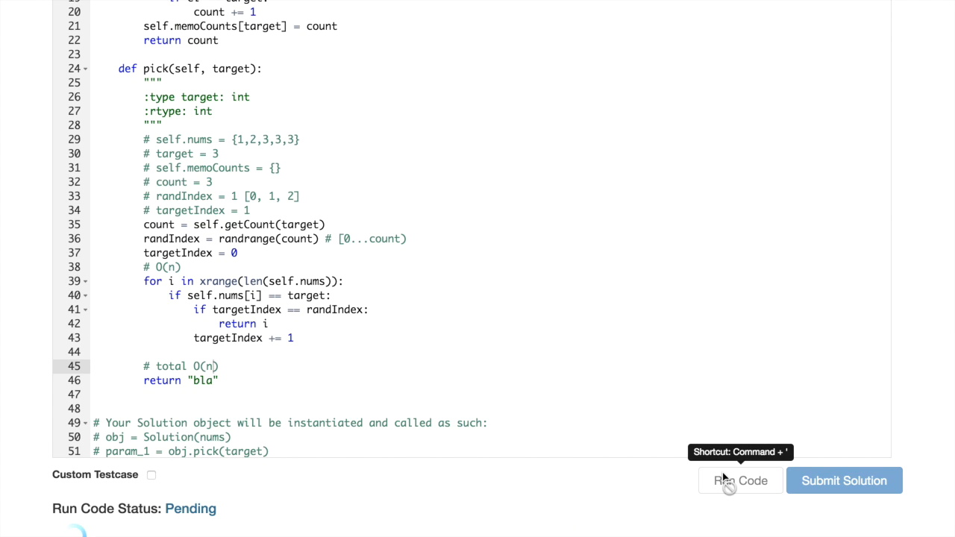
click(740, 480)
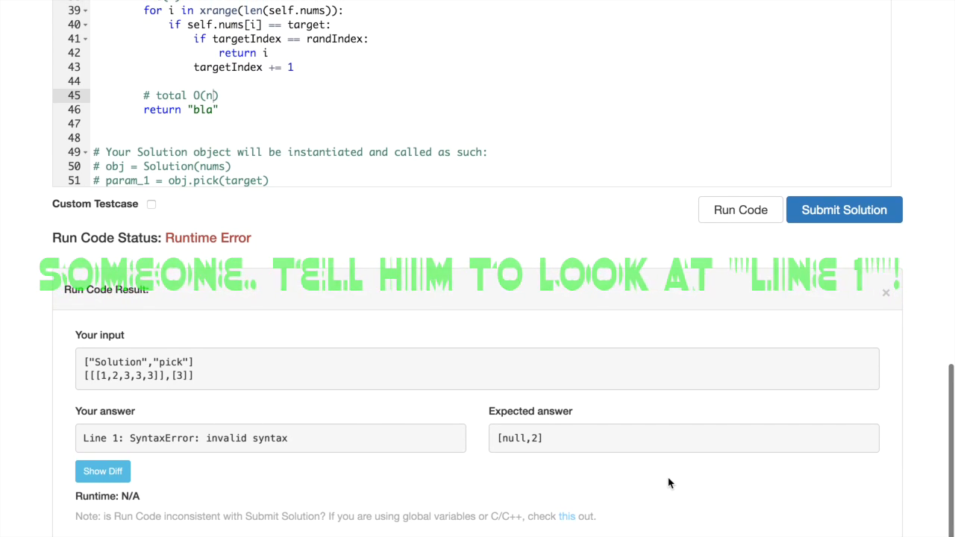
scroll(down, 3)
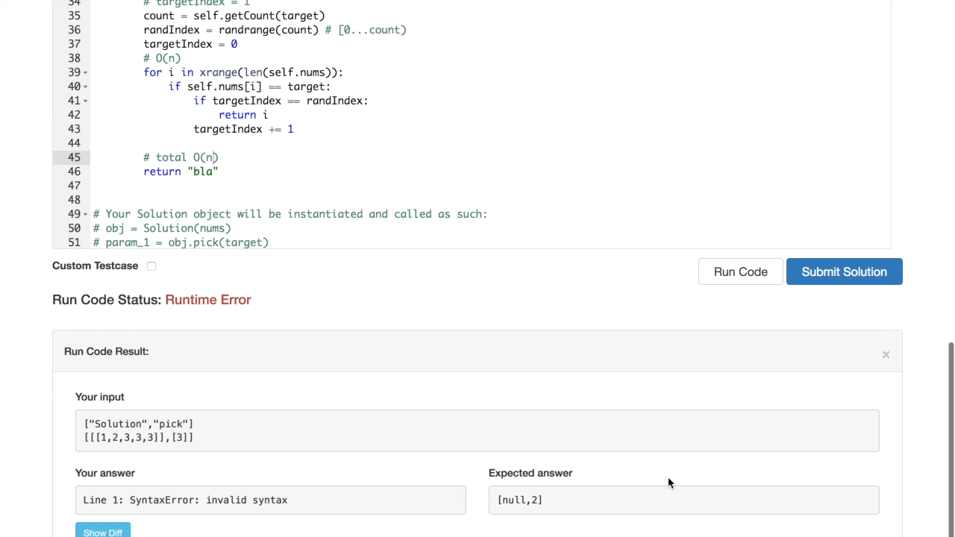
scroll(down, 3)
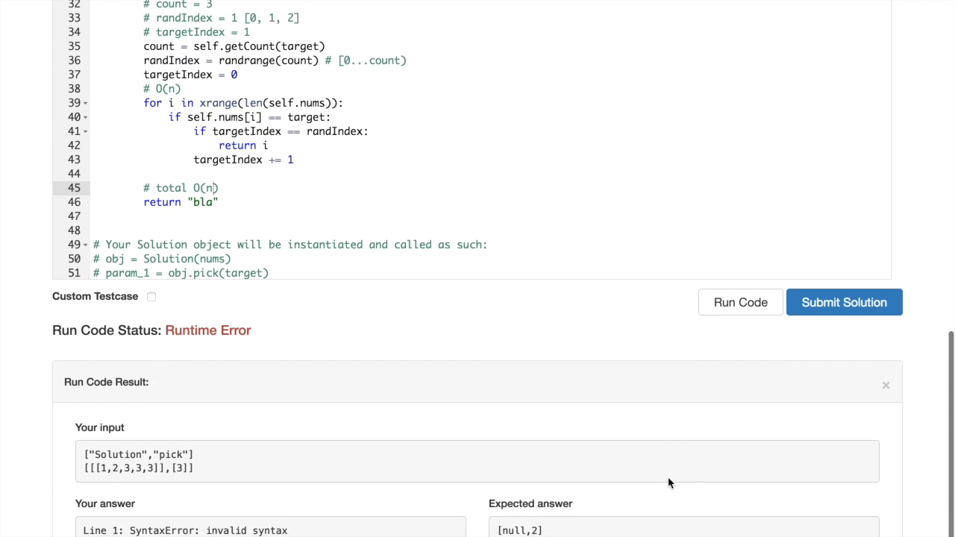
scroll(down, 3)
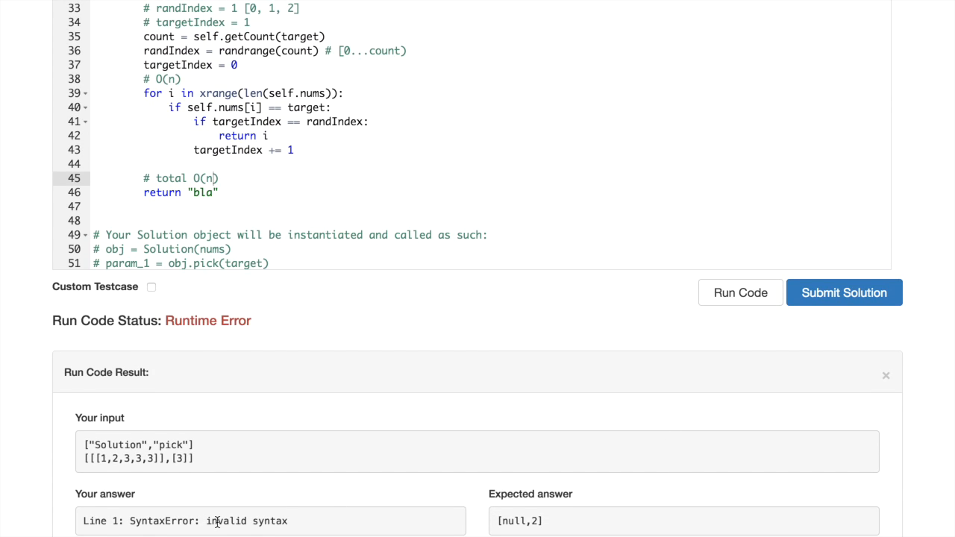
drag(100, 459, 147, 458)
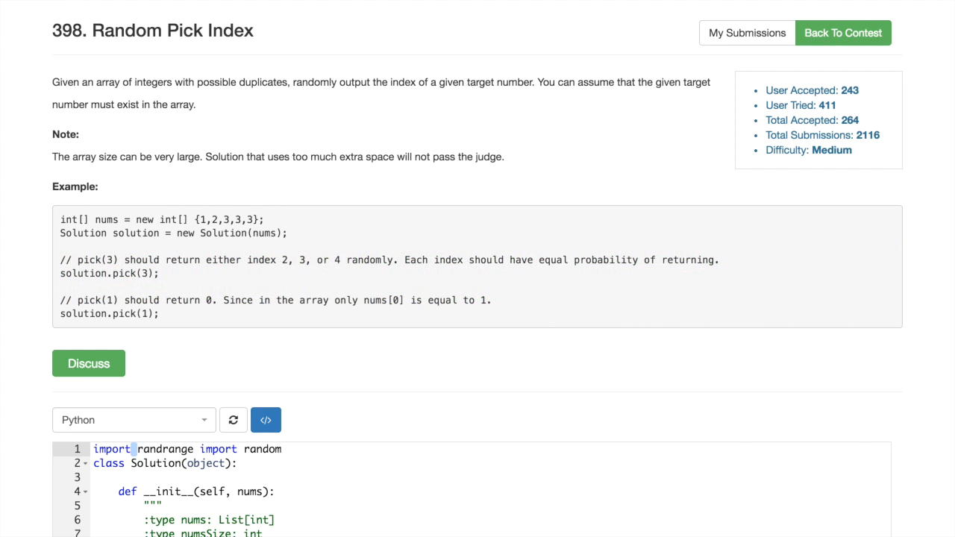
Rerun the code with the rewritten randrange import, getting [null,2] versus expected [null,3]
scroll(down, 3)
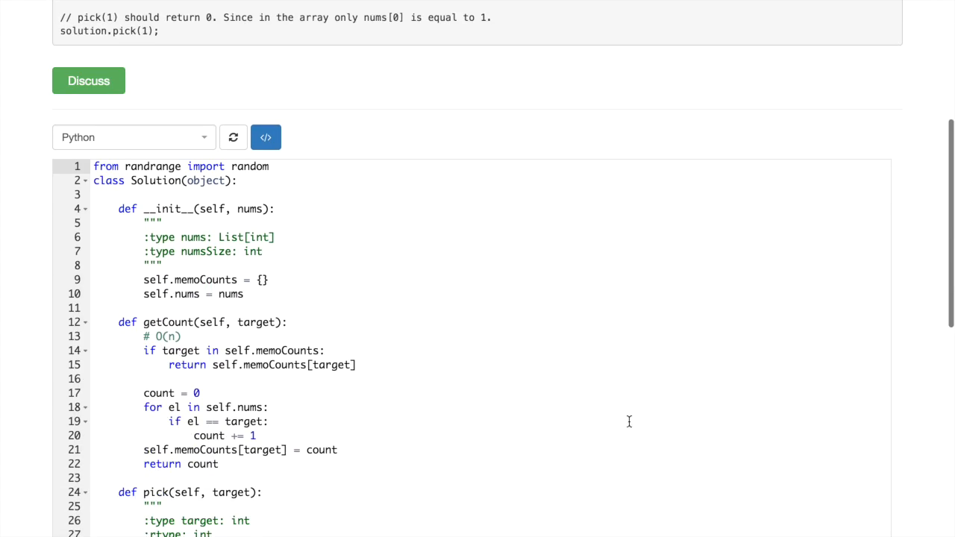
scroll(down, 3)
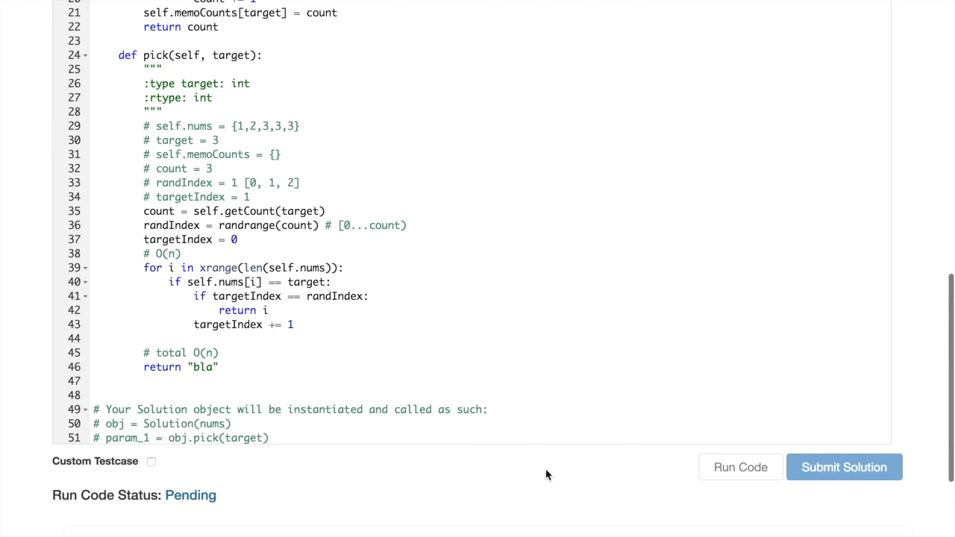
click(739, 467)
text(import randrange)
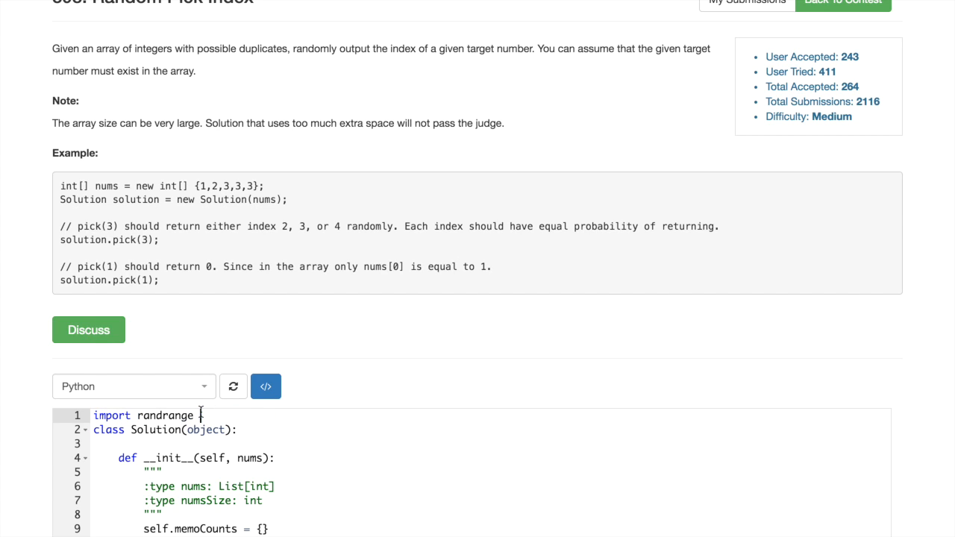
scroll(down, 3)
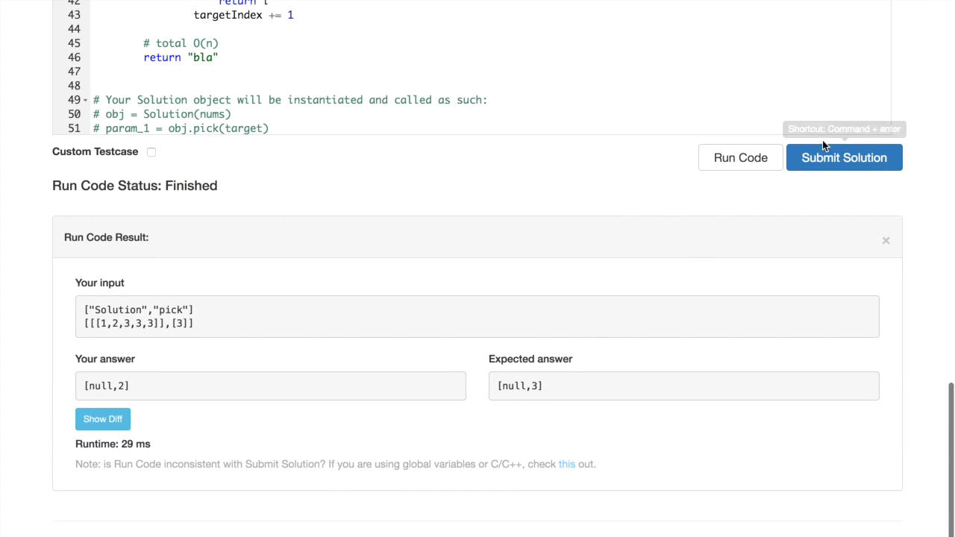
Submit the solution and open the Accepted submission's details (13/13 tests, 102 ms)
click(844, 157)
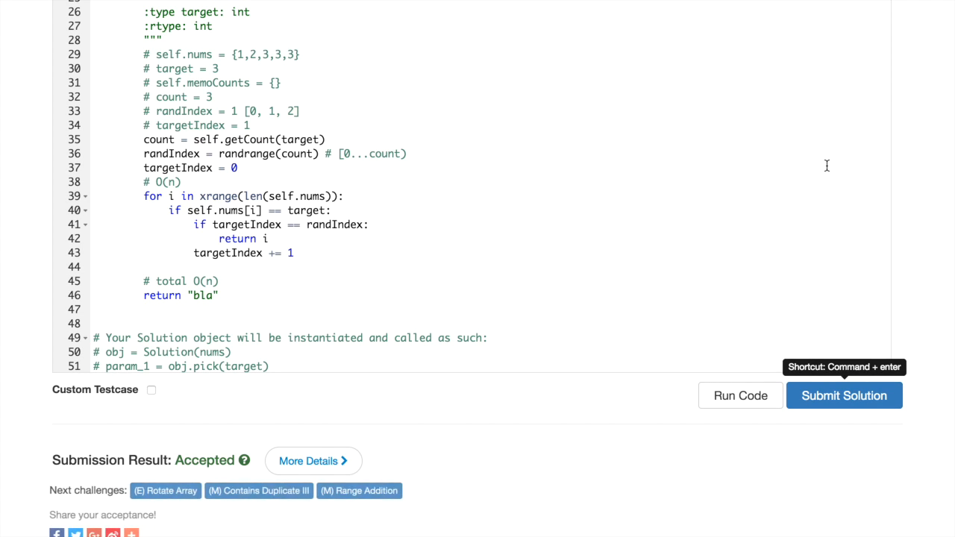
mouse_move(455, 443)
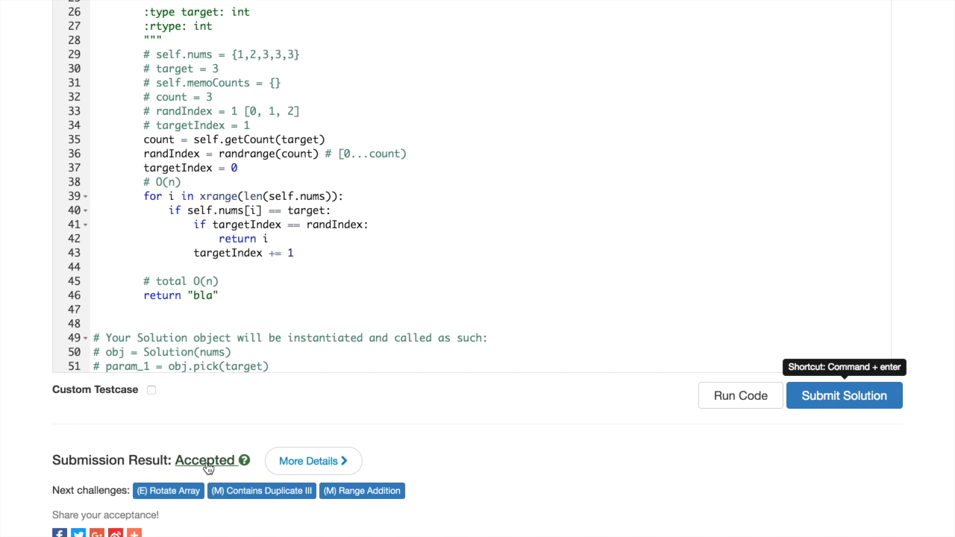
click(308, 460)
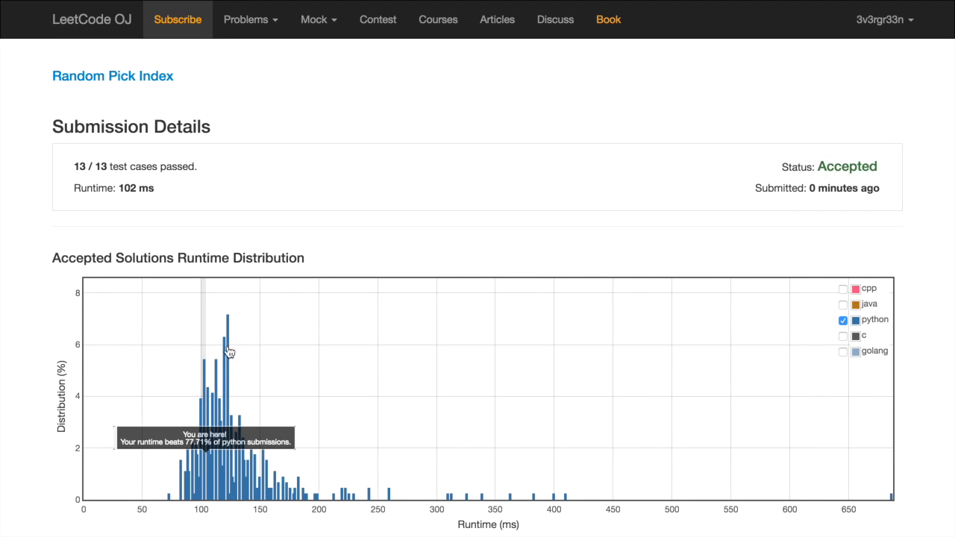
mouse_move(211, 470)
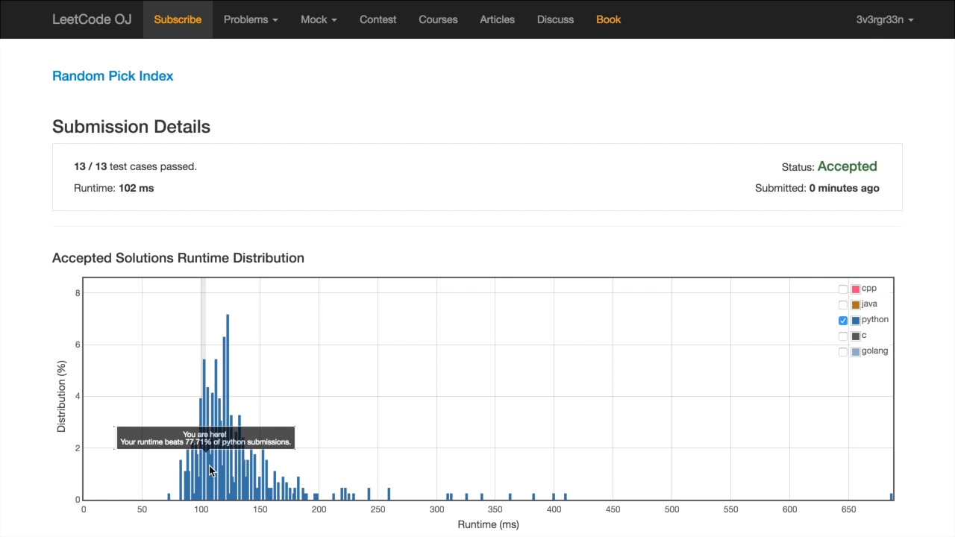
mouse_move(408, 332)
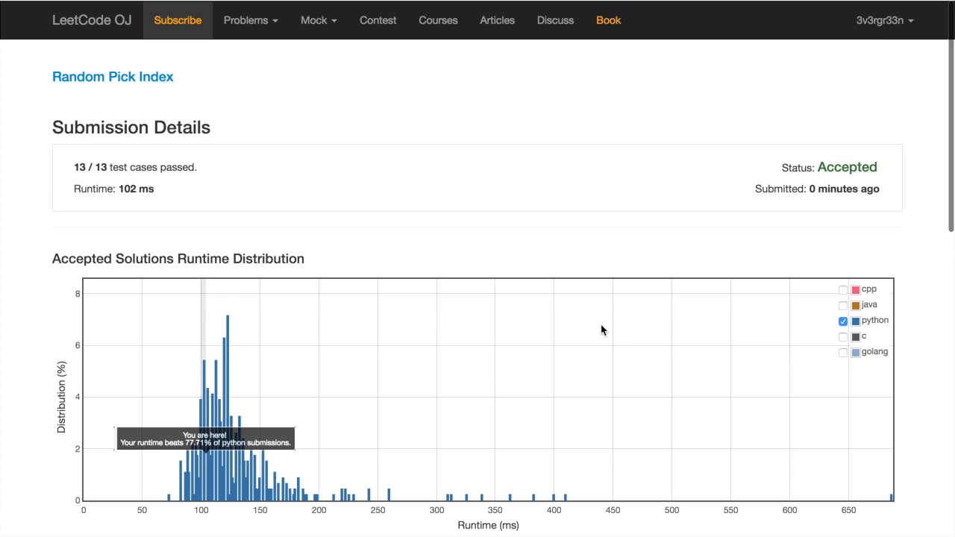
scroll(down, 3)
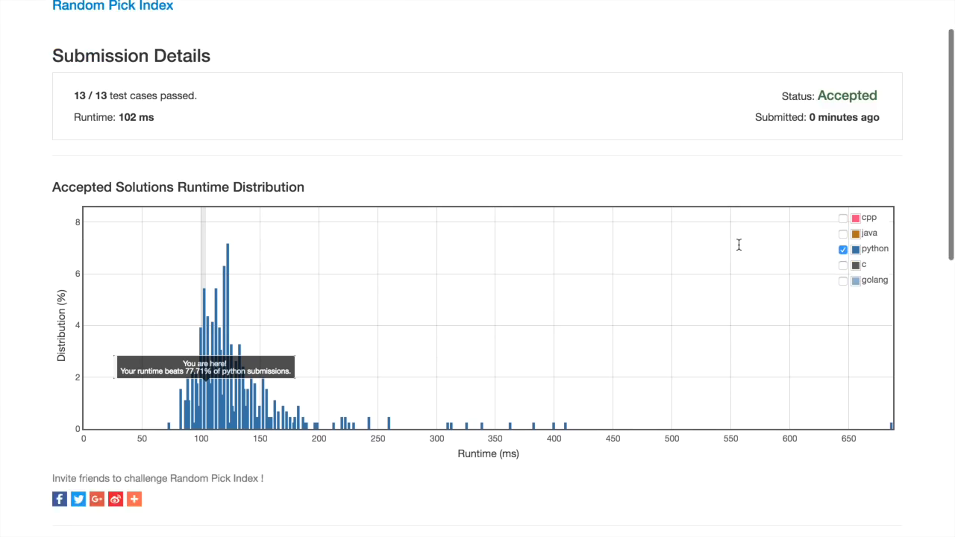
scroll(down, 3)
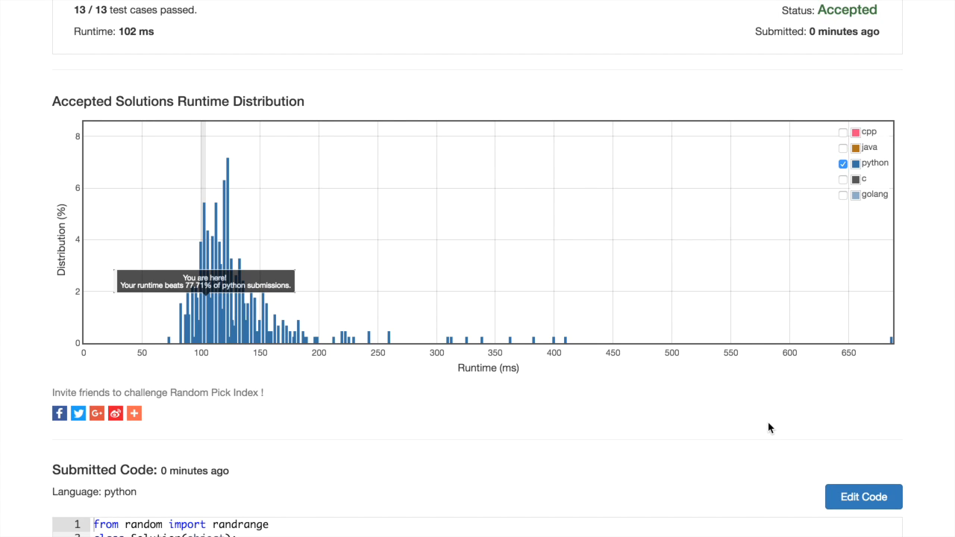
scroll(down, 3)
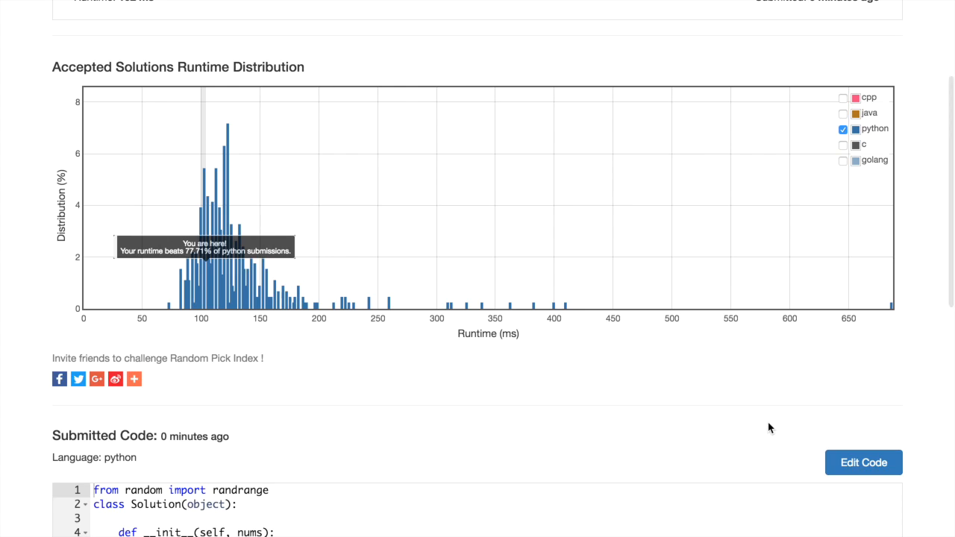